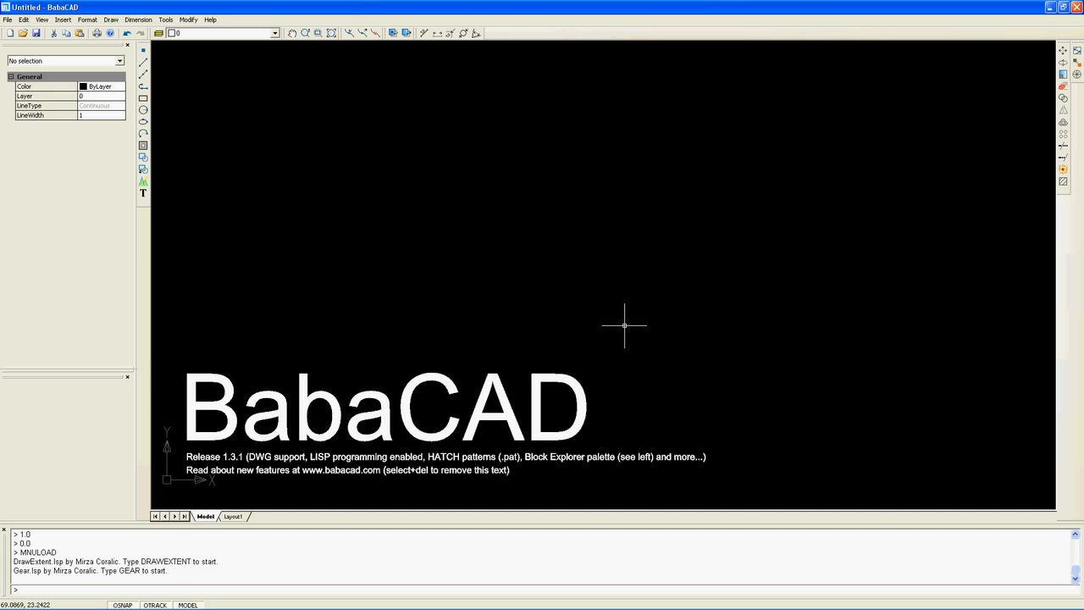
{"action": "mouse_move", "coordinate": [561, 312]}
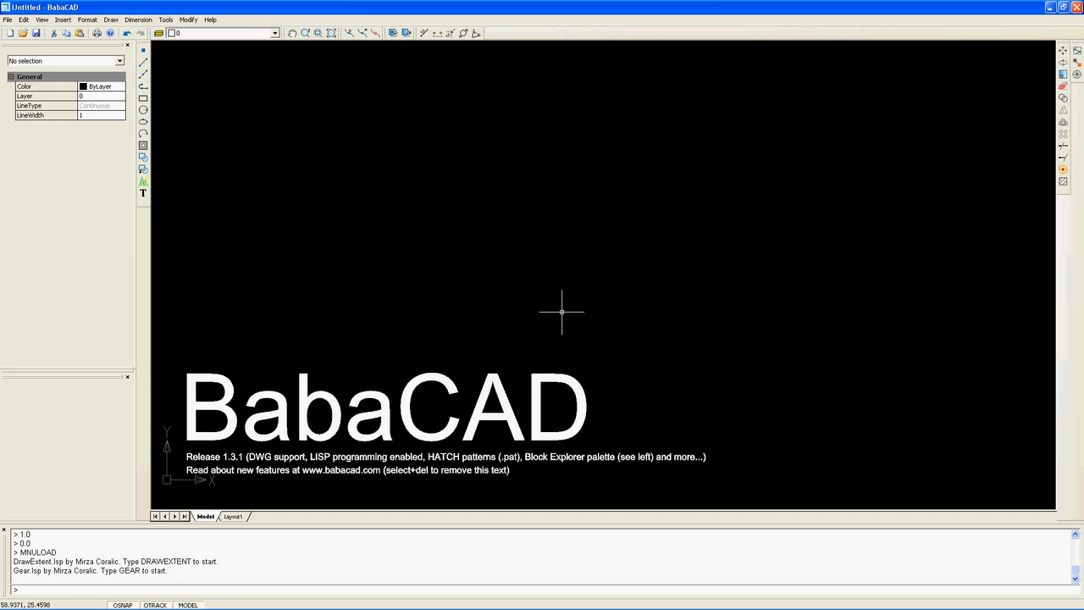
{"action": "mouse_move", "coordinate": [539, 303]}
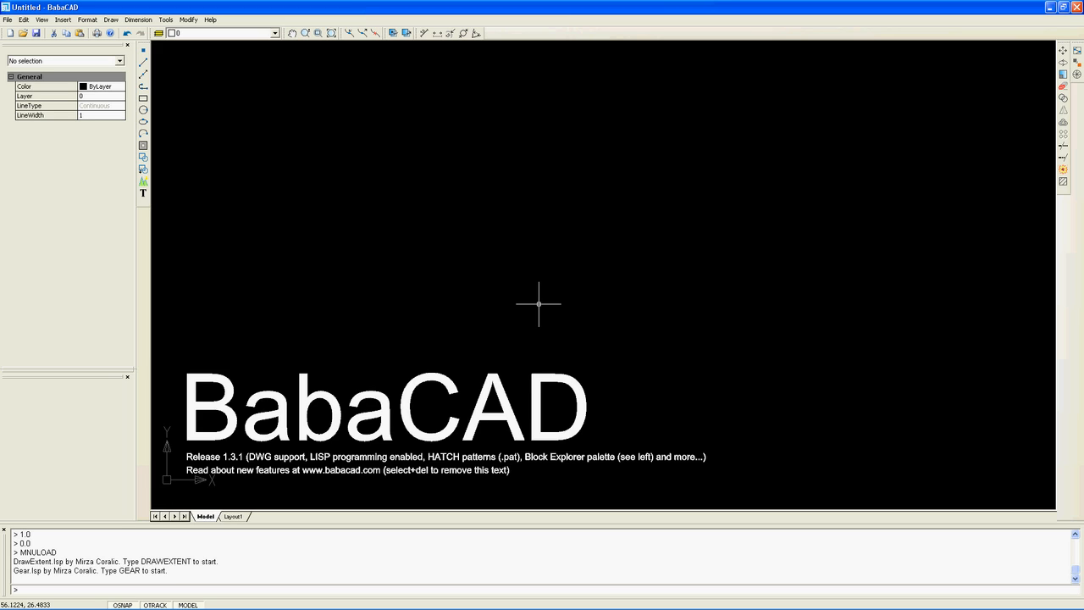
{"action": "mouse_move", "coordinate": [526, 308]}
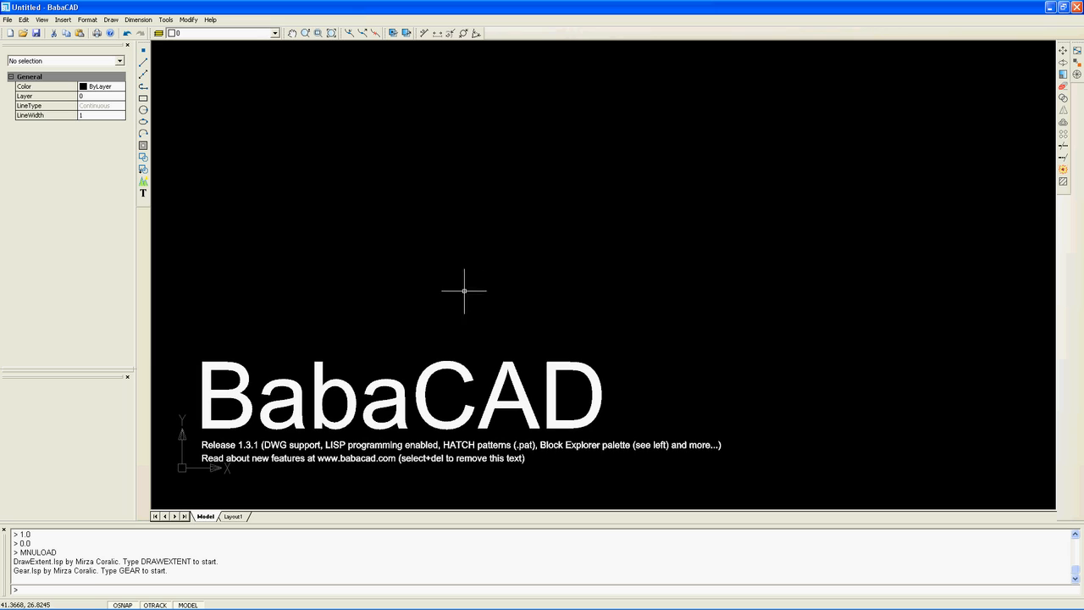
{"action": "mouse_move", "coordinate": [403, 295]}
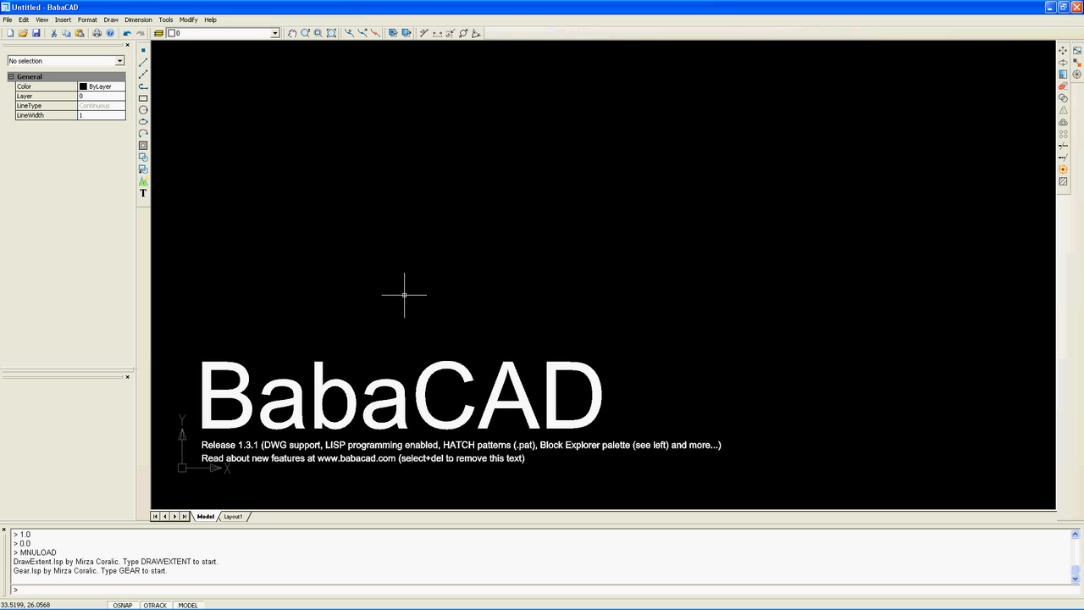
- Window-select the welcome banner text and delete it via the context menu
{"action": "left_click_drag", "start_coordinate": [405, 295], "coordinate": [271, 476]}
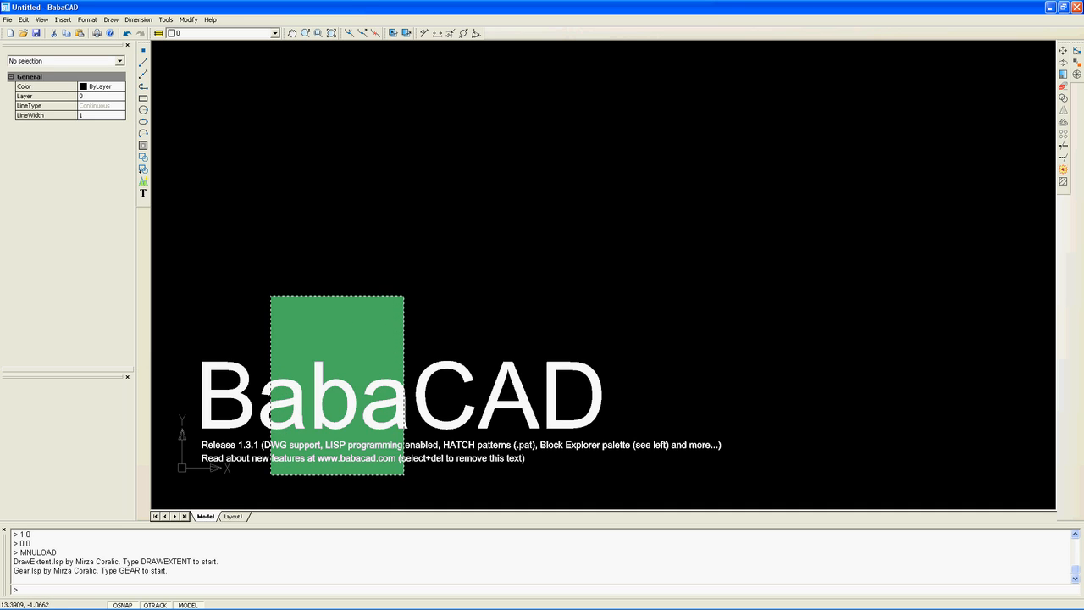
{"action": "left_click", "coordinate": [337, 301]}
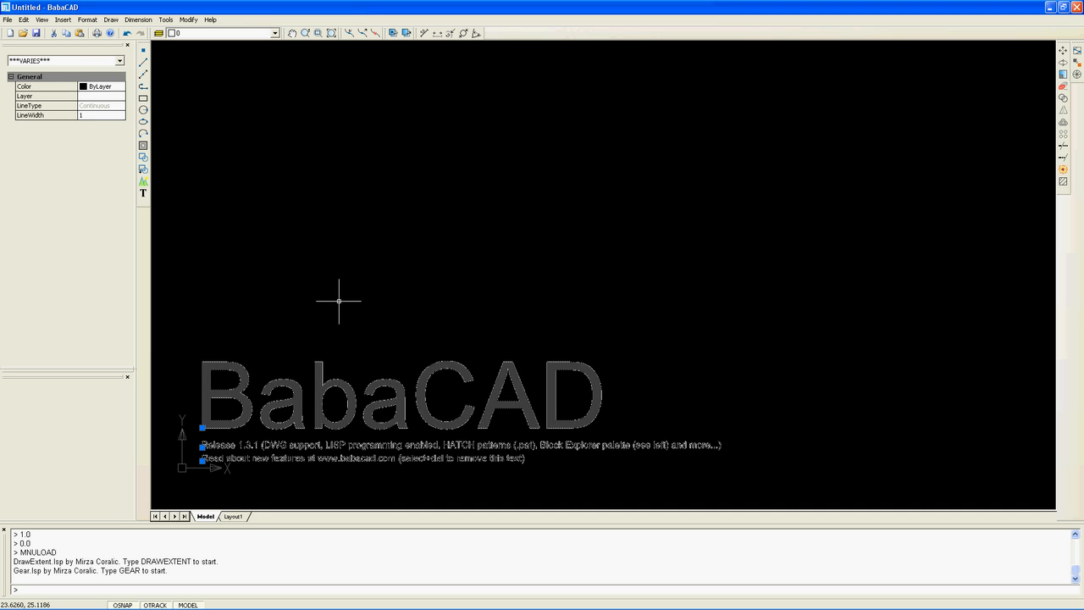
{"action": "right_click", "coordinate": [339, 302]}
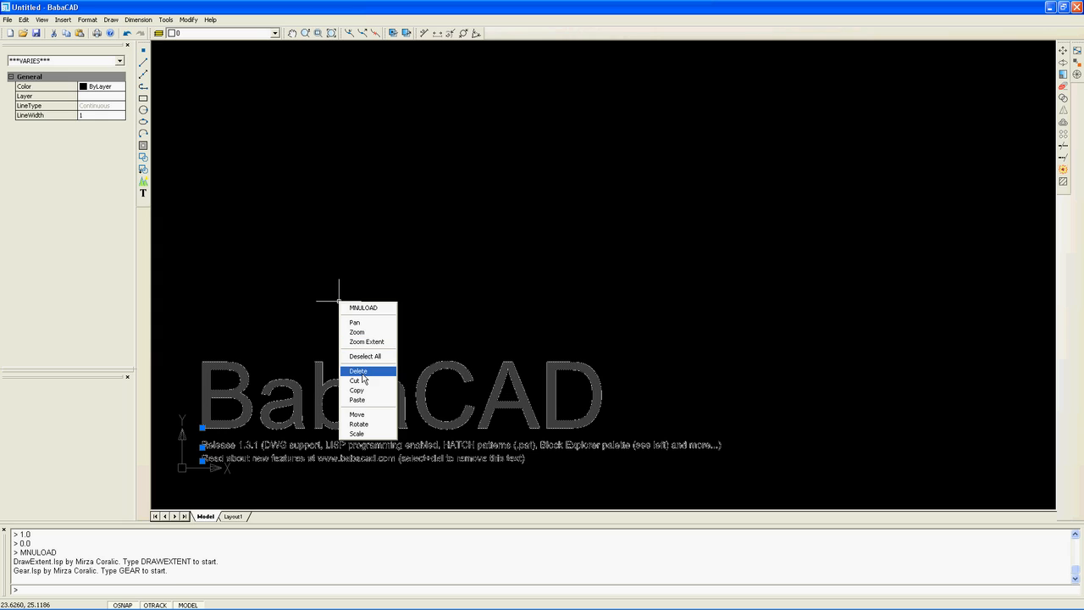
{"action": "left_click", "coordinate": [359, 371]}
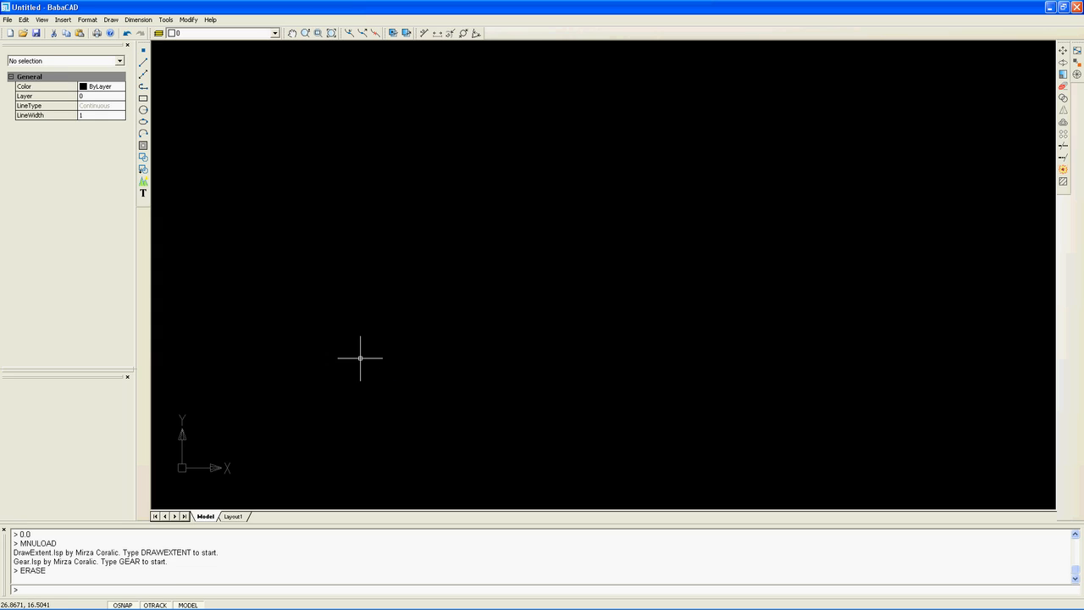
{"action": "mouse_move", "coordinate": [373, 362]}
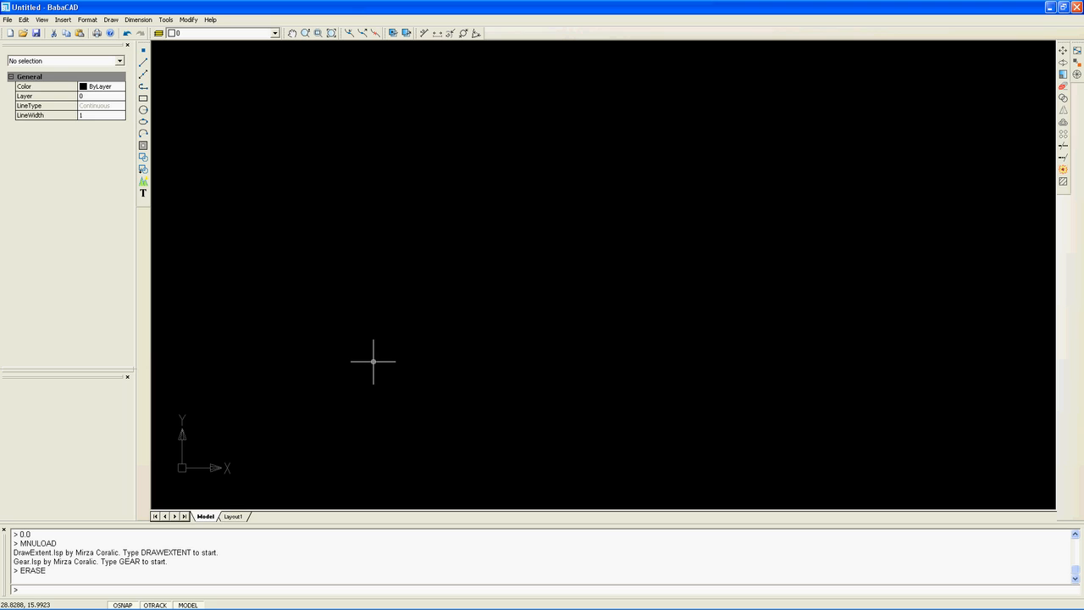
{"action": "mouse_move", "coordinate": [398, 295]}
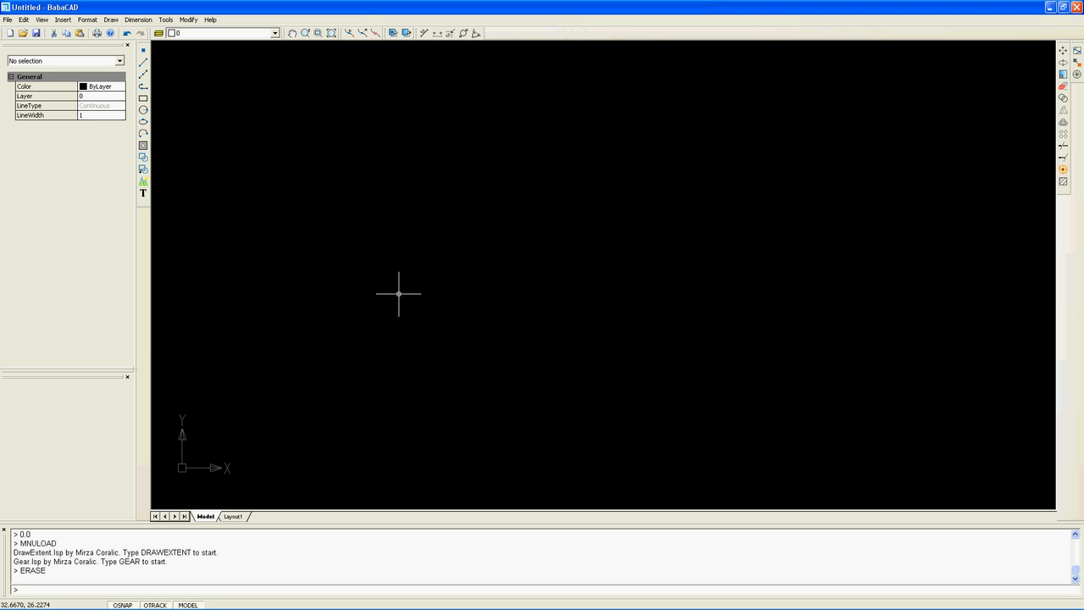
{"action": "mouse_move", "coordinate": [395, 272]}
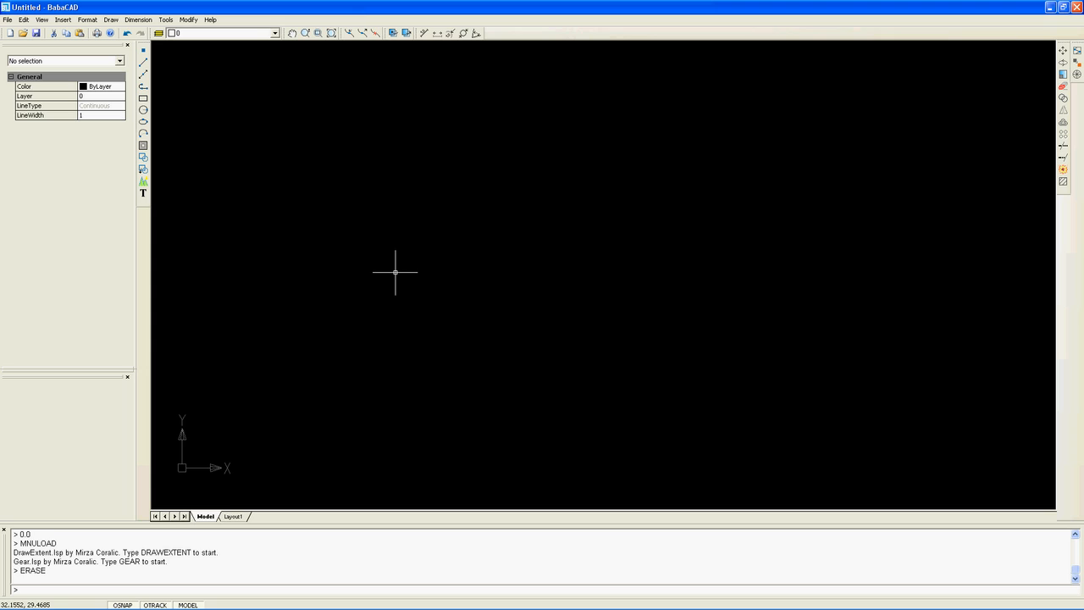
{"action": "mouse_move", "coordinate": [369, 231]}
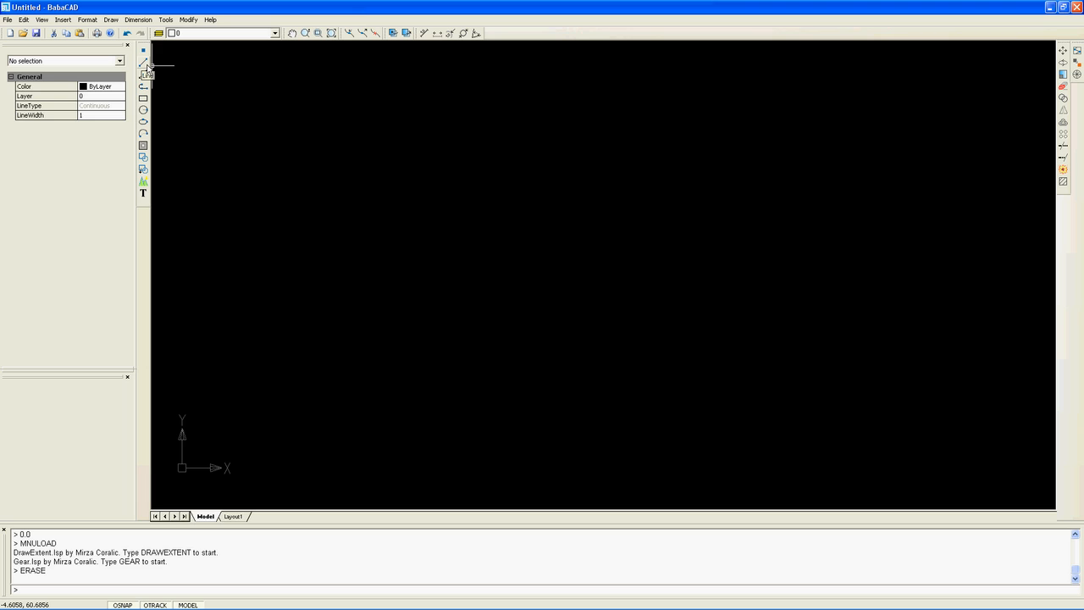
{"action": "mouse_move", "coordinate": [233, 152]}
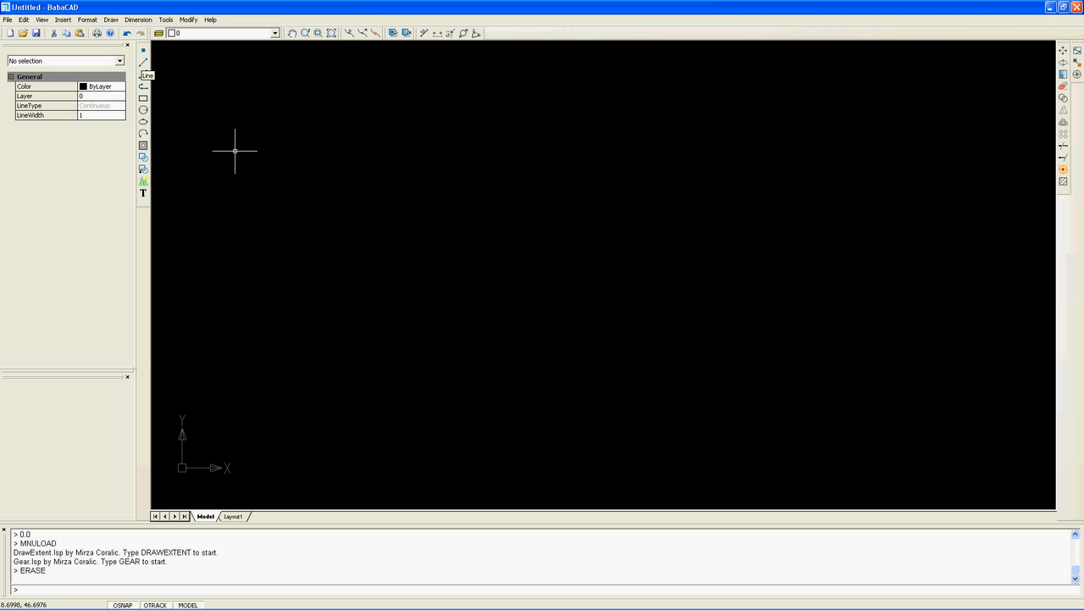
{"action": "mouse_move", "coordinate": [260, 279]}
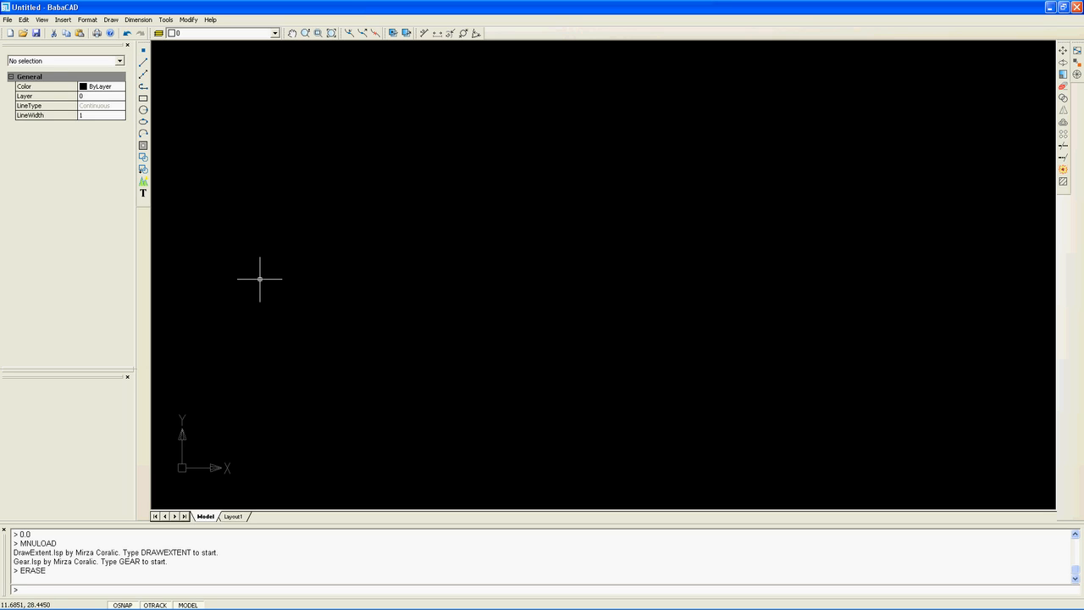
- Start the LINE command and place the line's start point and bend point
{"action": "type", "text": "line"}
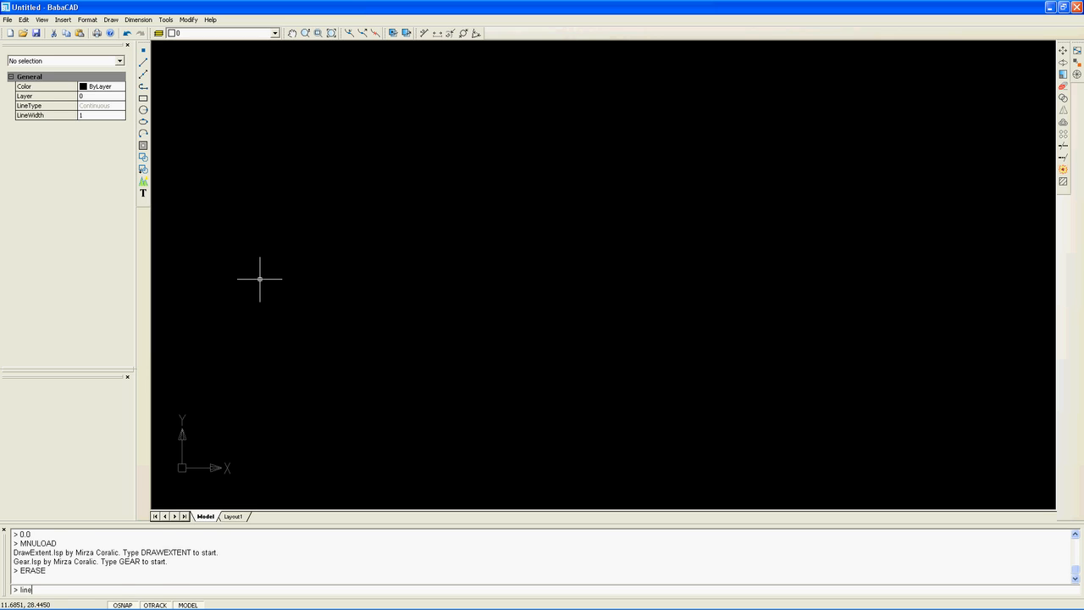
{"action": "key", "text": "Return"}
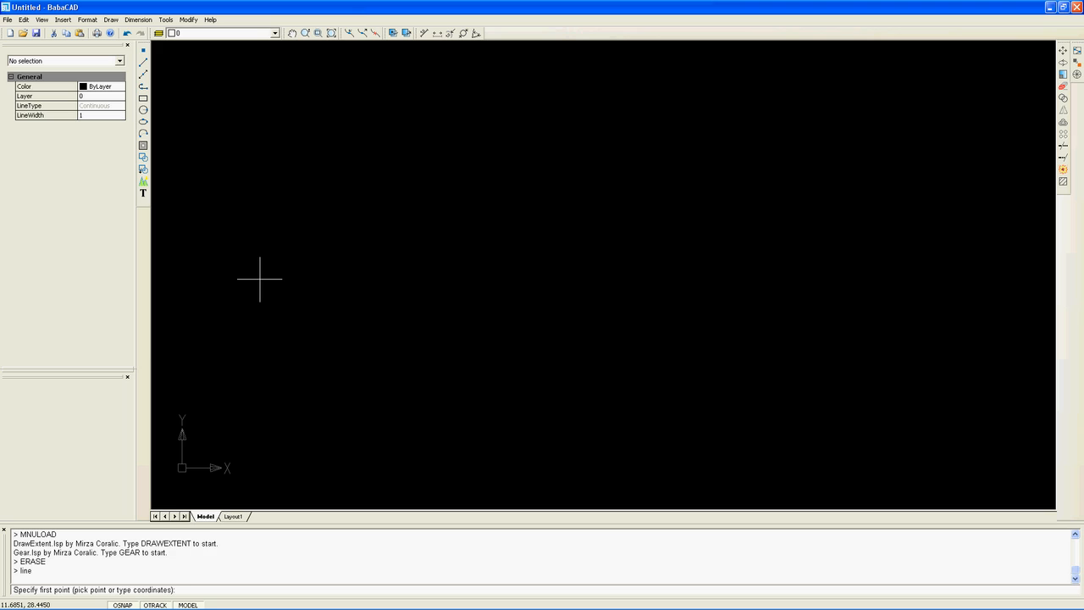
{"action": "mouse_move", "coordinate": [315, 288]}
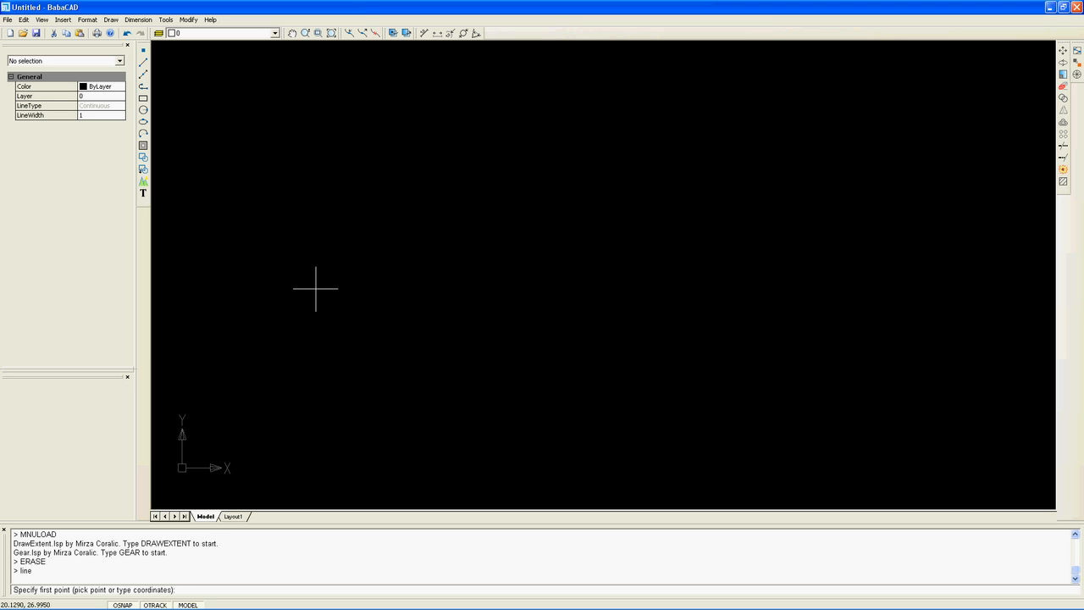
{"action": "mouse_move", "coordinate": [366, 295]}
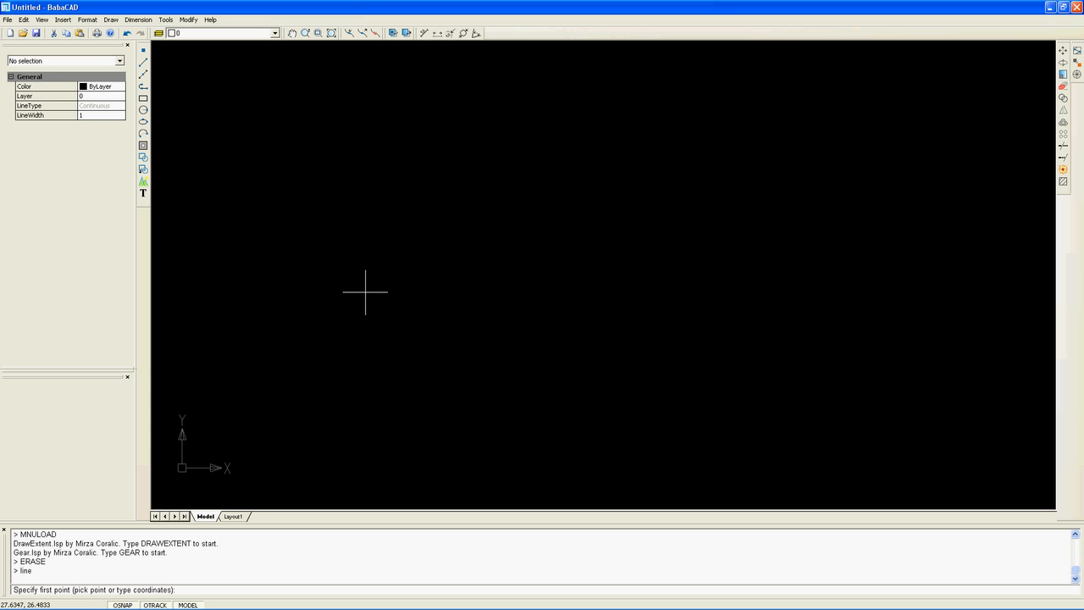
{"action": "left_click", "coordinate": [366, 293]}
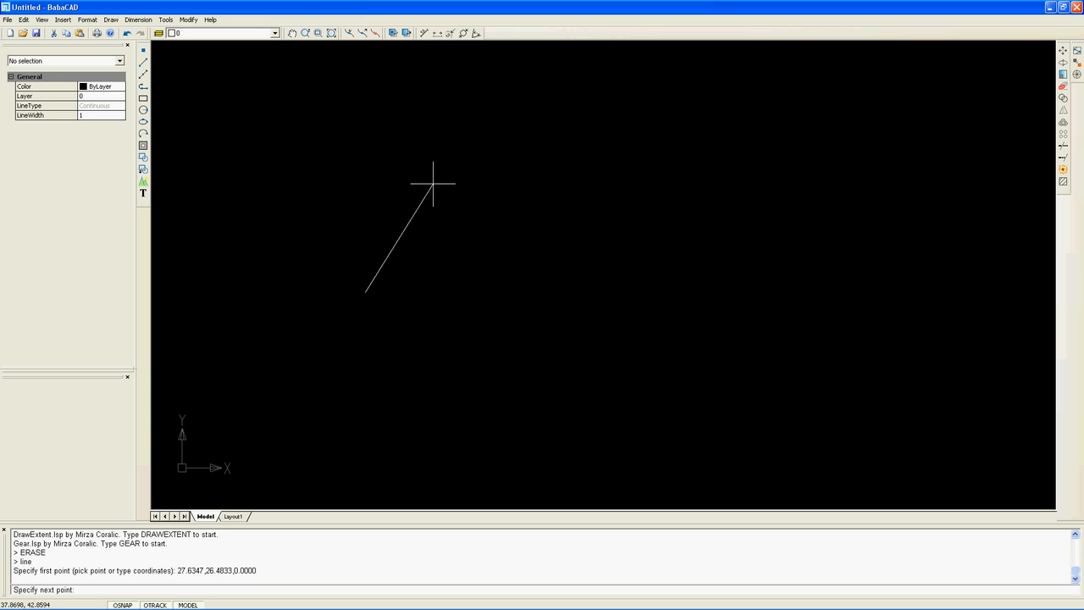
{"action": "left_click", "coordinate": [585, 220]}
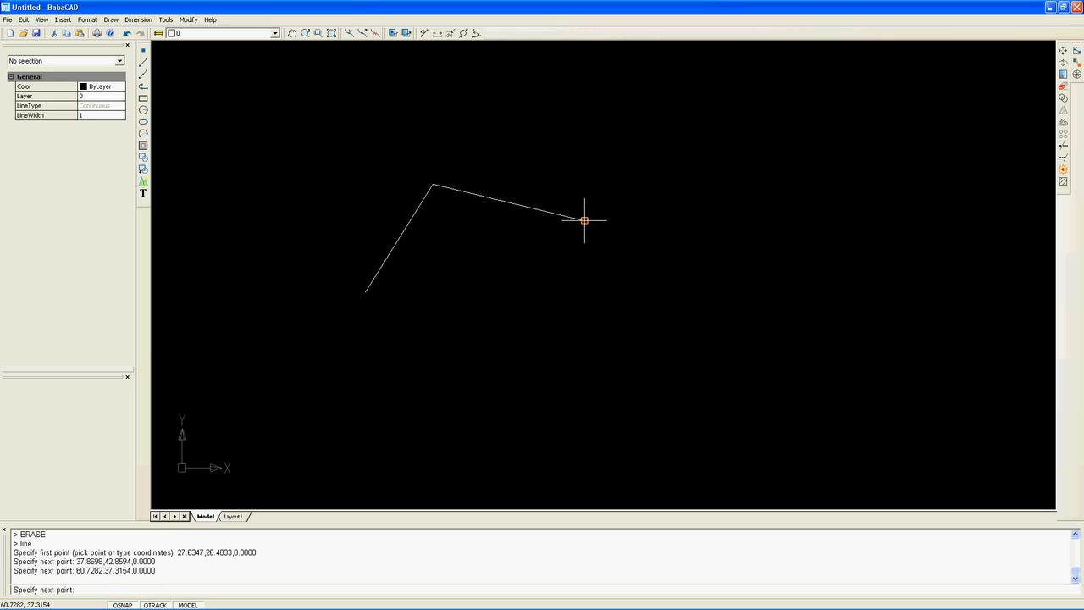
{"action": "mouse_move", "coordinate": [630, 188]}
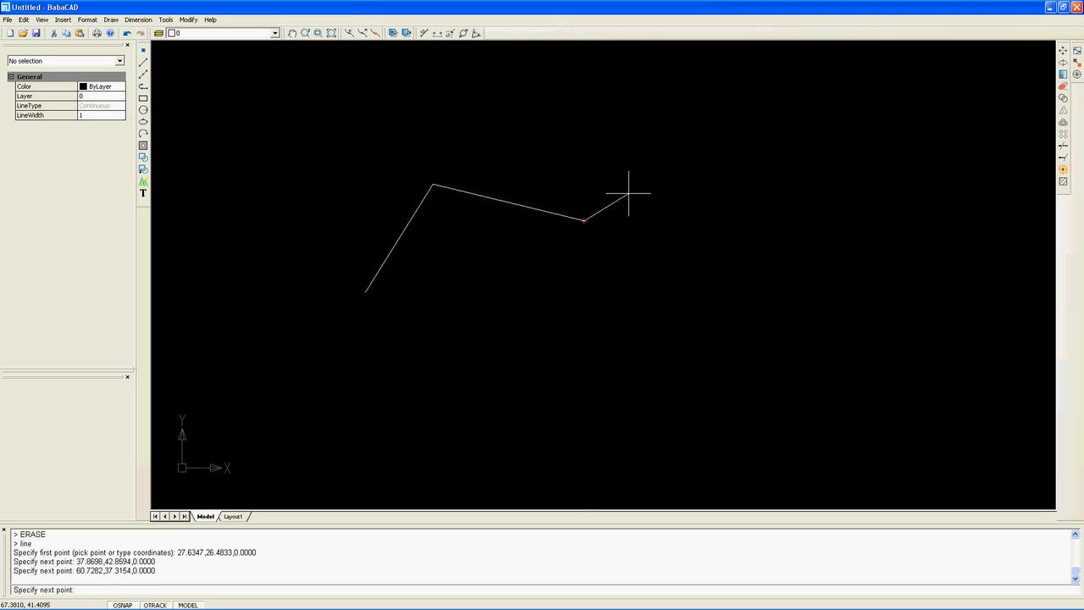
{"action": "mouse_move", "coordinate": [617, 188]}
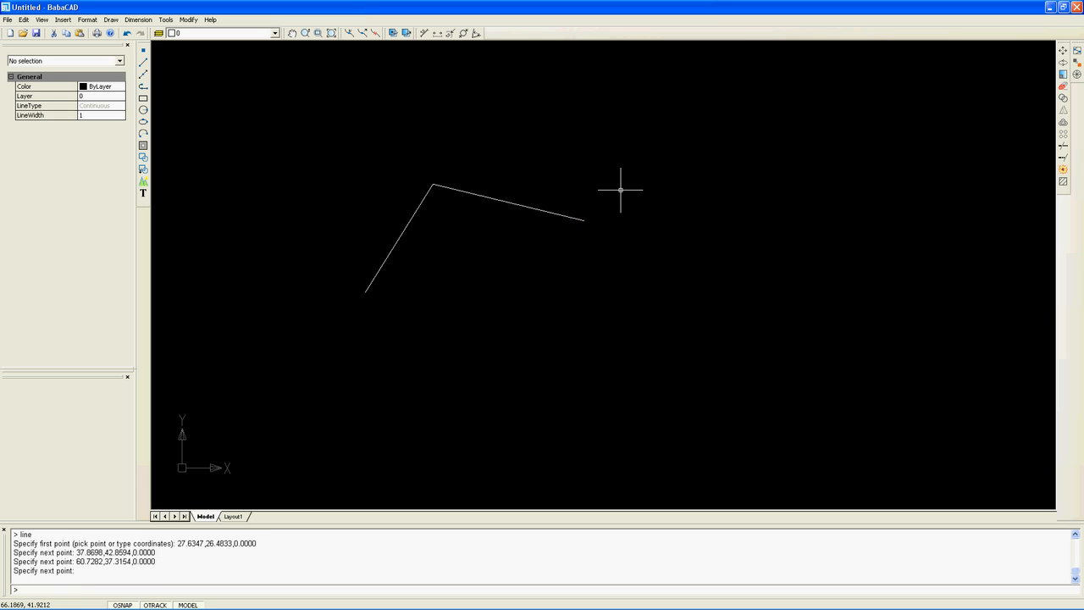
{"action": "mouse_move", "coordinate": [617, 196]}
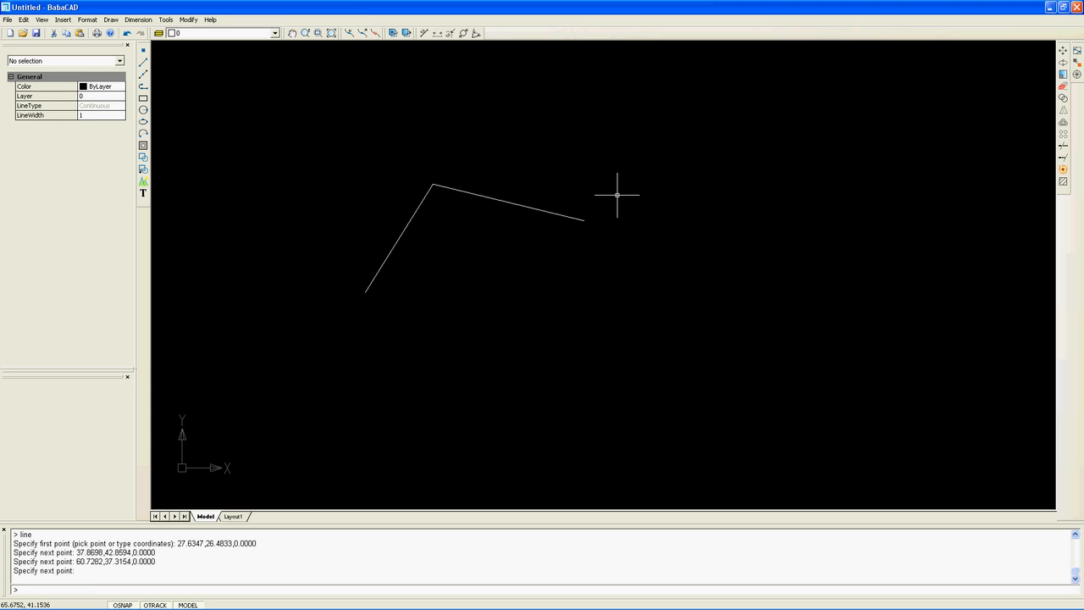
{"action": "mouse_move", "coordinate": [457, 261]}
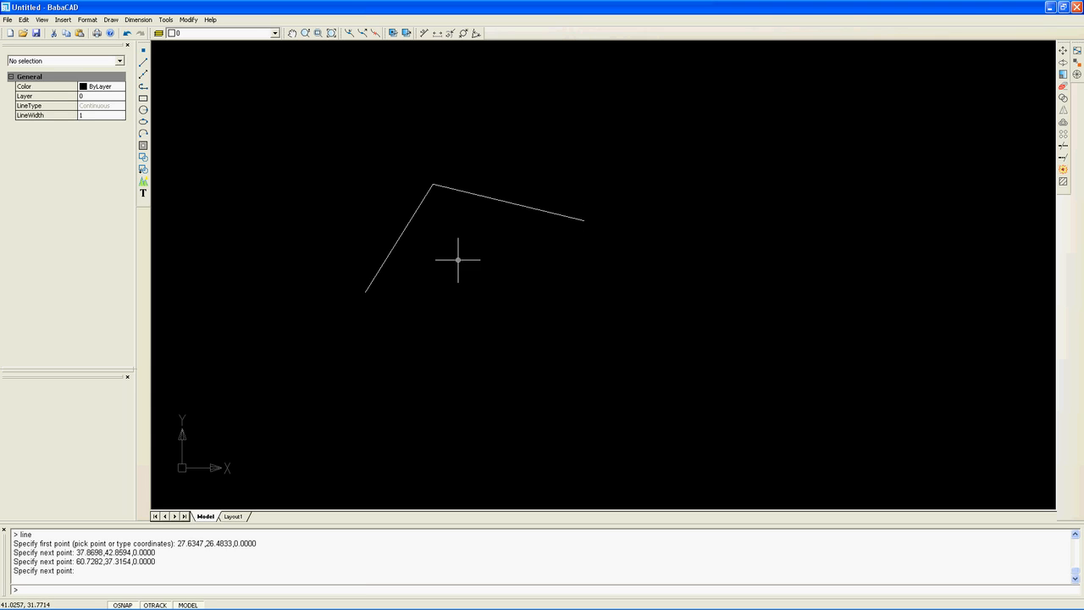
{"action": "mouse_move", "coordinate": [387, 269]}
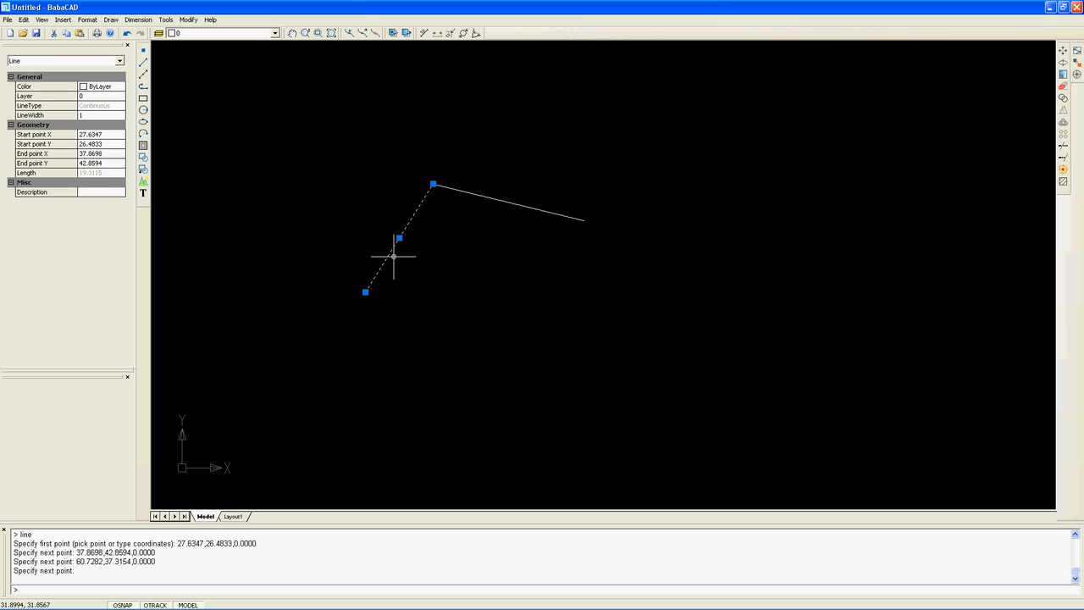
{"action": "mouse_move", "coordinate": [403, 264]}
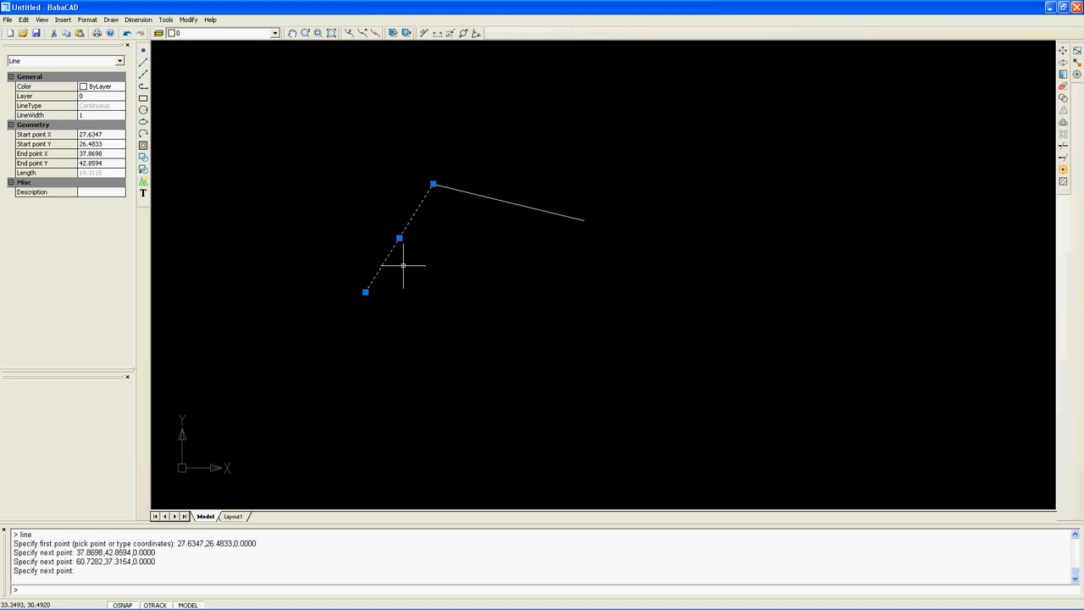
{"action": "mouse_move", "coordinate": [404, 269]}
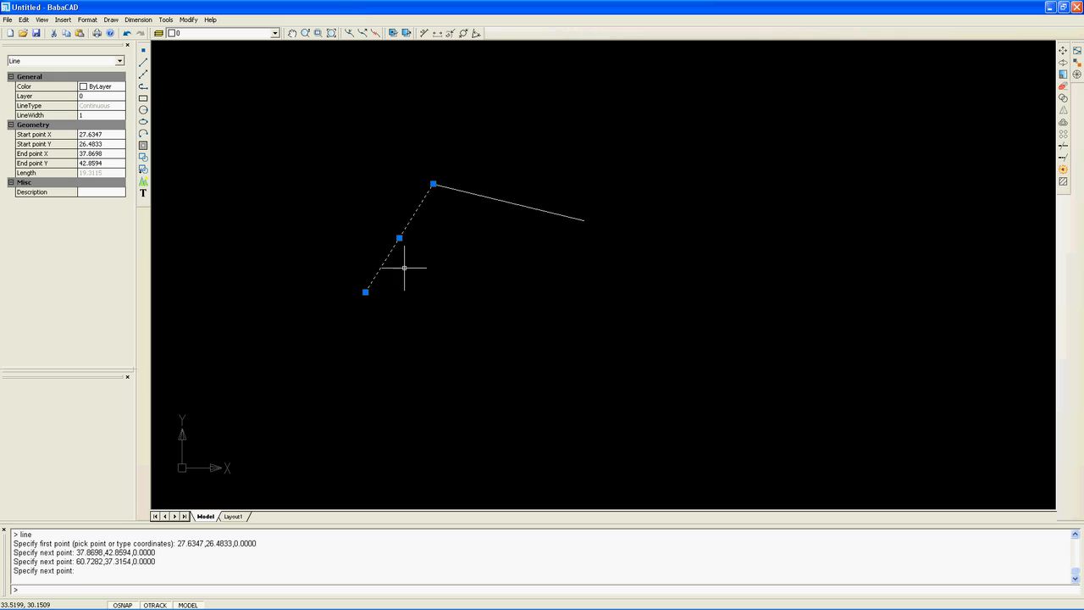
{"action": "mouse_move", "coordinate": [406, 274]}
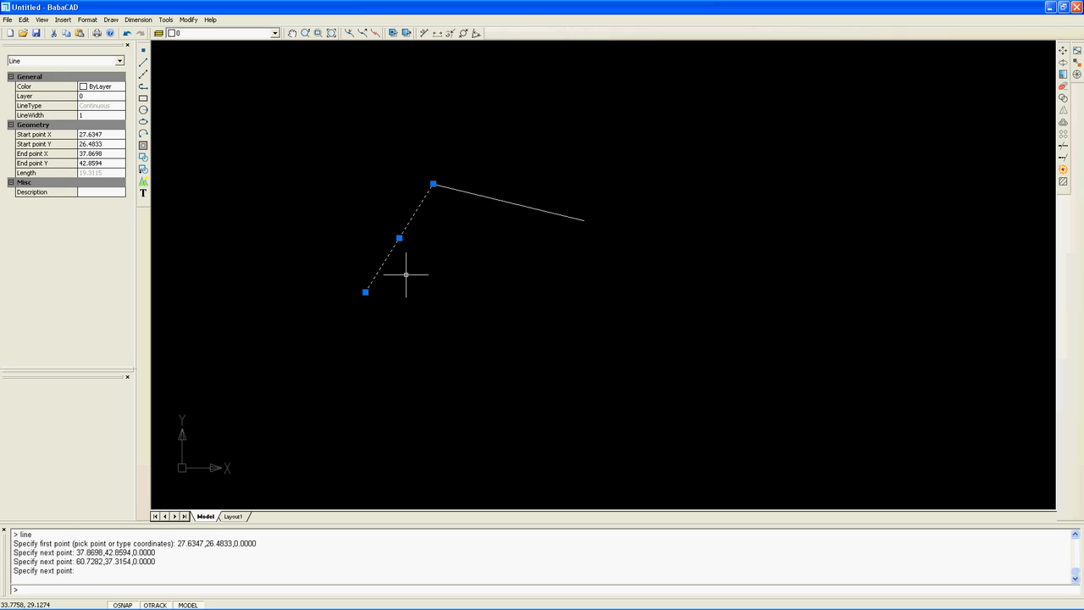
{"action": "mouse_move", "coordinate": [366, 292]}
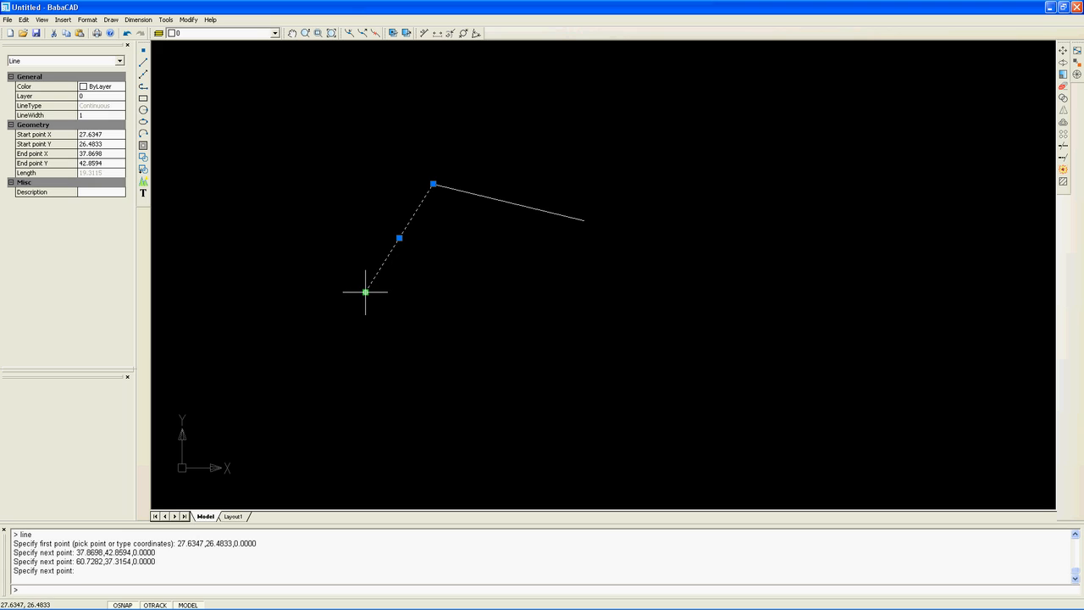
{"action": "mouse_move", "coordinate": [430, 220]}
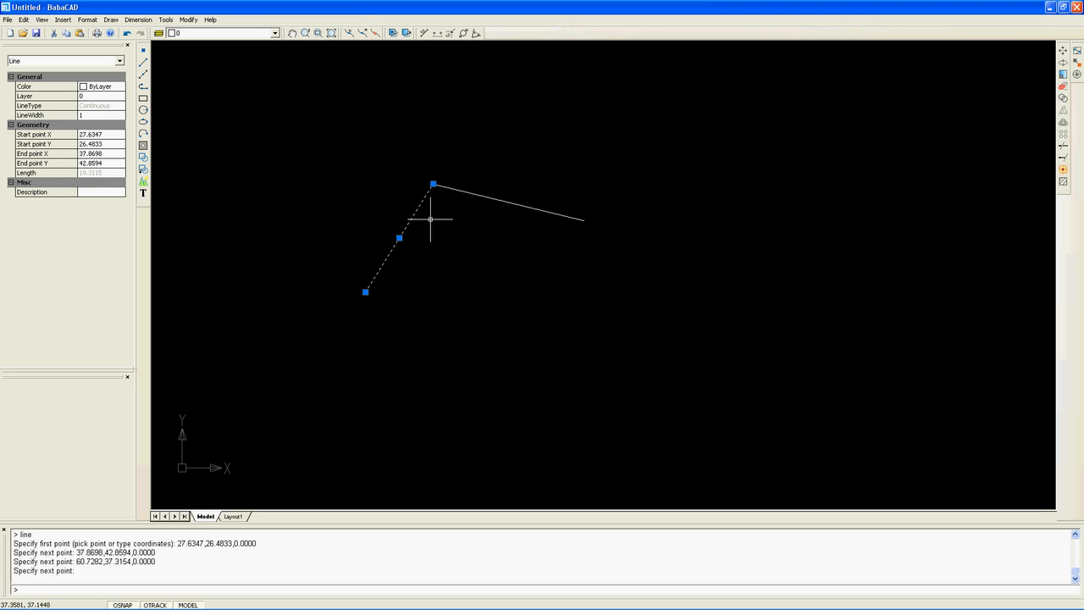
{"action": "mouse_move", "coordinate": [400, 237]}
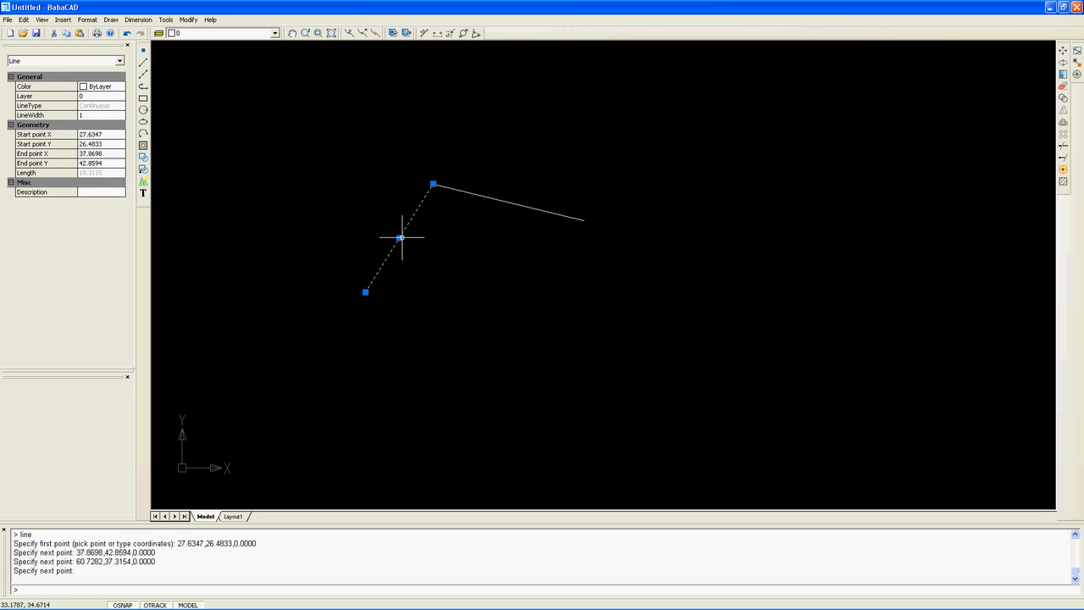
{"action": "mouse_move", "coordinate": [400, 247]}
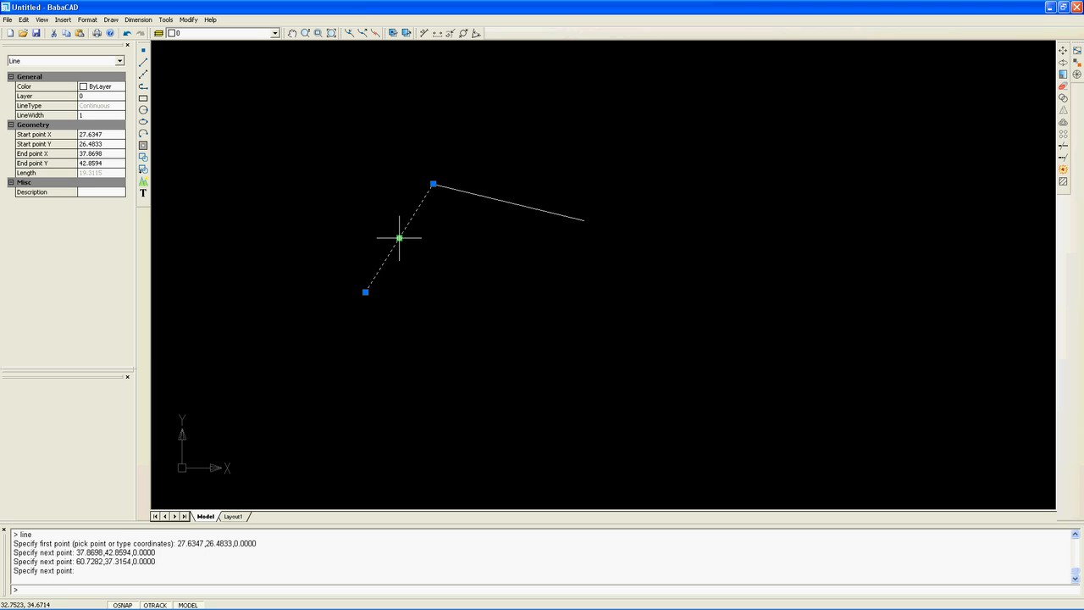
{"action": "mouse_move", "coordinate": [395, 278]}
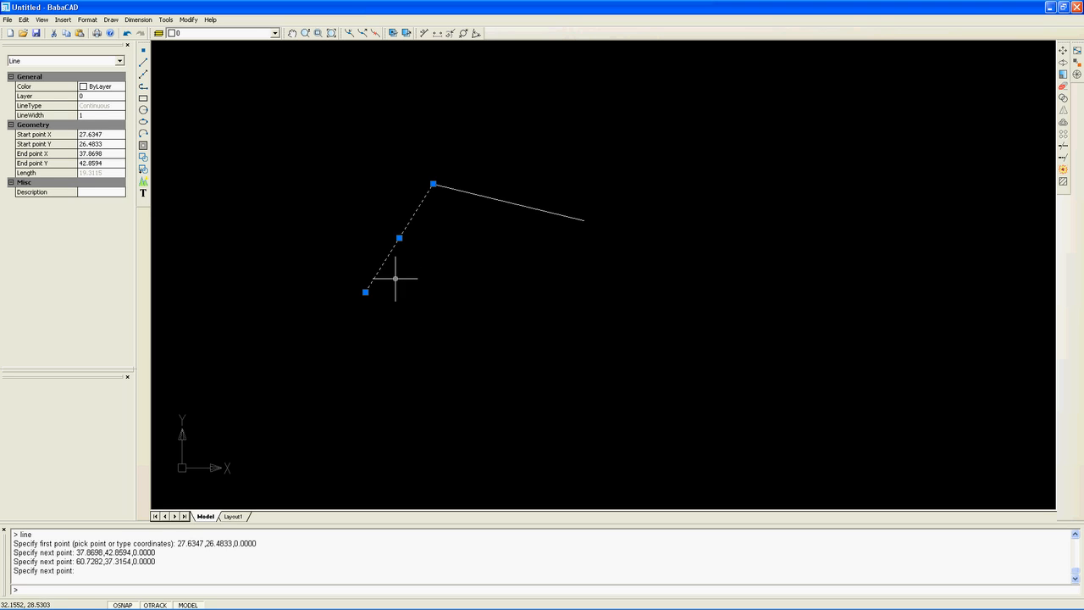
{"action": "mouse_move", "coordinate": [371, 291]}
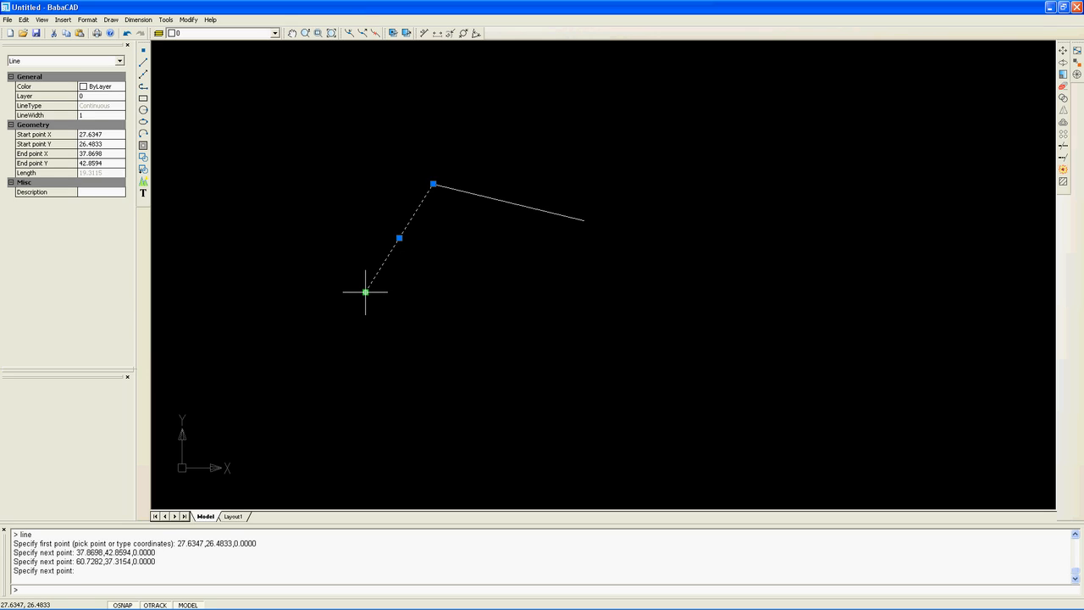
{"action": "mouse_move", "coordinate": [366, 293]}
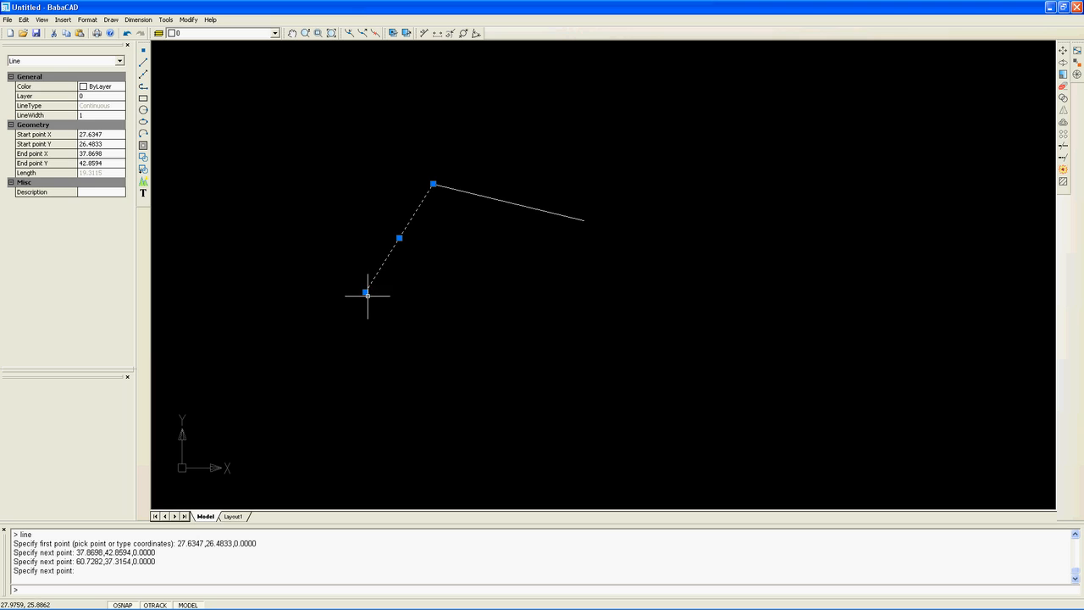
{"action": "mouse_move", "coordinate": [365, 281]}
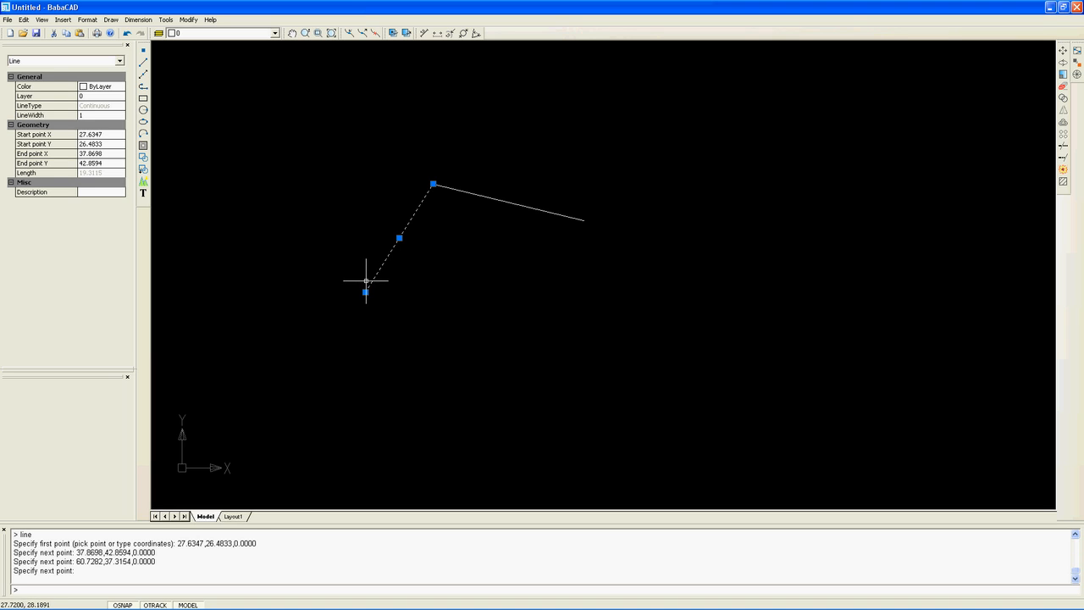
{"action": "mouse_move", "coordinate": [370, 297]}
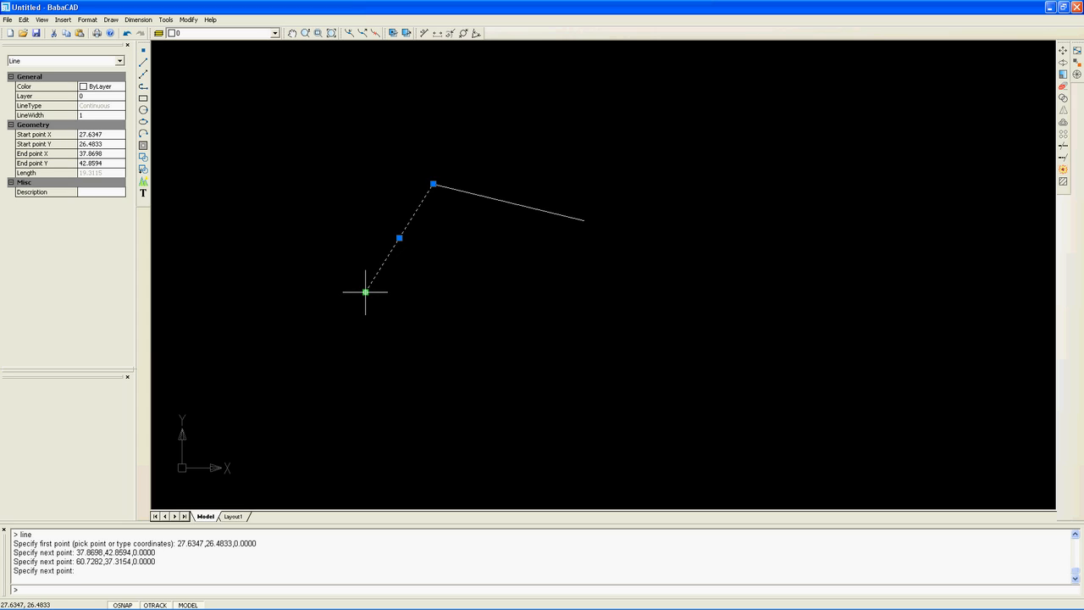
{"action": "mouse_move", "coordinate": [369, 296]}
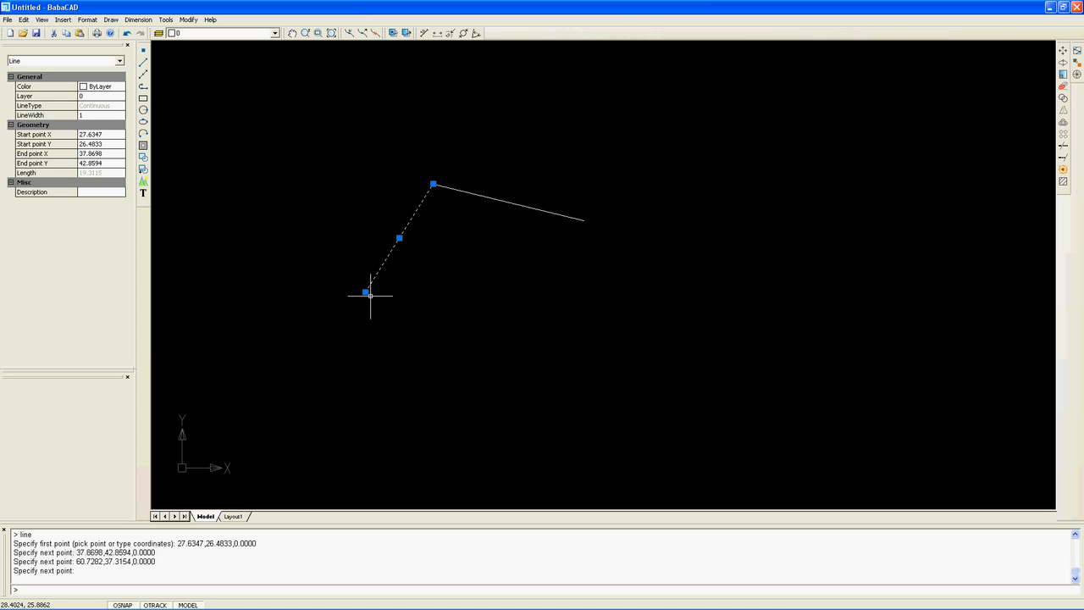
{"action": "mouse_move", "coordinate": [376, 315]}
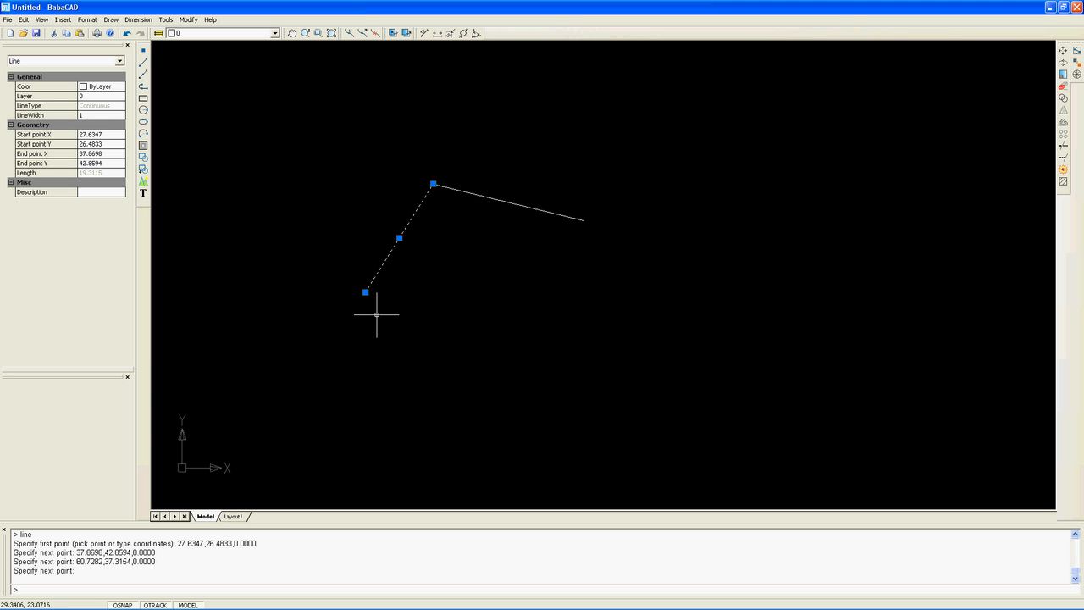
{"action": "mouse_move", "coordinate": [373, 317]}
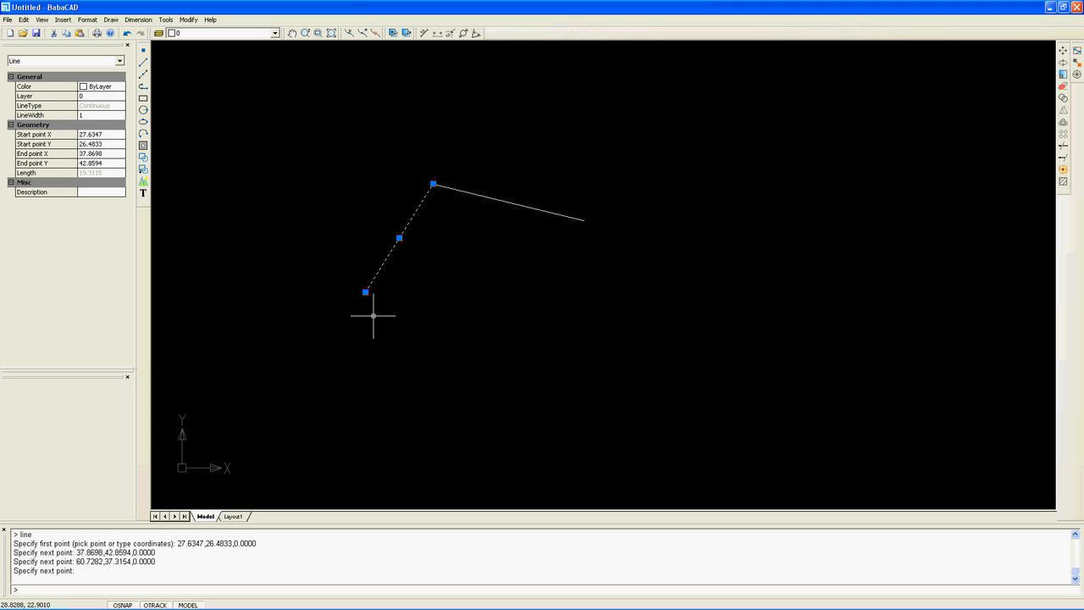
{"action": "mouse_move", "coordinate": [334, 319]}
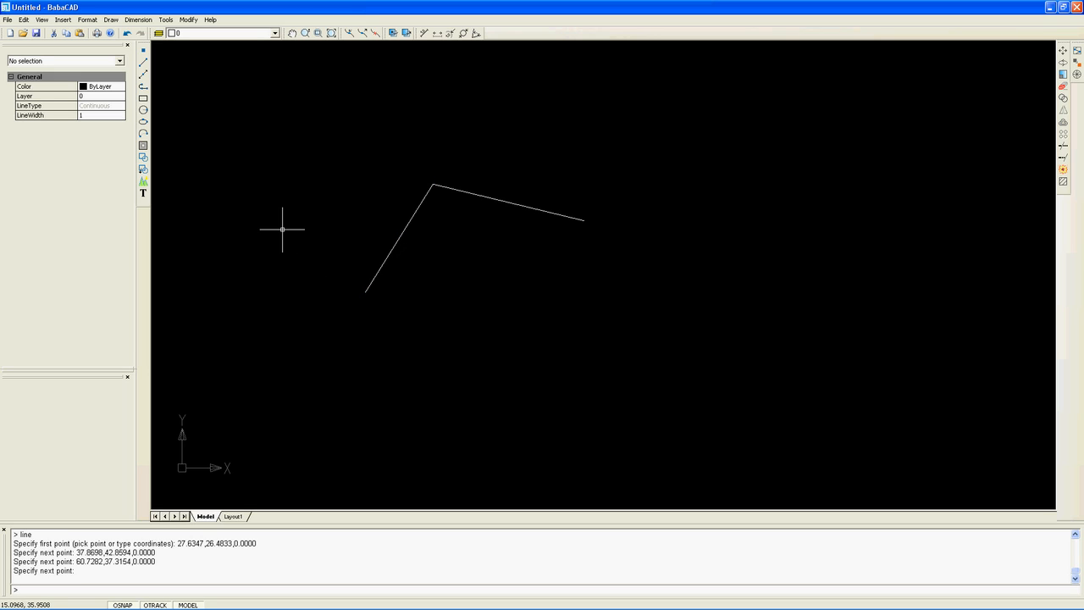
{"action": "mouse_move", "coordinate": [262, 182]}
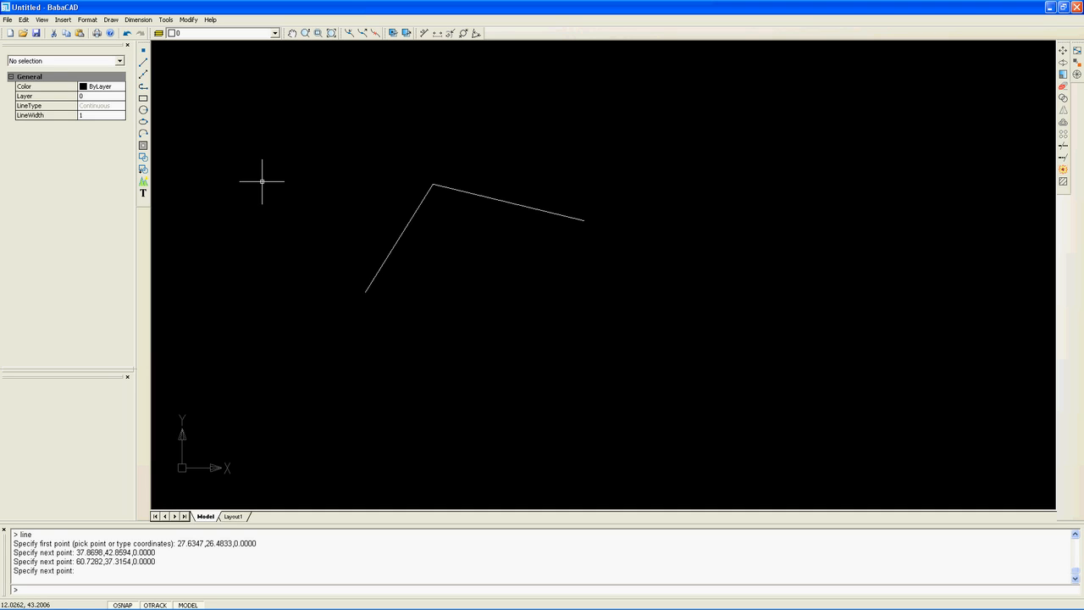
{"action": "mouse_move", "coordinate": [151, 115]}
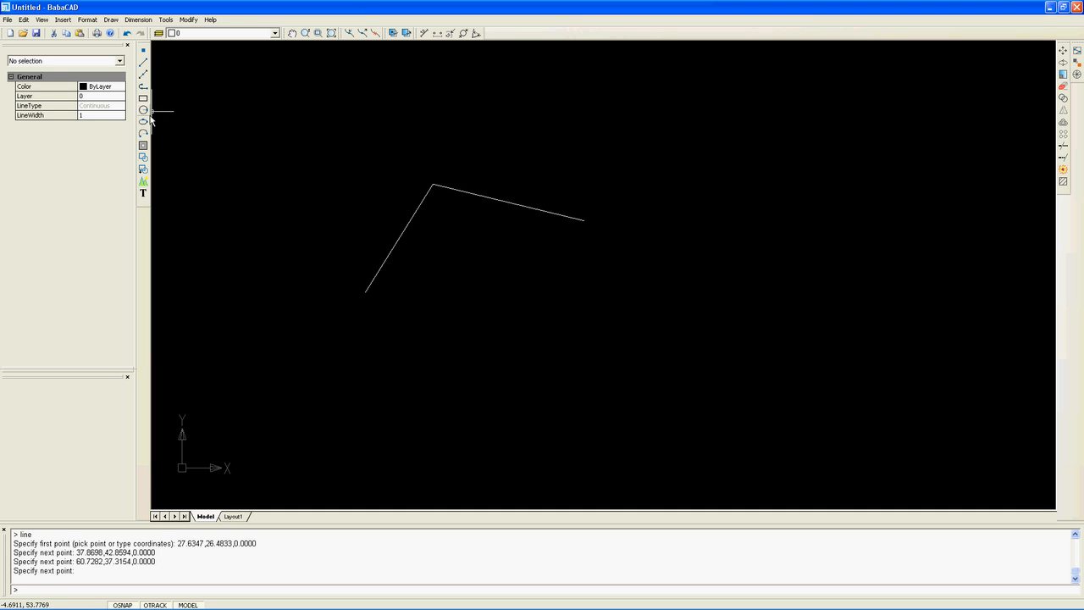
- Start a circle from the Draw toolbar and enter its centre as 18.25,11.2
{"action": "left_click", "coordinate": [142, 122]}
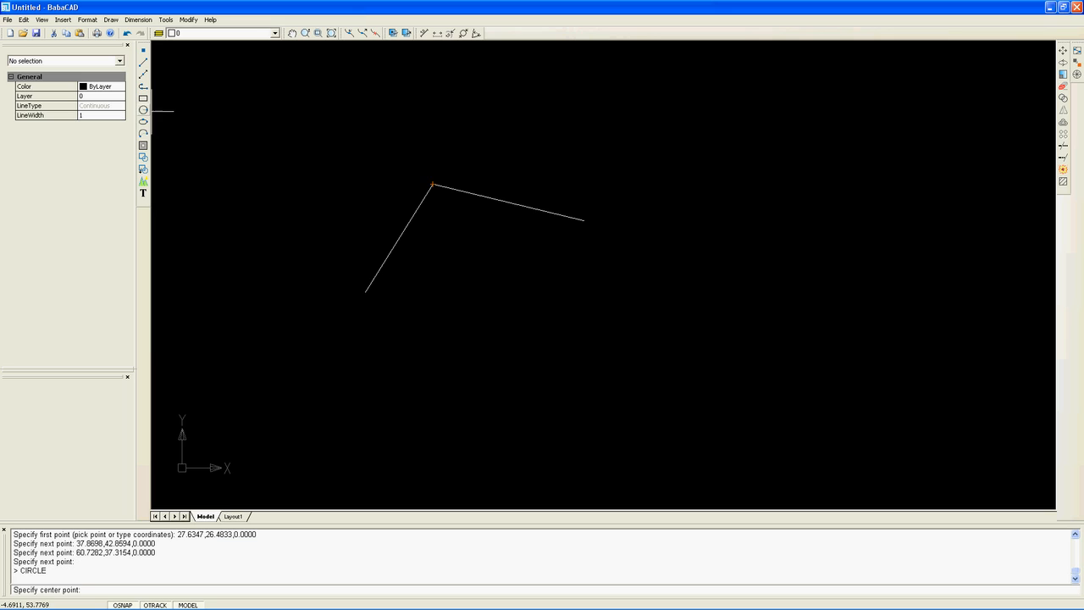
{"action": "mouse_move", "coordinate": [195, 203]}
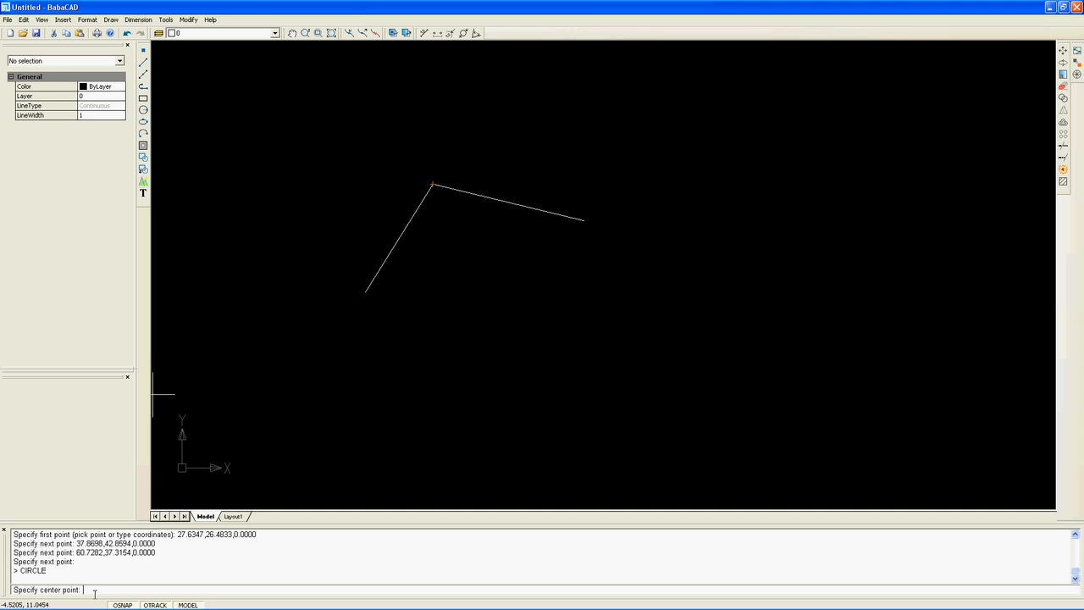
{"action": "mouse_move", "coordinate": [531, 373]}
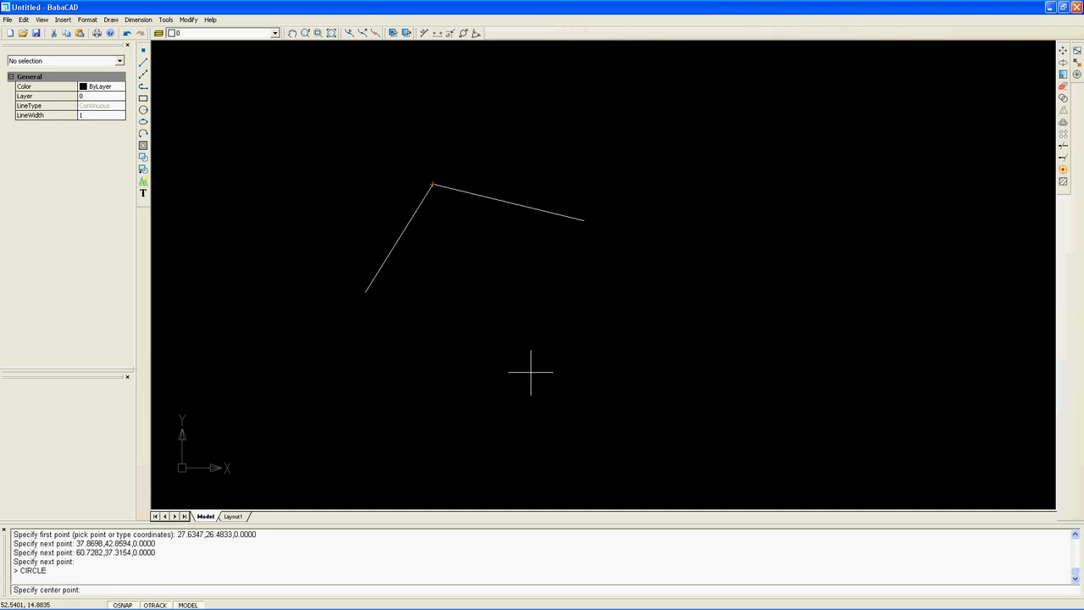
{"action": "mouse_move", "coordinate": [520, 328]}
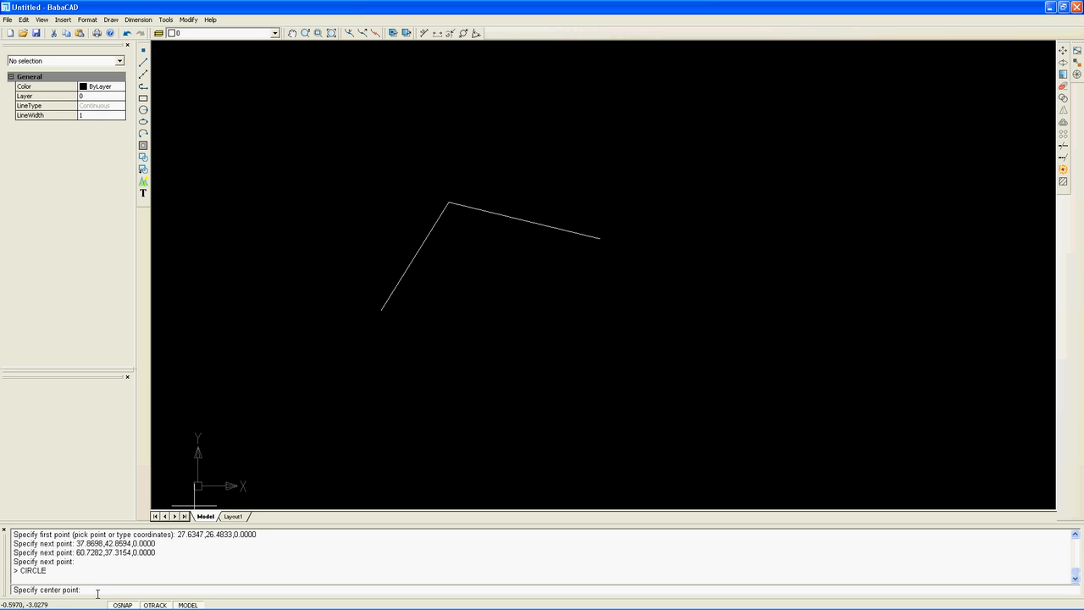
{"action": "type", "text": "18"}
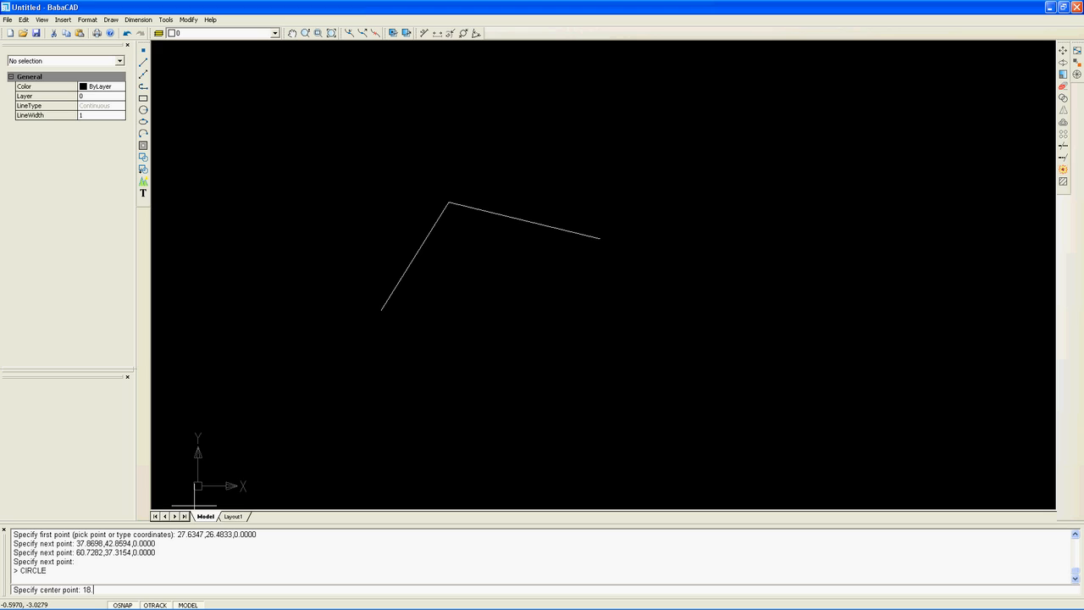
{"action": "type", "text": "25,"}
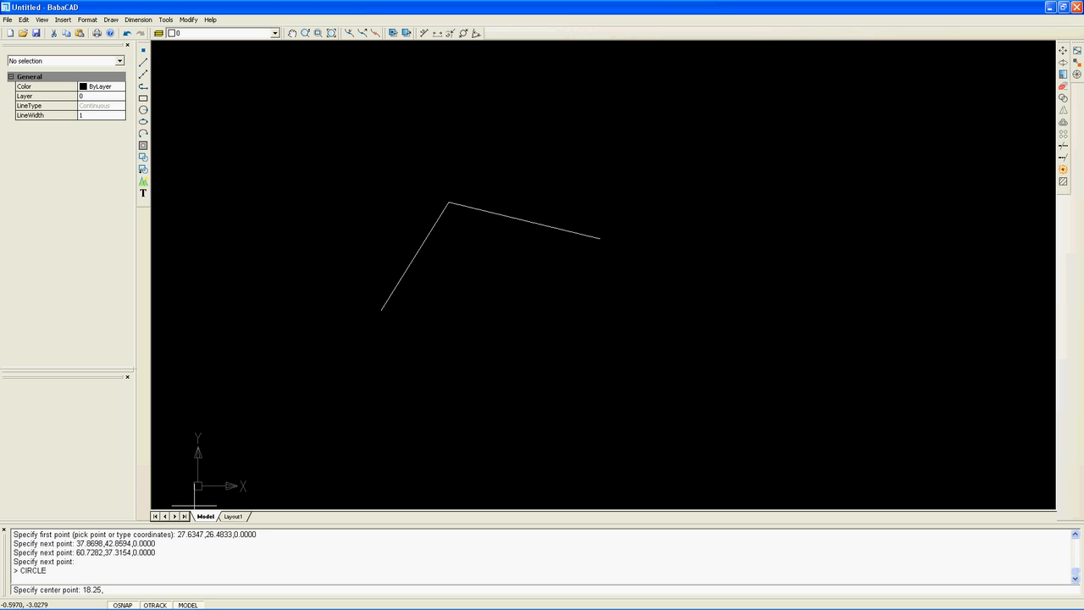
{"action": "type", "text": "11.2"}
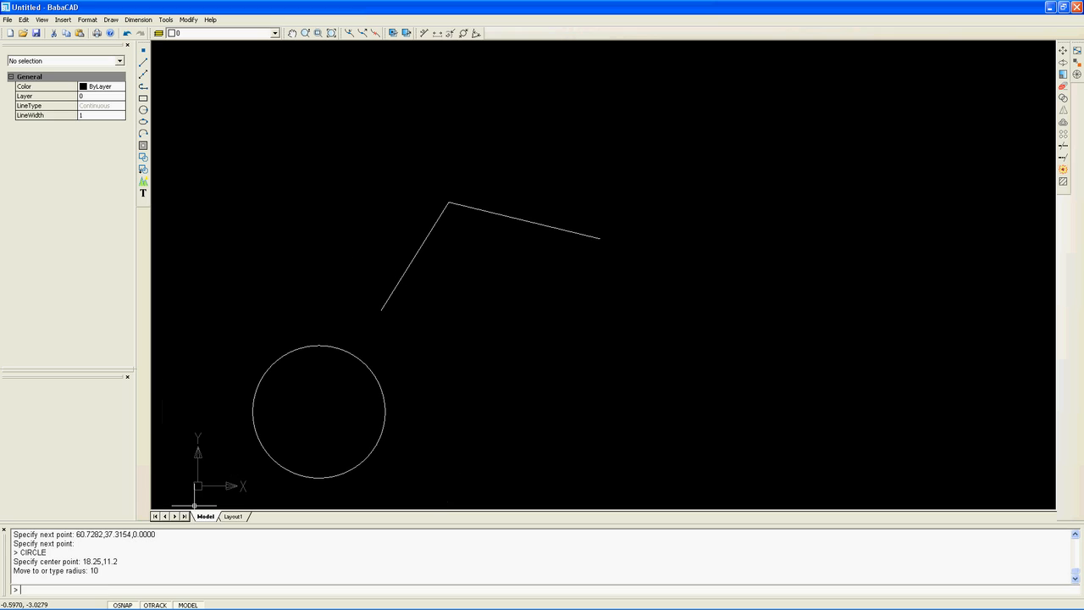
{"action": "mouse_move", "coordinate": [305, 400]}
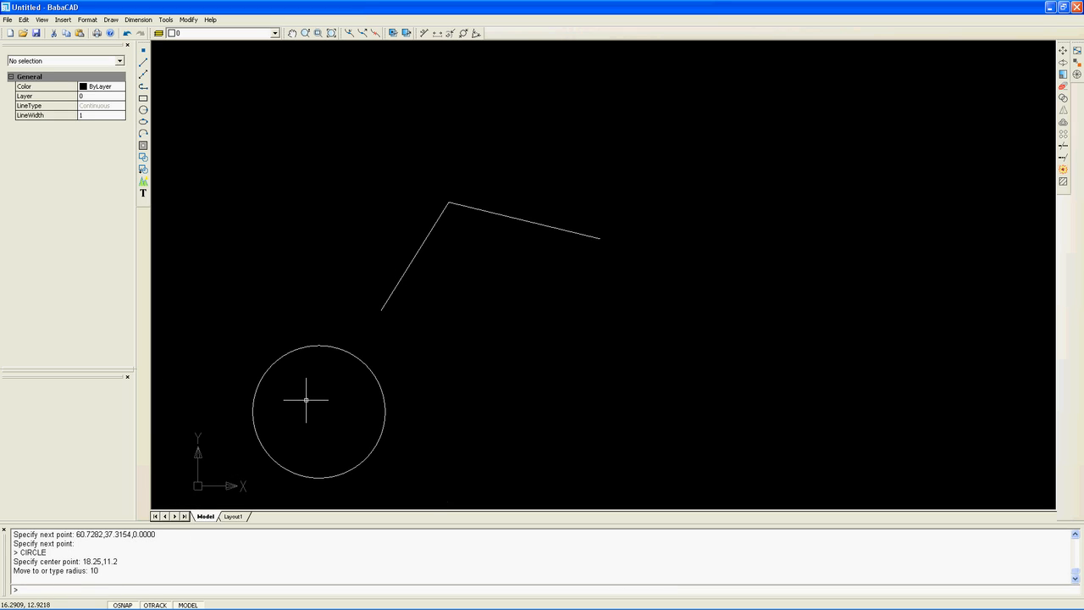
{"action": "mouse_move", "coordinate": [277, 381]}
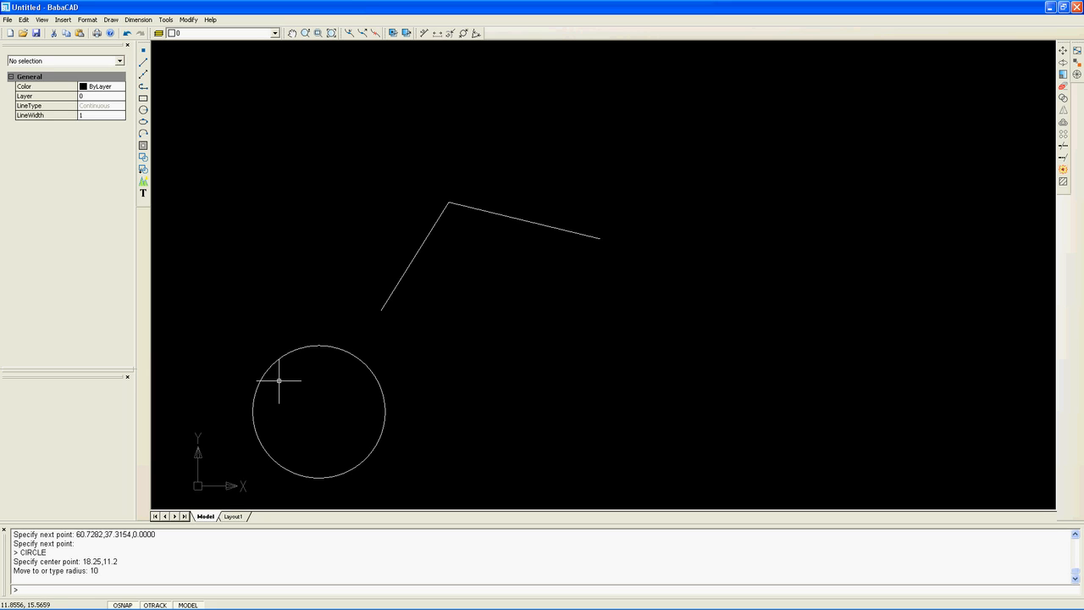
{"action": "mouse_move", "coordinate": [305, 383]}
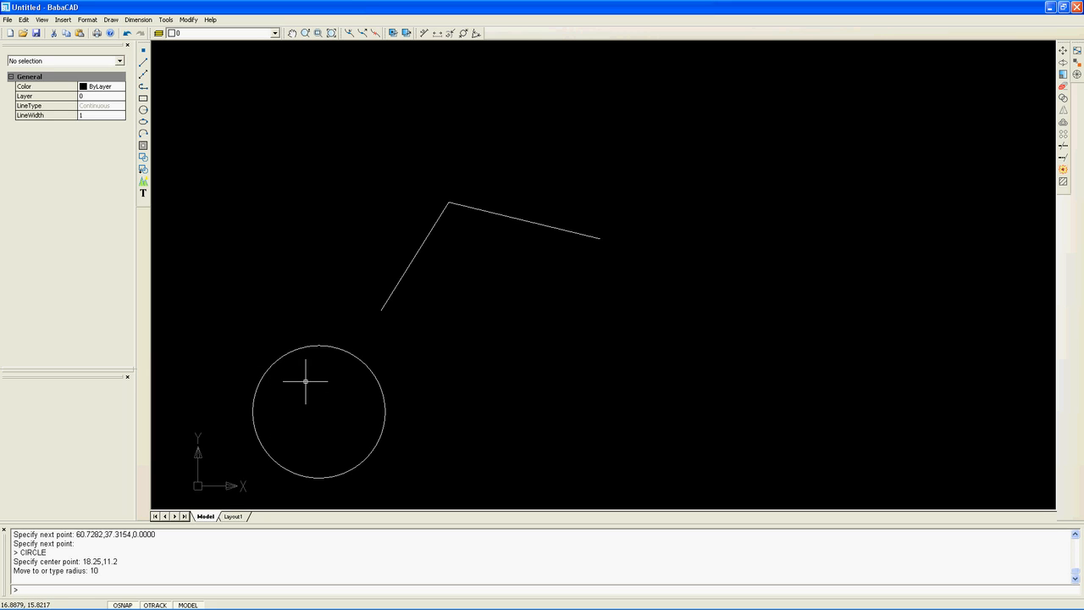
{"action": "mouse_move", "coordinate": [382, 386]}
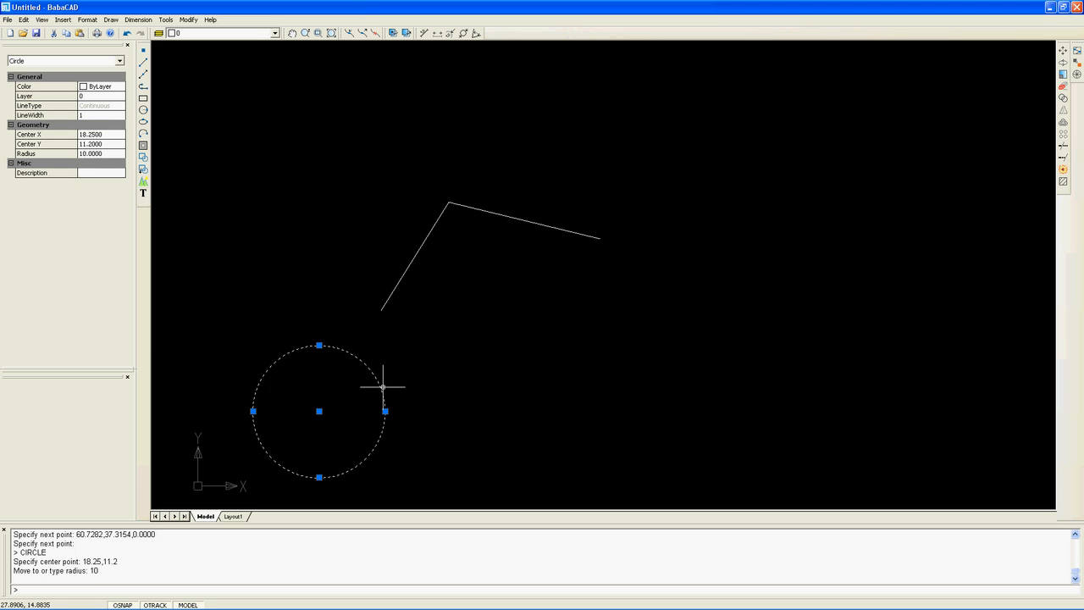
{"action": "mouse_move", "coordinate": [396, 383]}
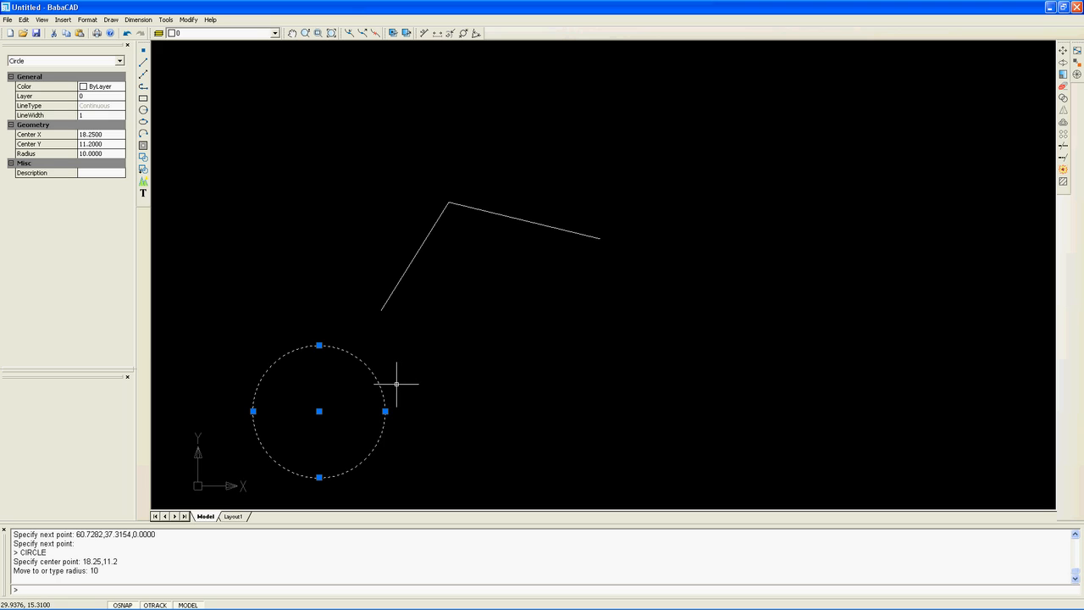
{"action": "mouse_move", "coordinate": [339, 357]}
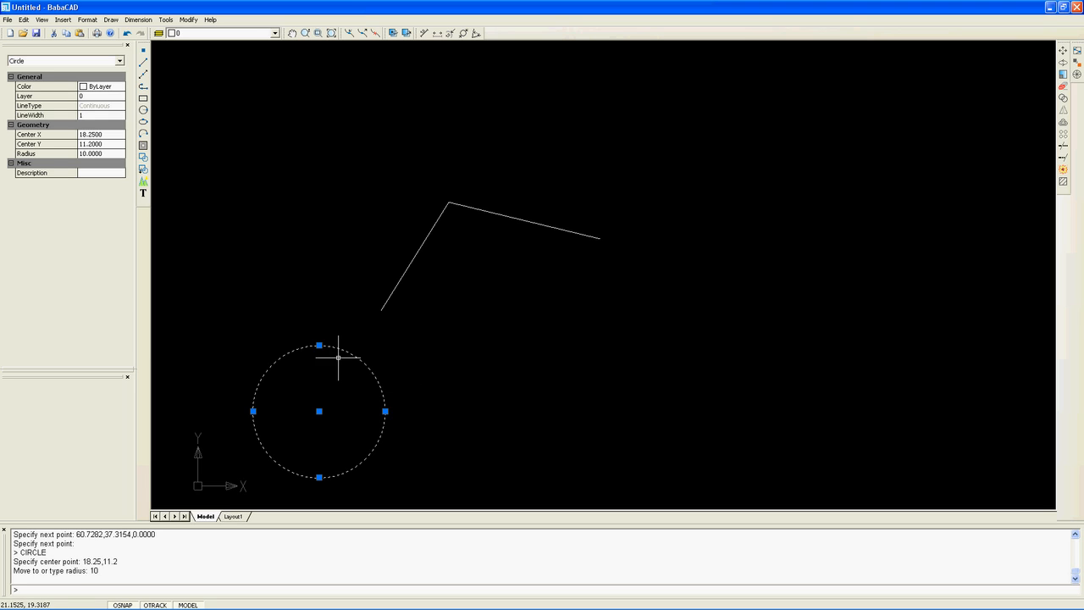
{"action": "mouse_move", "coordinate": [256, 409]}
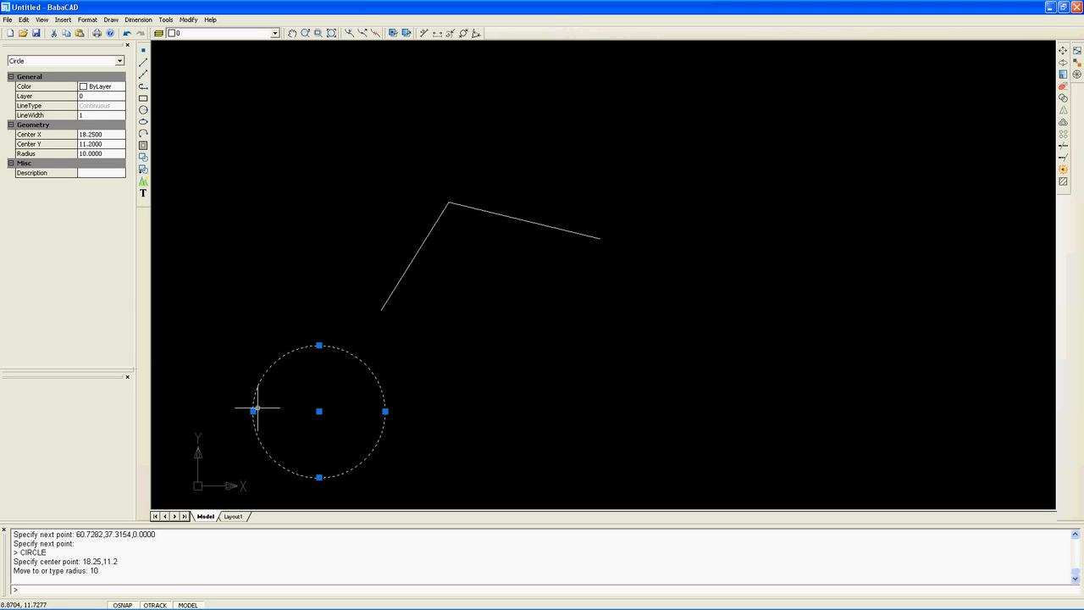
{"action": "mouse_move", "coordinate": [288, 443]}
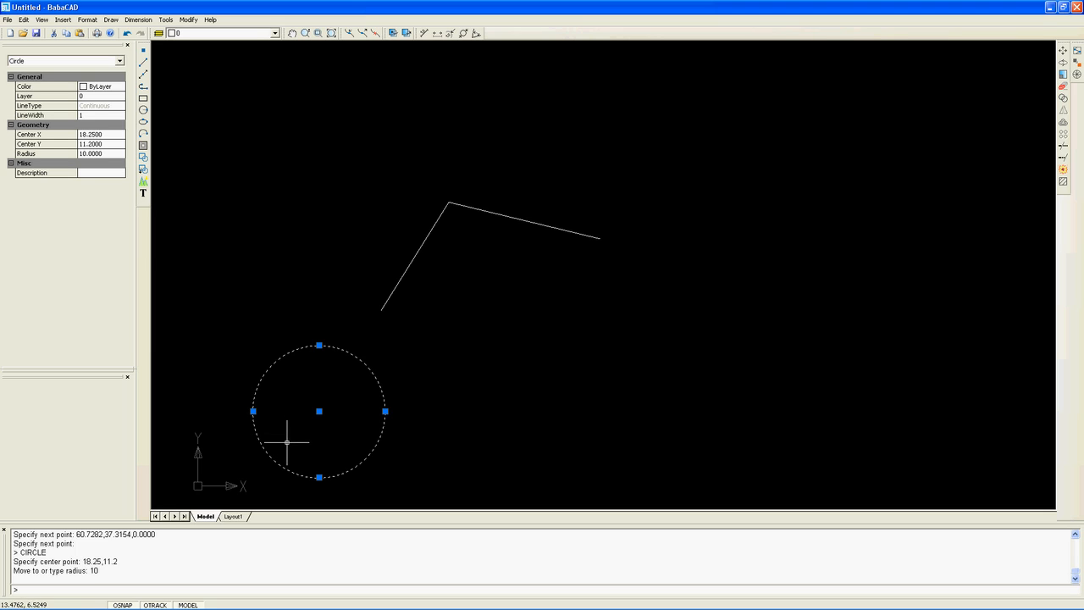
{"action": "mouse_move", "coordinate": [385, 411]}
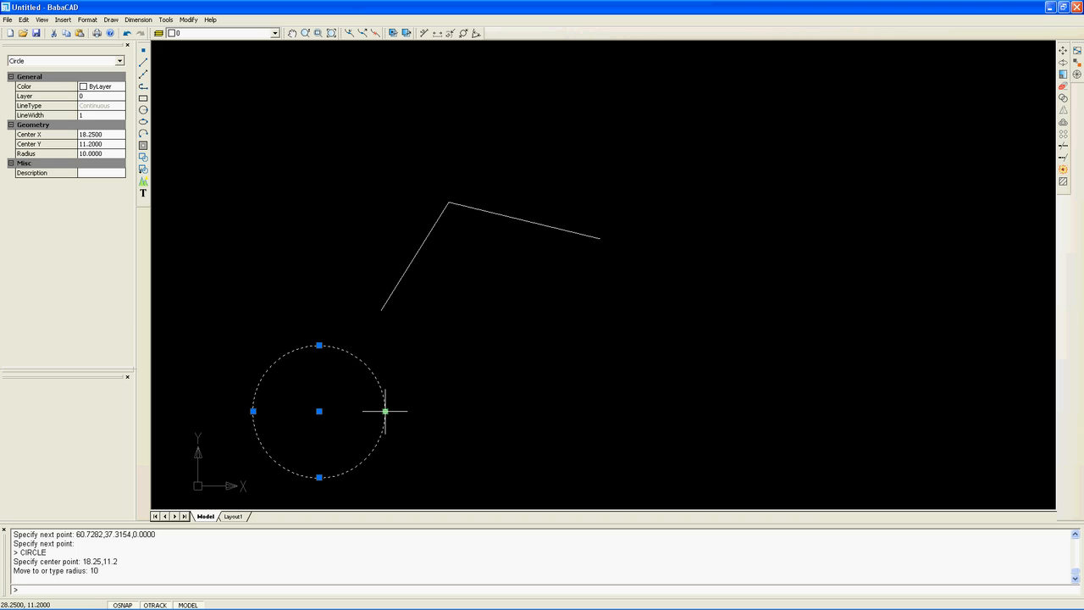
{"action": "mouse_move", "coordinate": [318, 412]}
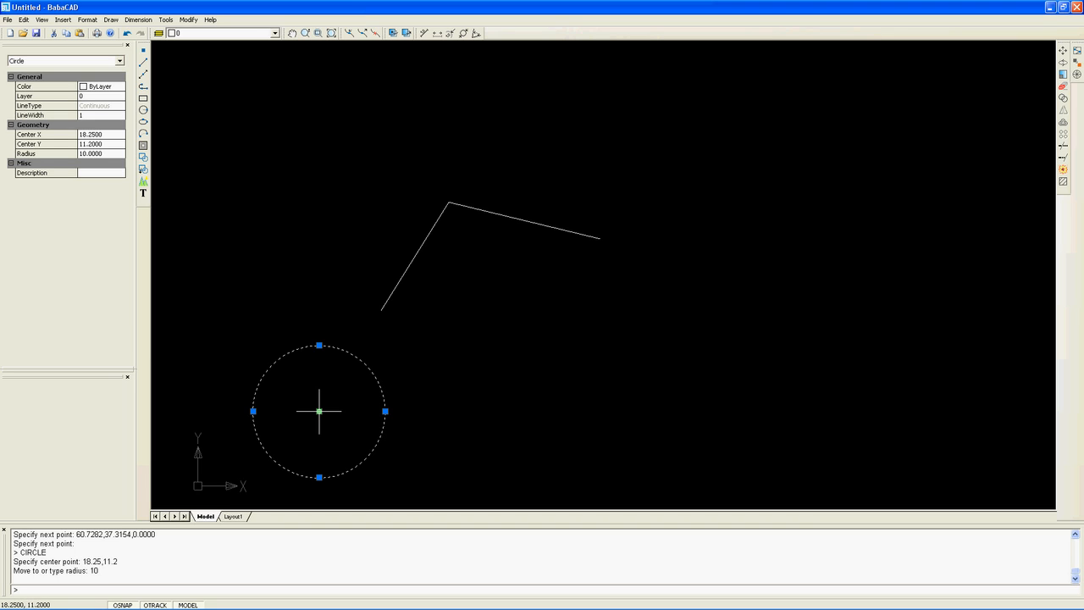
{"action": "mouse_move", "coordinate": [326, 420]}
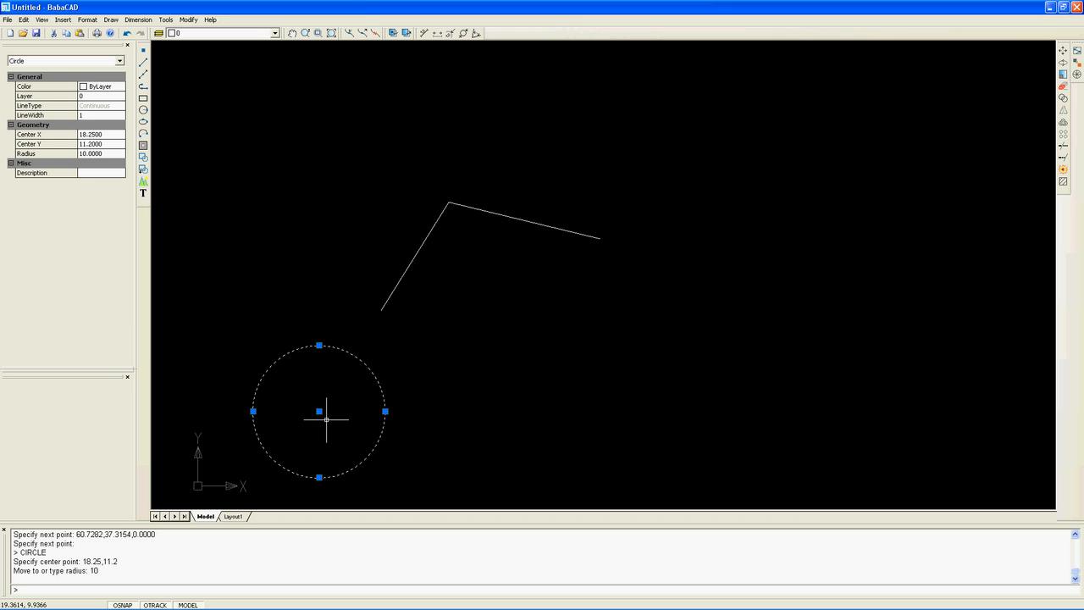
{"action": "mouse_move", "coordinate": [312, 376]}
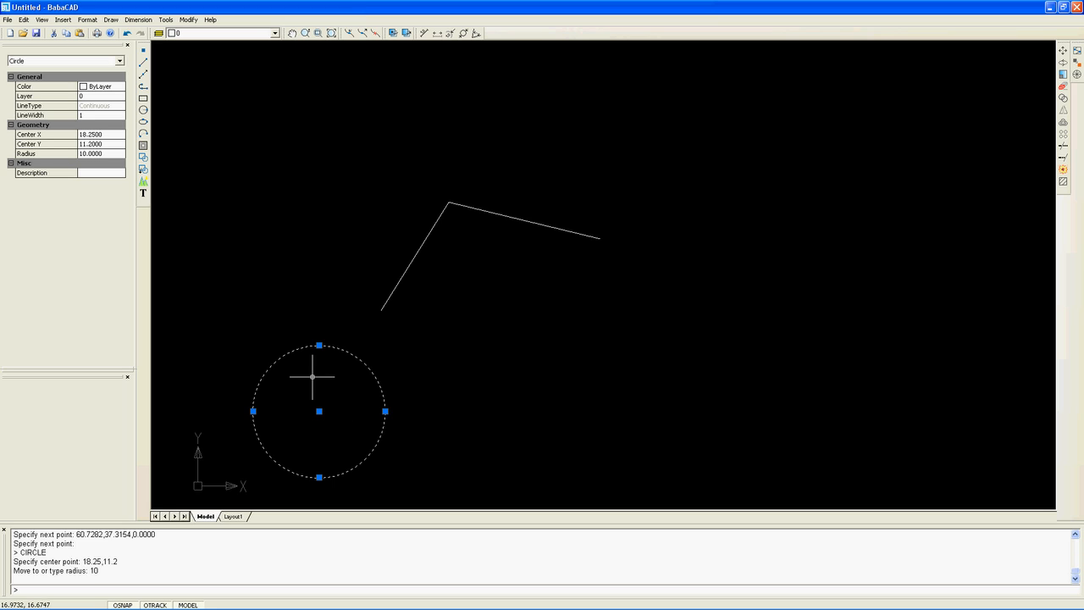
{"action": "mouse_move", "coordinate": [308, 374]}
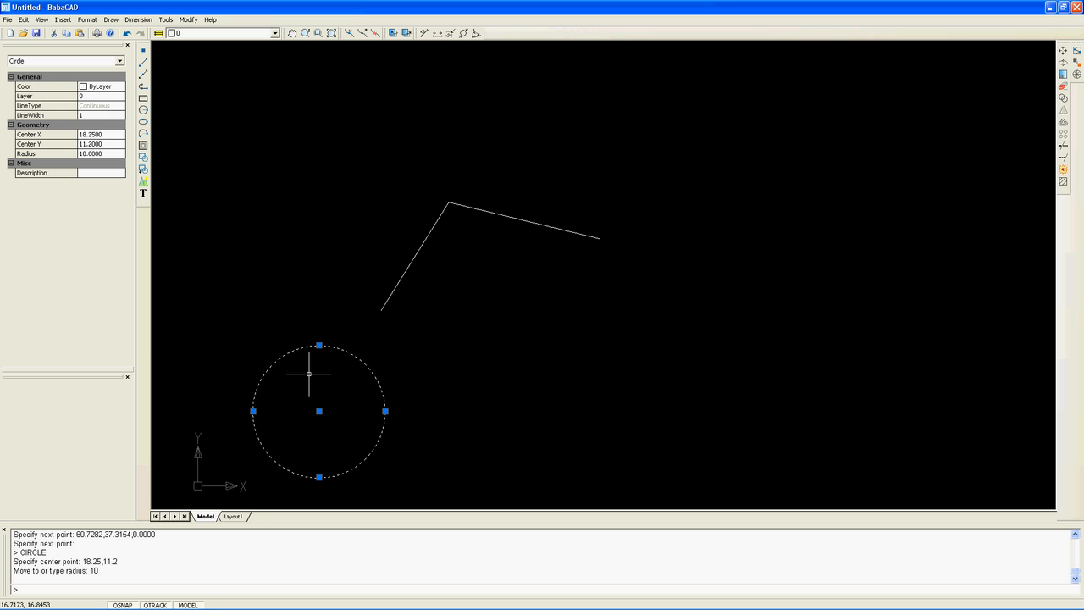
{"action": "mouse_move", "coordinate": [315, 349]}
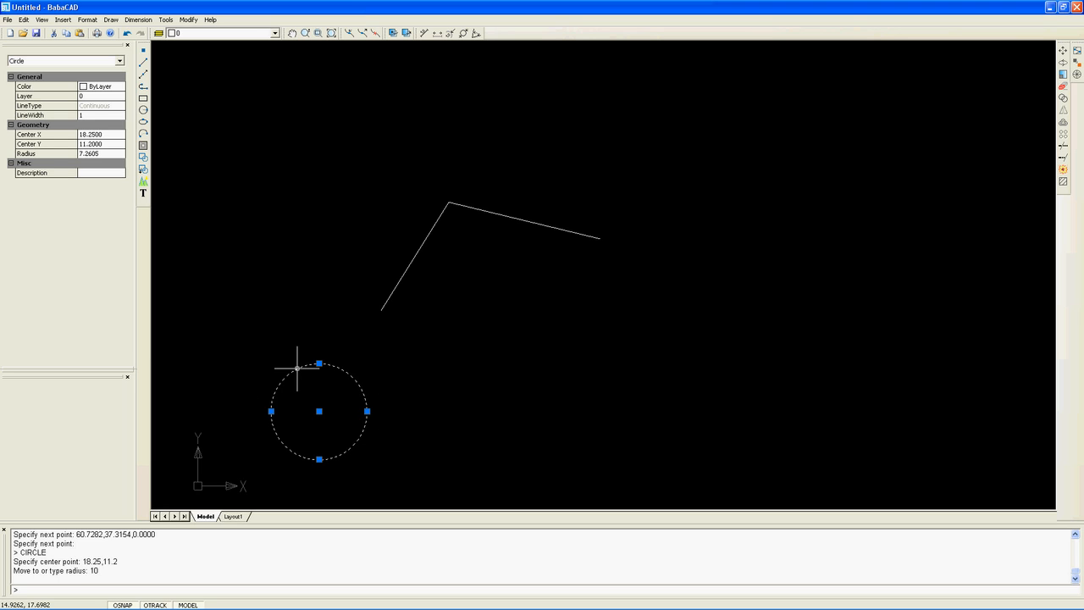
{"action": "mouse_move", "coordinate": [228, 231]}
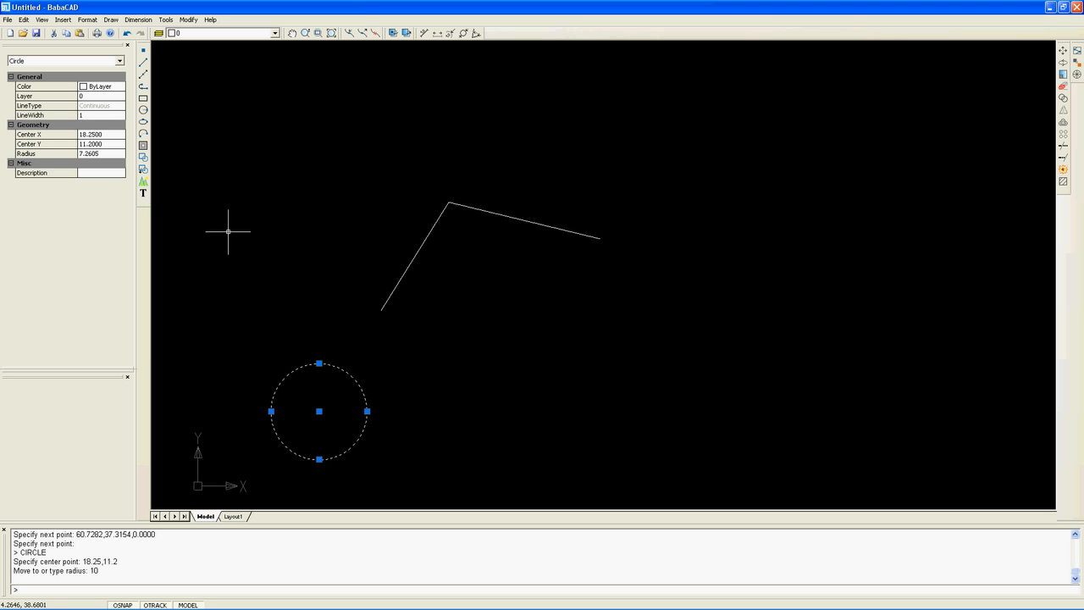
{"action": "mouse_move", "coordinate": [110, 144]}
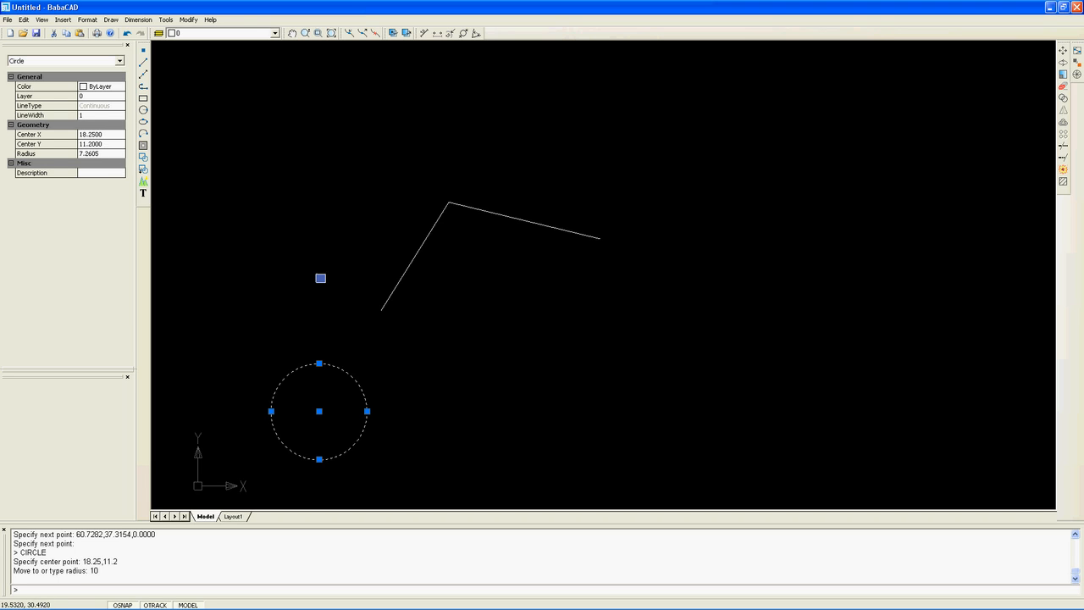
{"action": "mouse_move", "coordinate": [337, 318]}
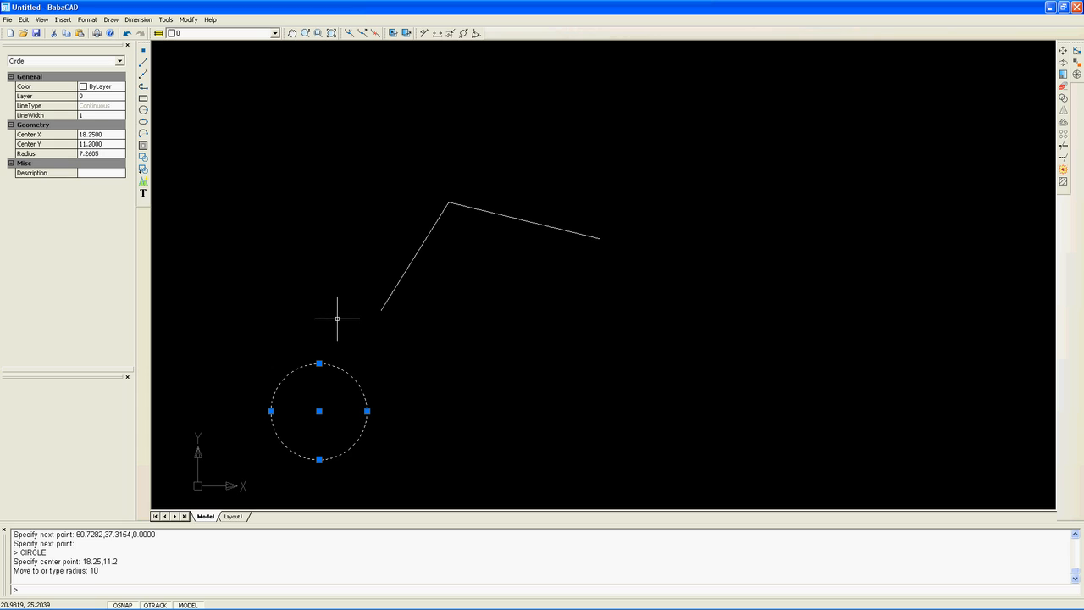
{"action": "mouse_move", "coordinate": [332, 336]}
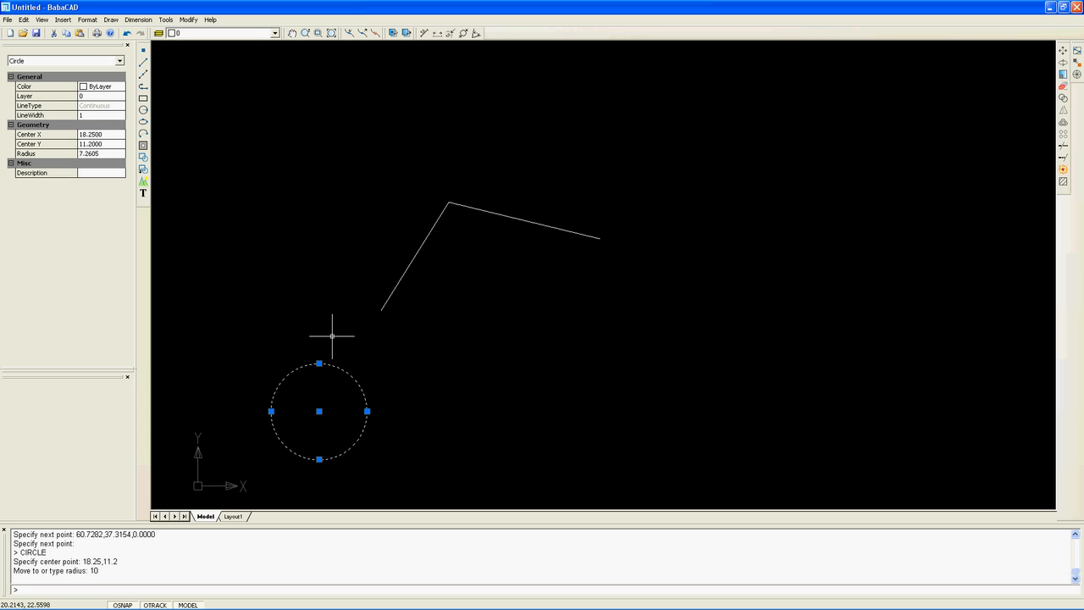
{"action": "mouse_move", "coordinate": [372, 351]}
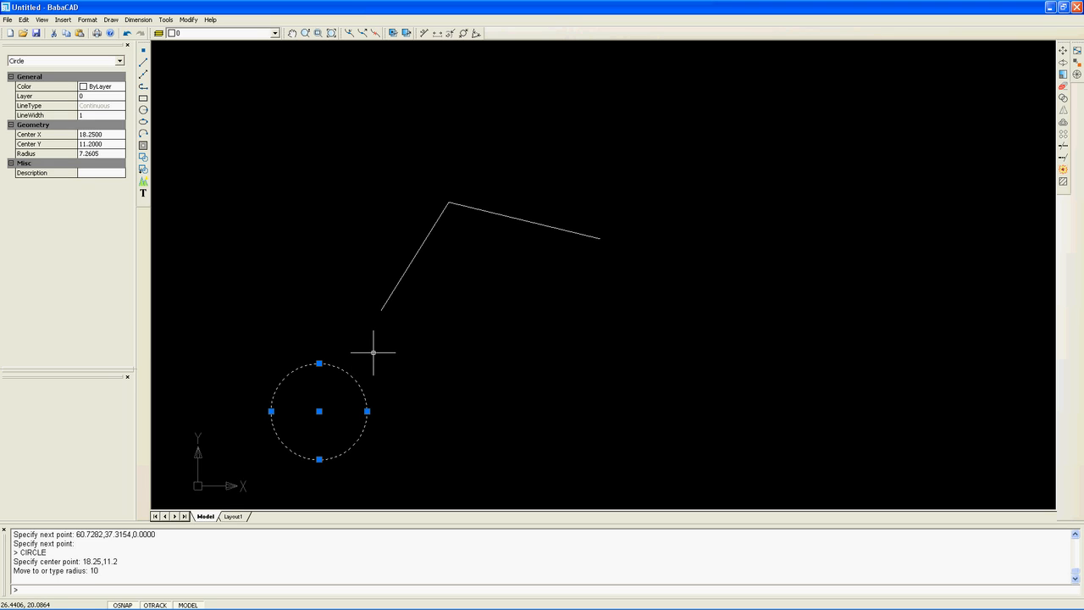
{"action": "mouse_move", "coordinate": [326, 403]}
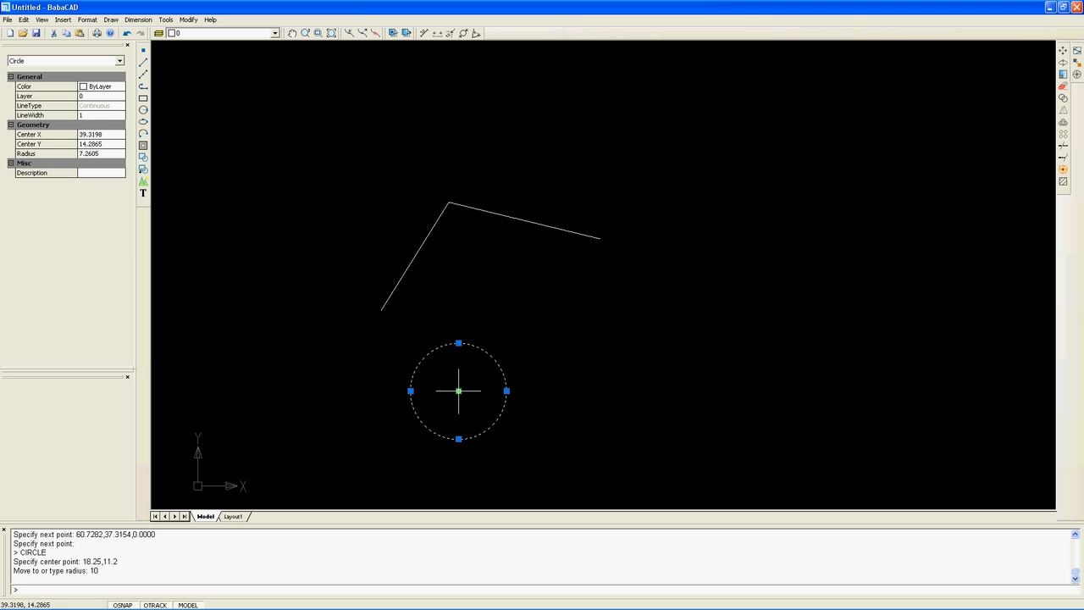
{"action": "mouse_move", "coordinate": [488, 376]}
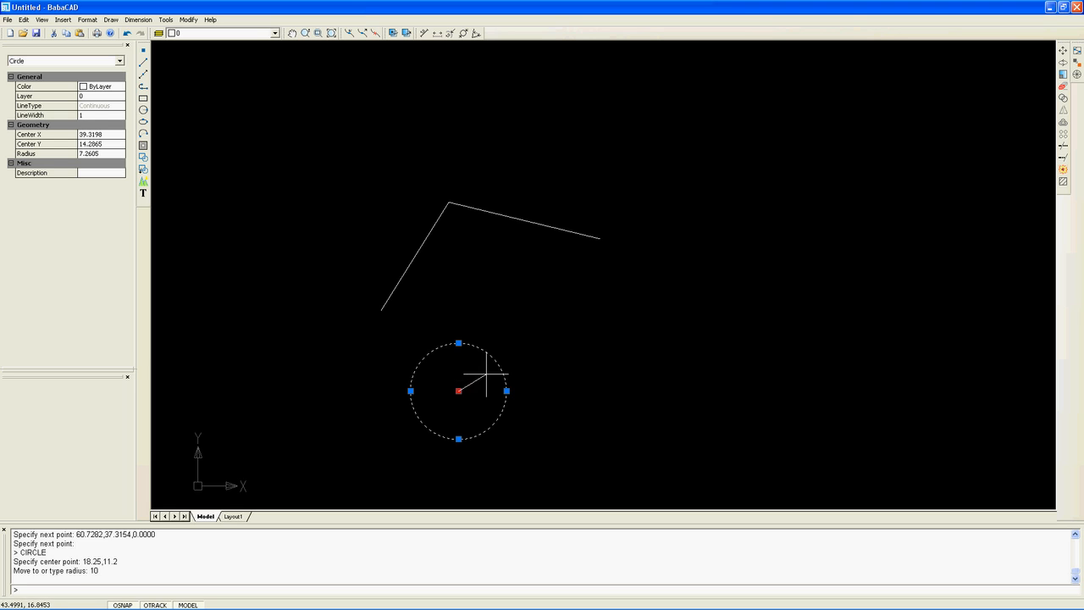
{"action": "mouse_move", "coordinate": [522, 345]}
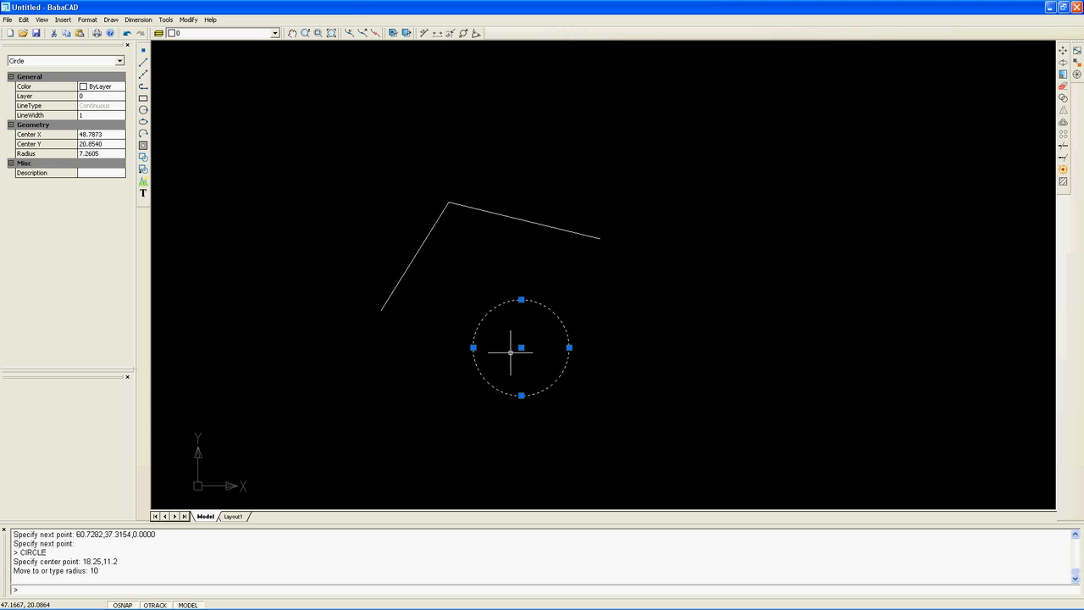
- Clear the selection after the move, then reselect the circle
{"action": "left_click", "coordinate": [437, 383]}
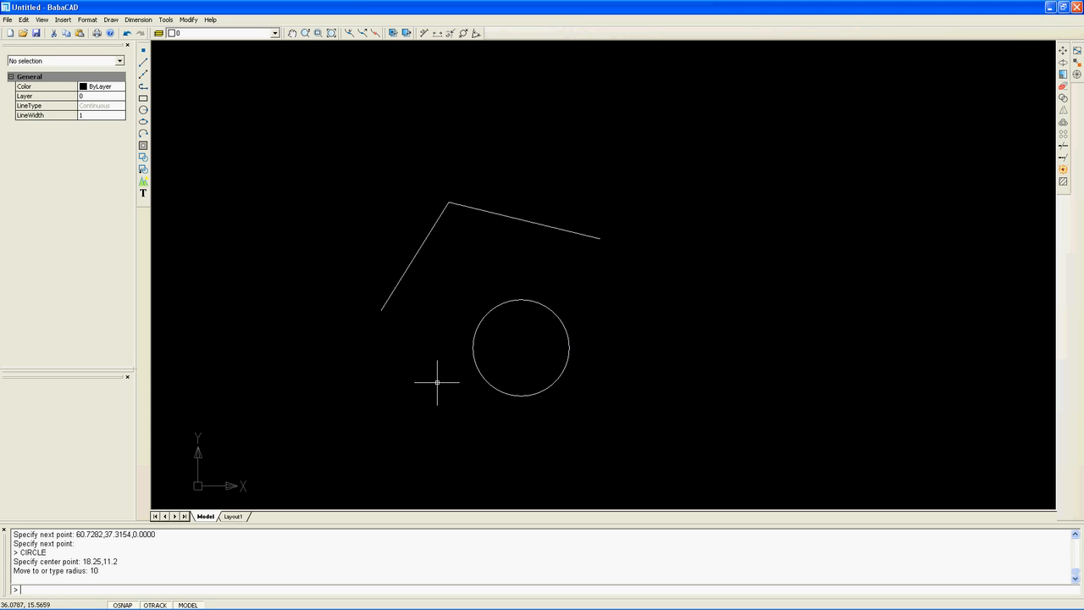
{"action": "mouse_move", "coordinate": [434, 383]}
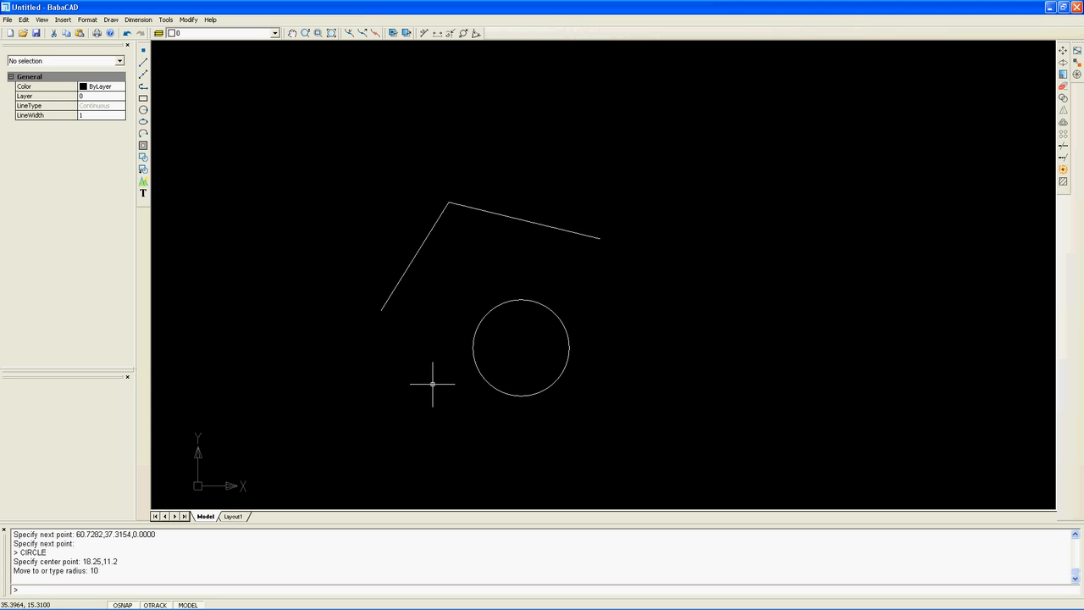
{"action": "mouse_move", "coordinate": [476, 329]}
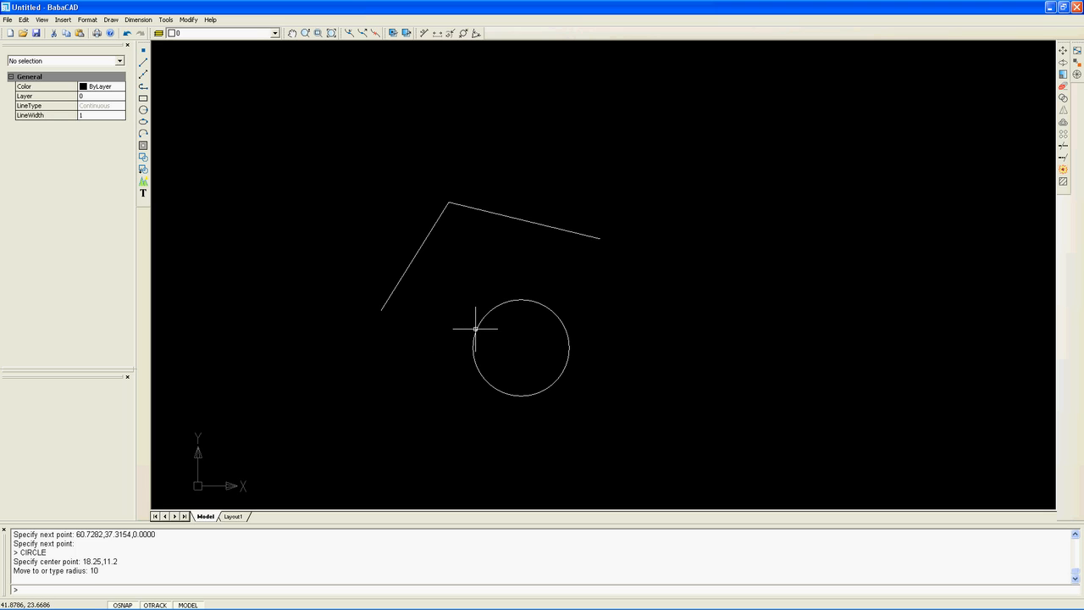
{"action": "left_click", "coordinate": [522, 347]}
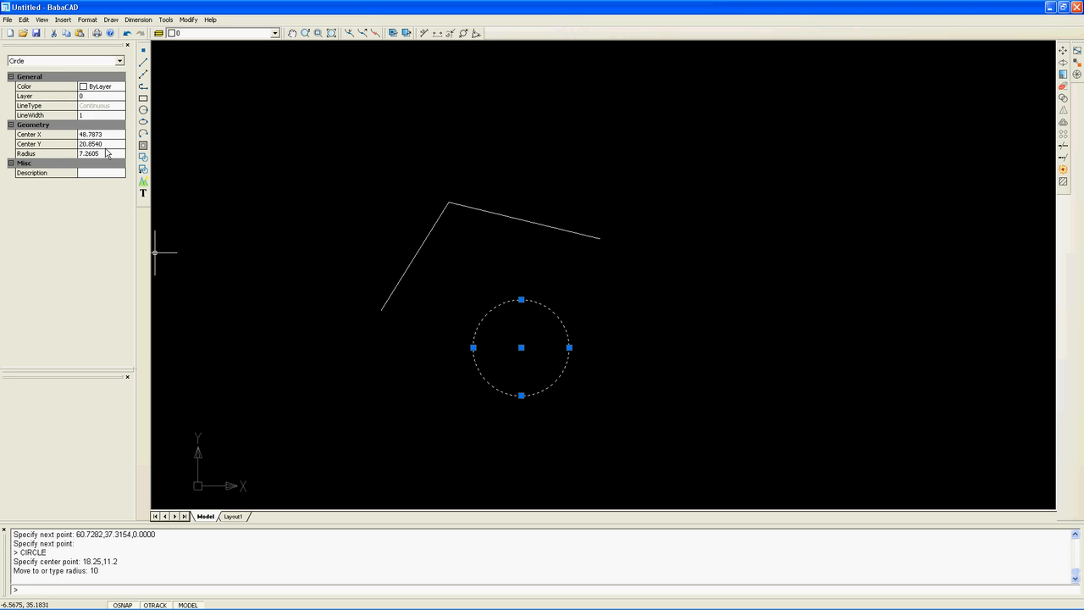
{"action": "mouse_move", "coordinate": [613, 357]}
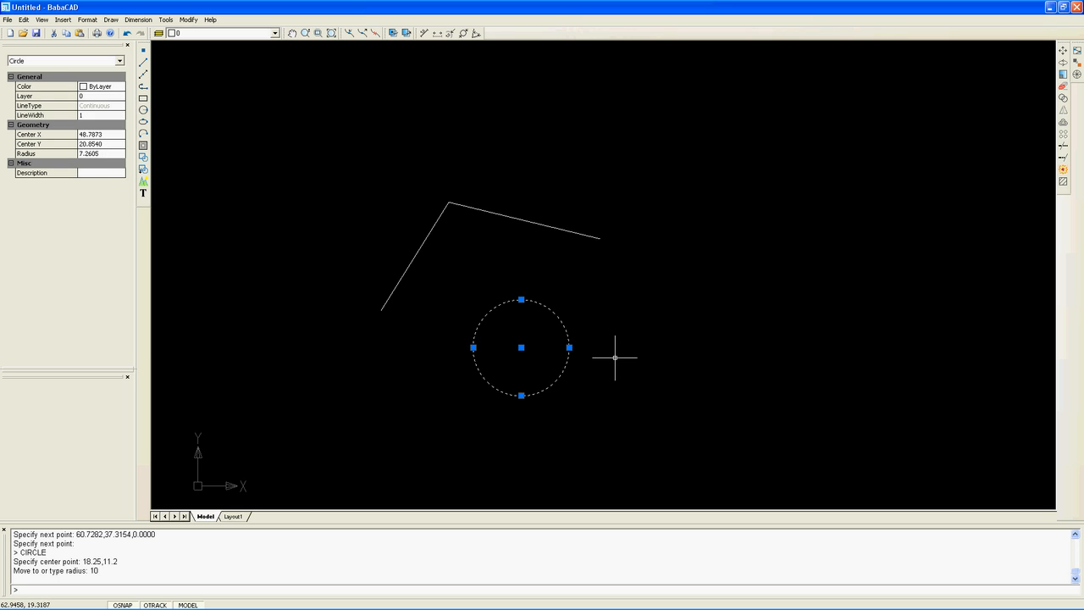
{"action": "mouse_move", "coordinate": [1034, 54]}
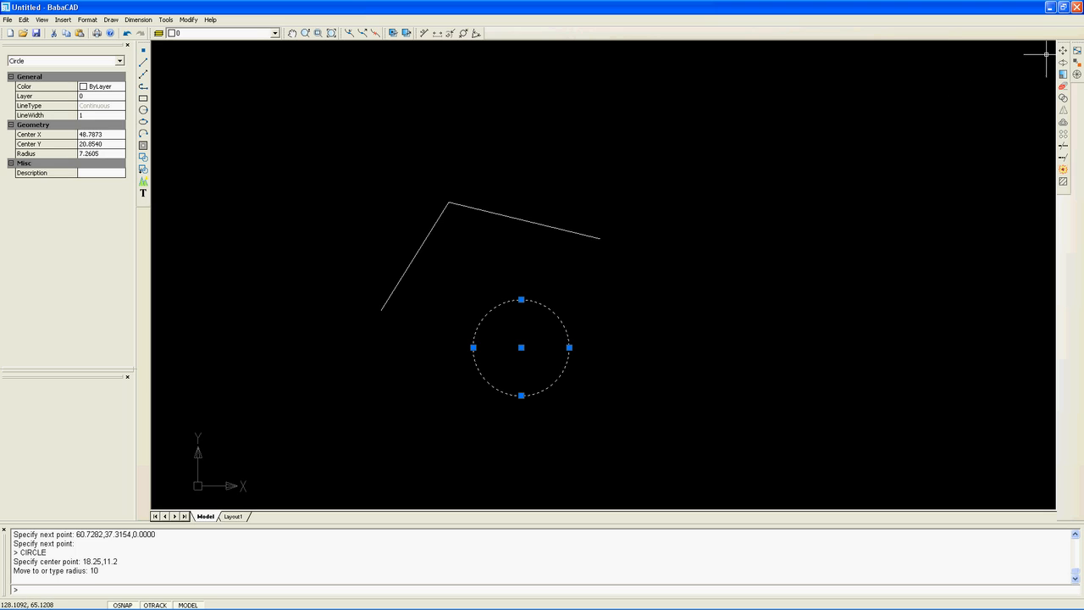
{"action": "mouse_move", "coordinate": [1070, 65]}
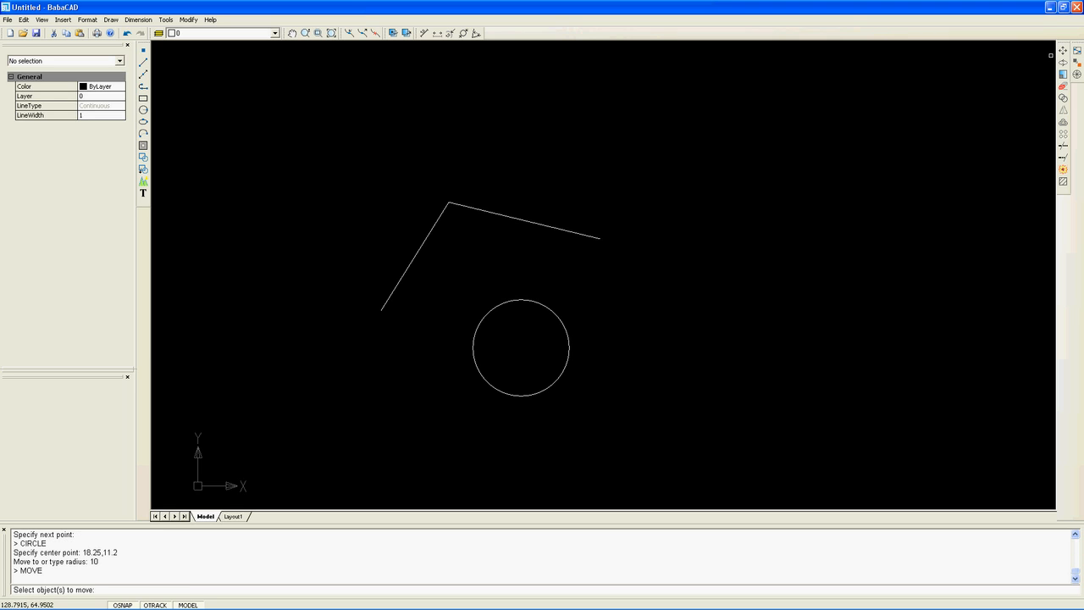
{"action": "mouse_move", "coordinate": [552, 312]}
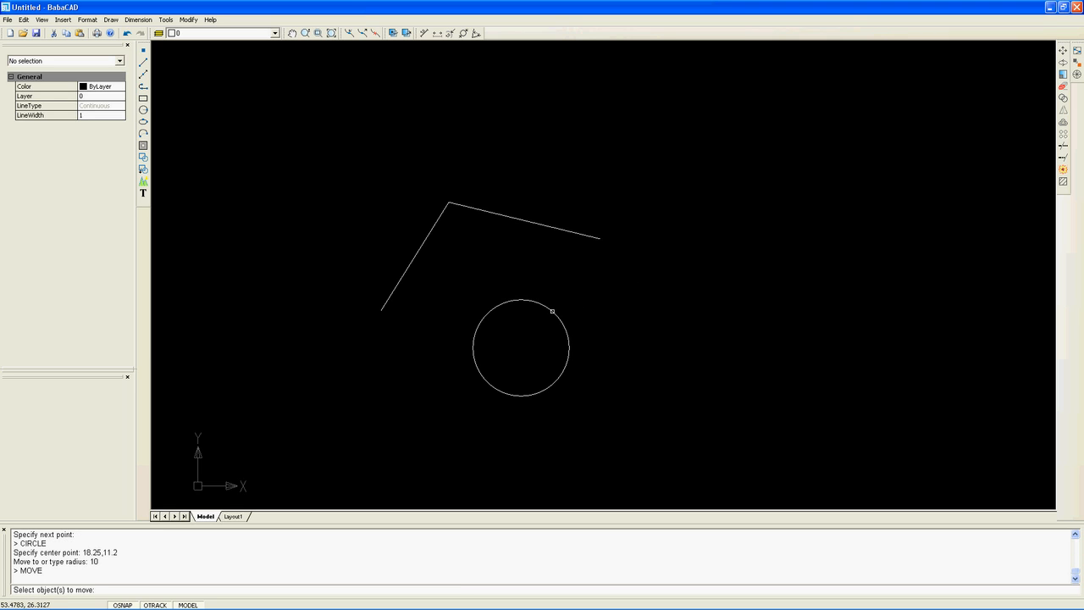
- Move the circle from its centre base point to 20,20 beside the polyline's lower end
{"action": "left_click", "coordinate": [522, 348]}
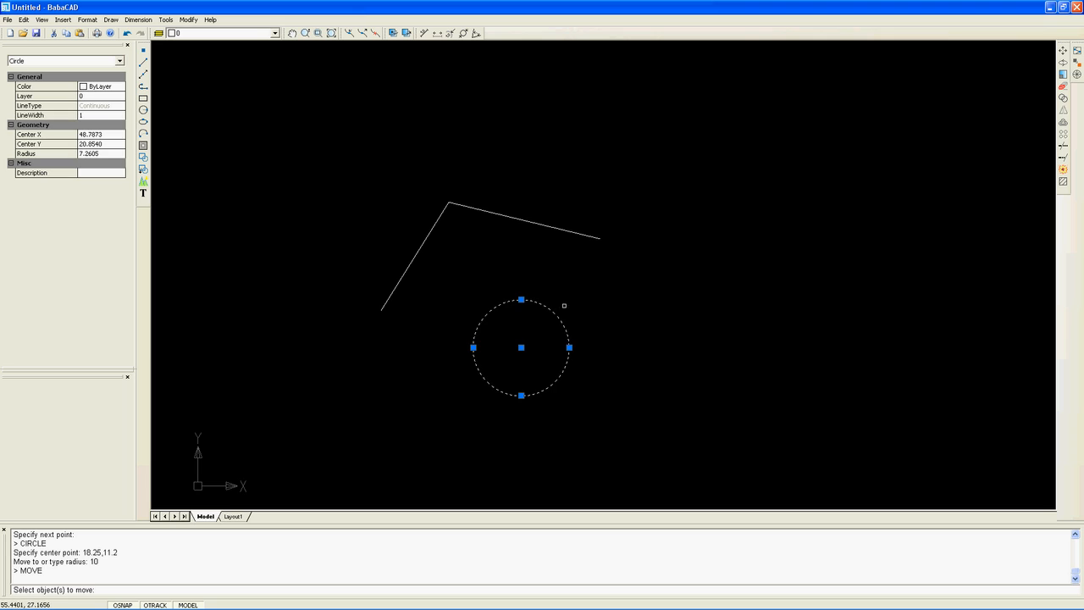
{"action": "left_click", "coordinate": [522, 347]}
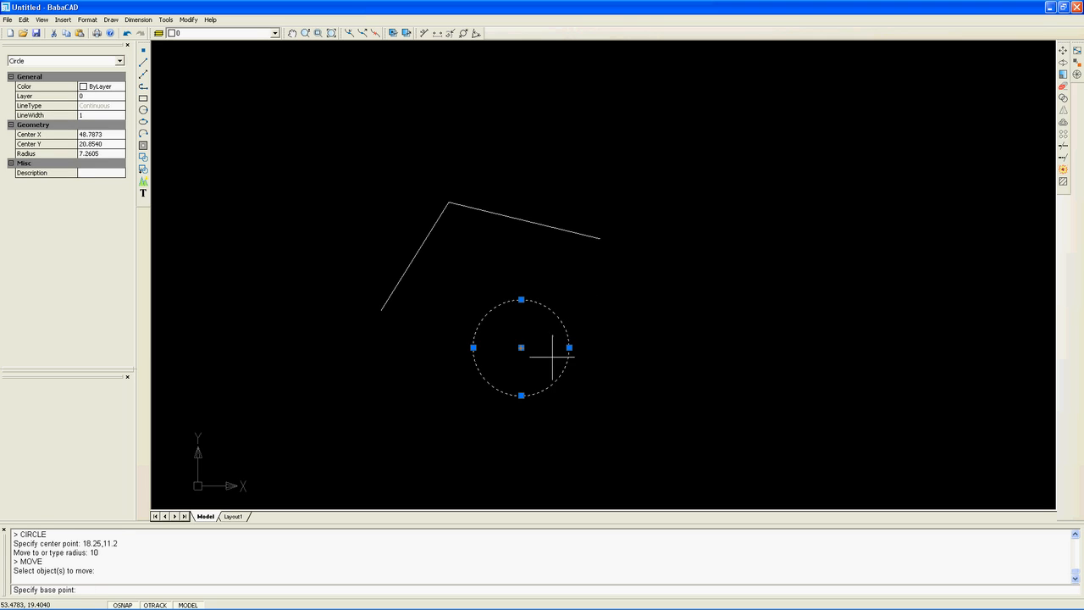
{"action": "left_click", "coordinate": [521, 347]}
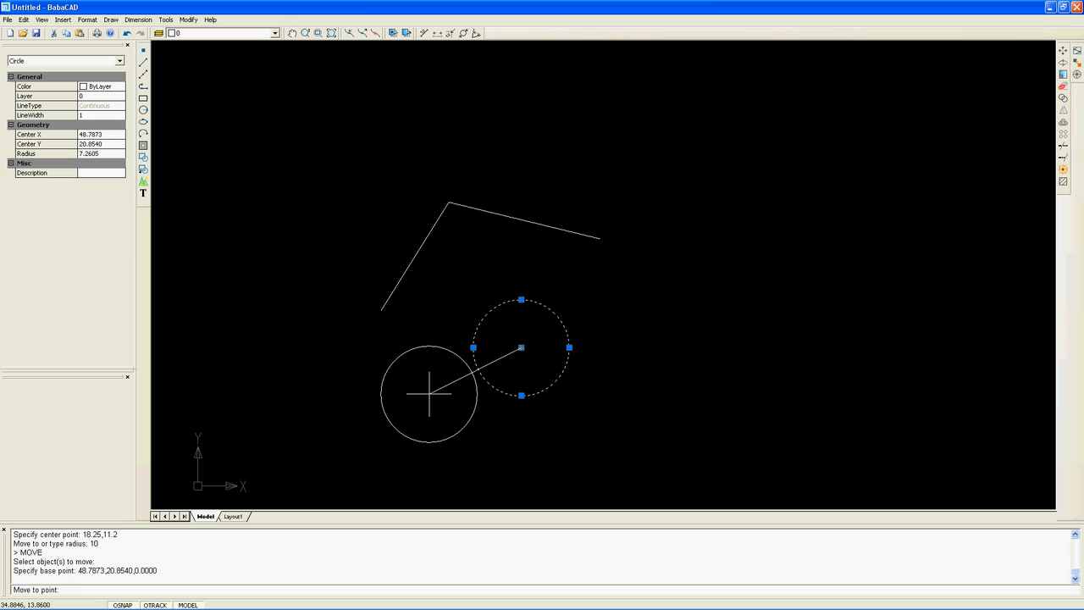
{"action": "type", "text": "20,20"}
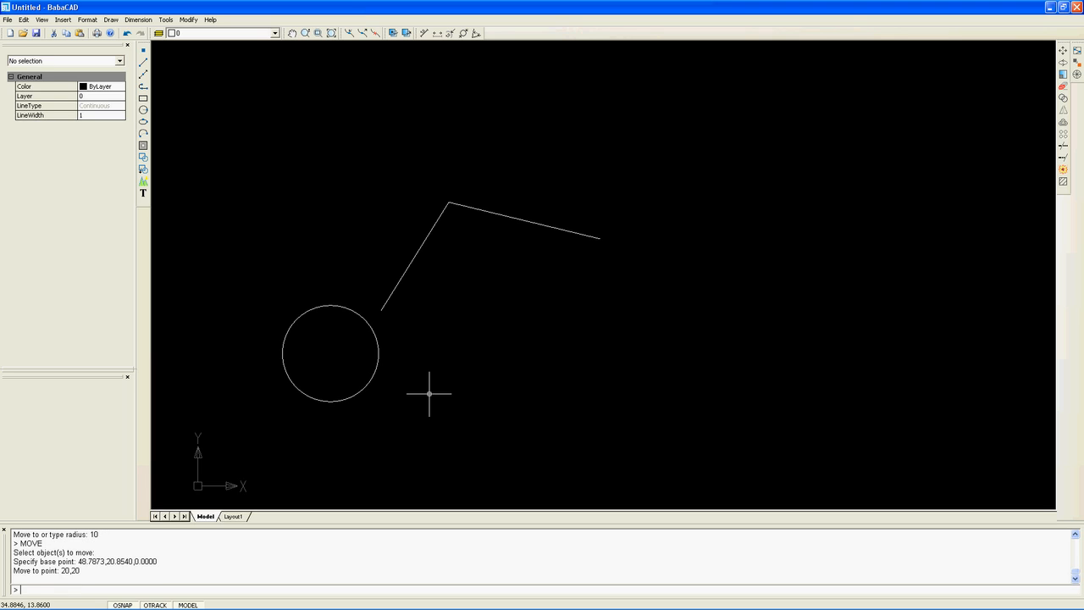
{"action": "mouse_move", "coordinate": [386, 380]}
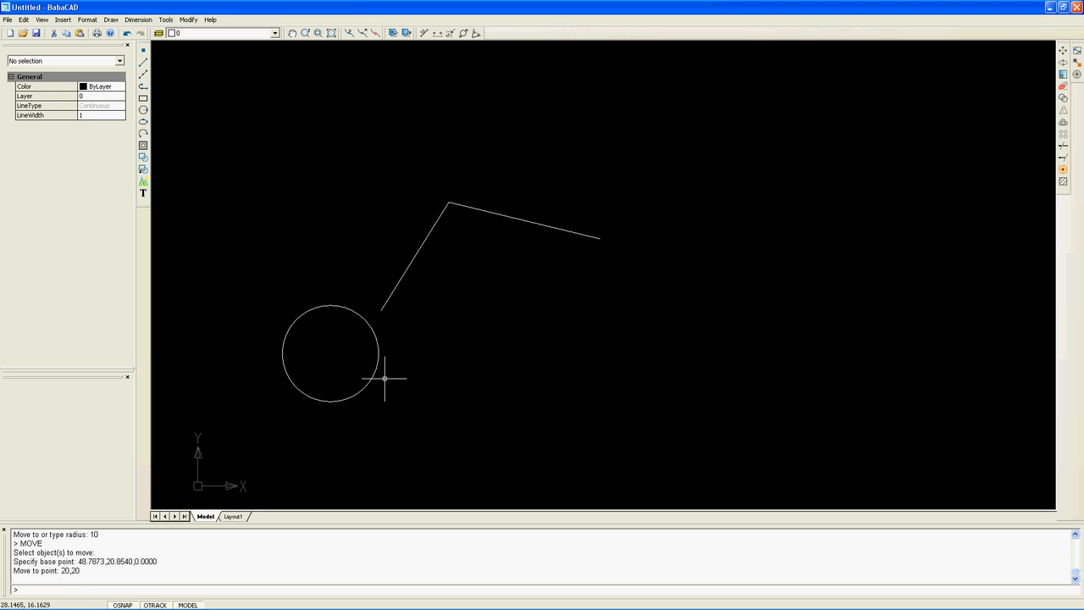
{"action": "left_click", "coordinate": [331, 354]}
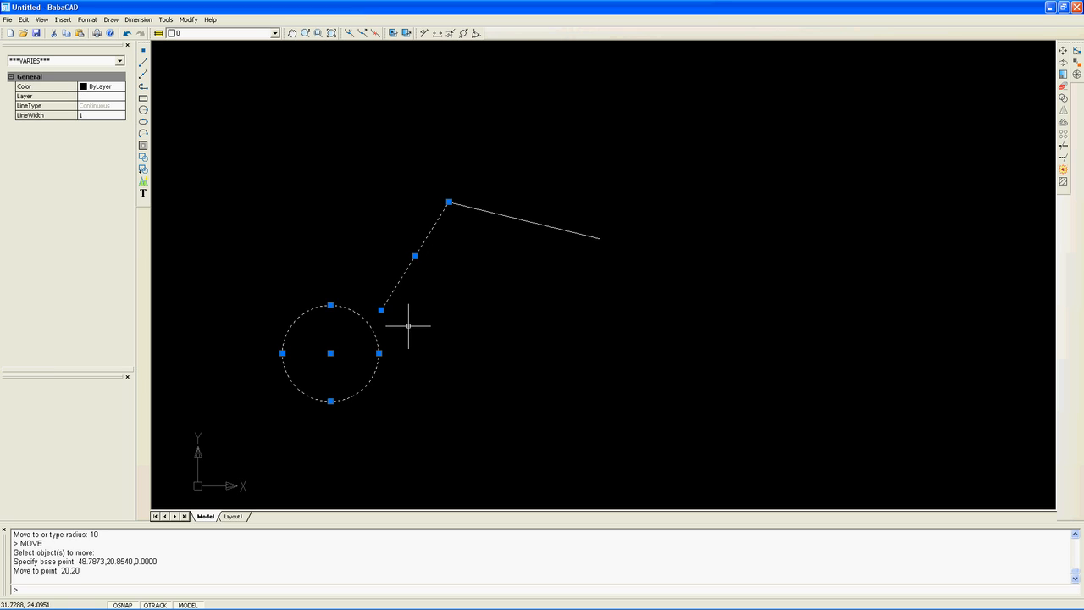
- Deselect All from the canvas context menu and pan the view slightly
{"action": "right_click", "coordinate": [410, 325]}
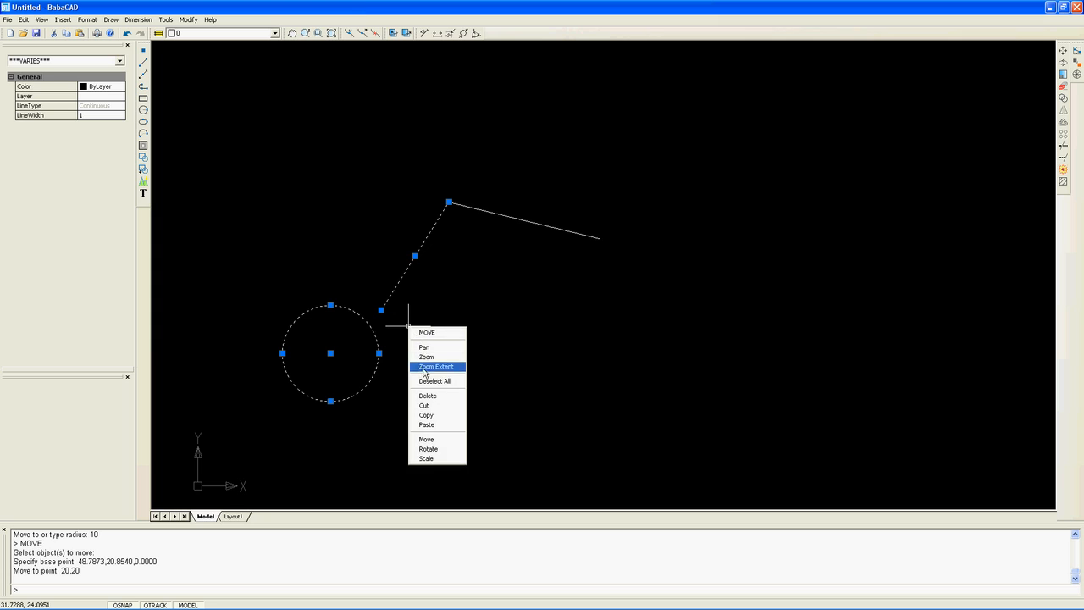
{"action": "left_click", "coordinate": [434, 380]}
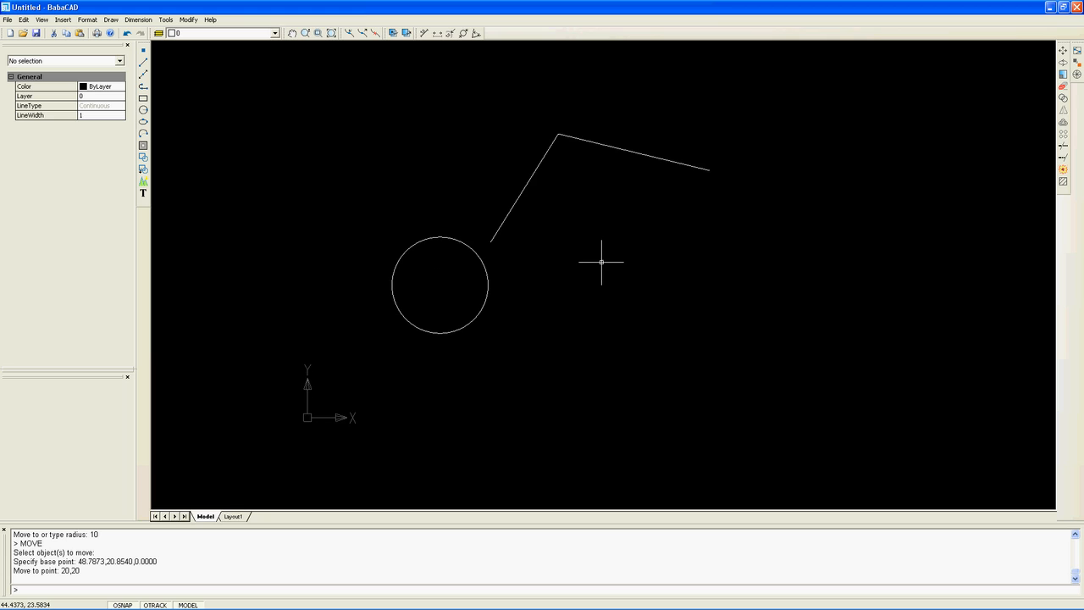
{"action": "left_click_drag", "start_coordinate": [602, 263], "coordinate": [542, 311]}
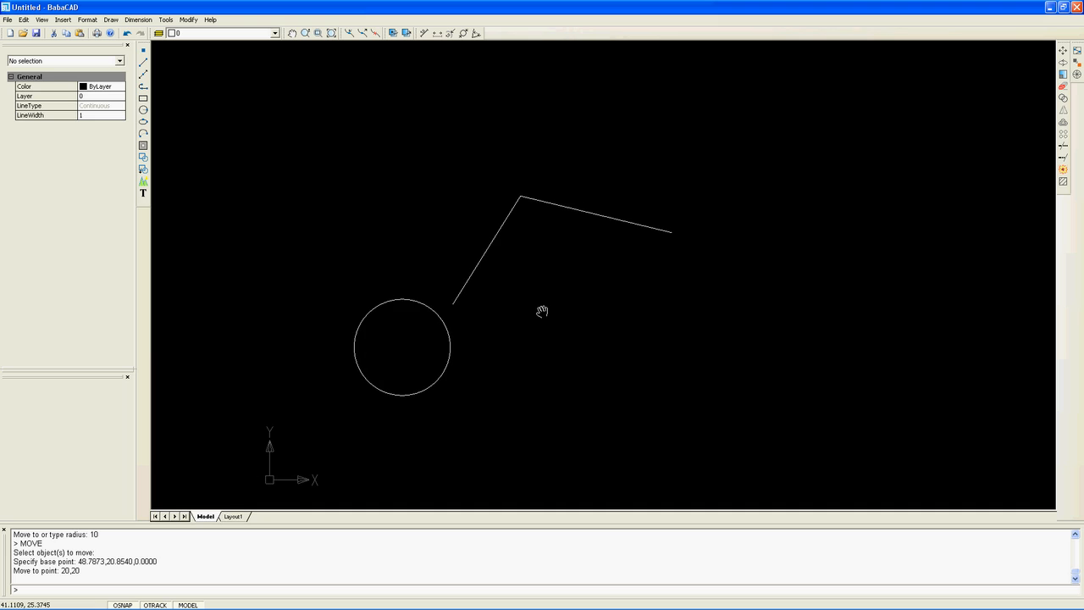
{"action": "mouse_move", "coordinate": [410, 185]}
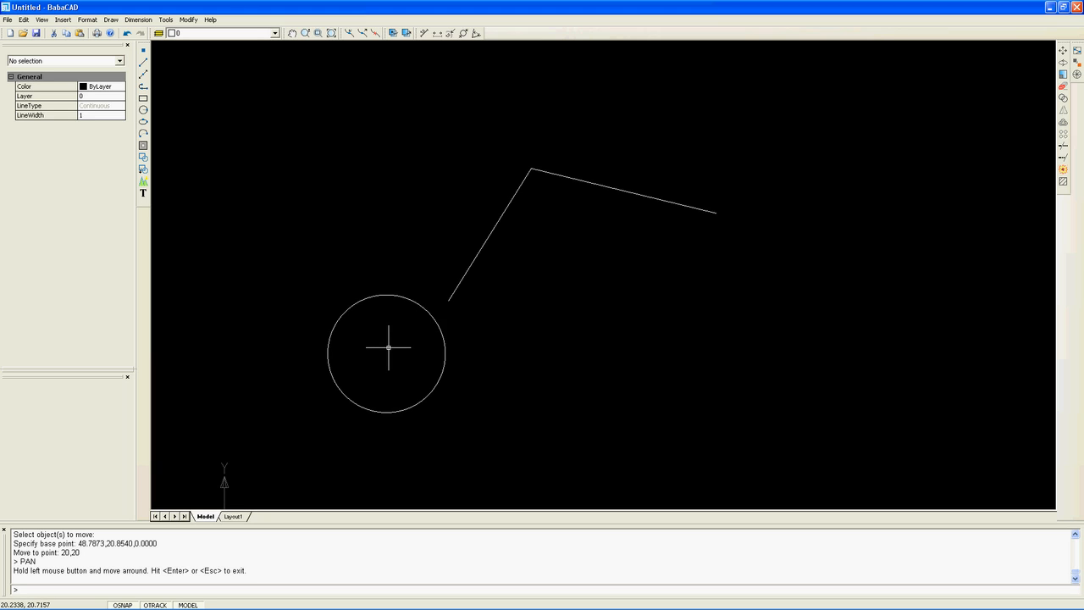
{"action": "scroll", "scroll_direction": "up", "scroll_amount": 3}
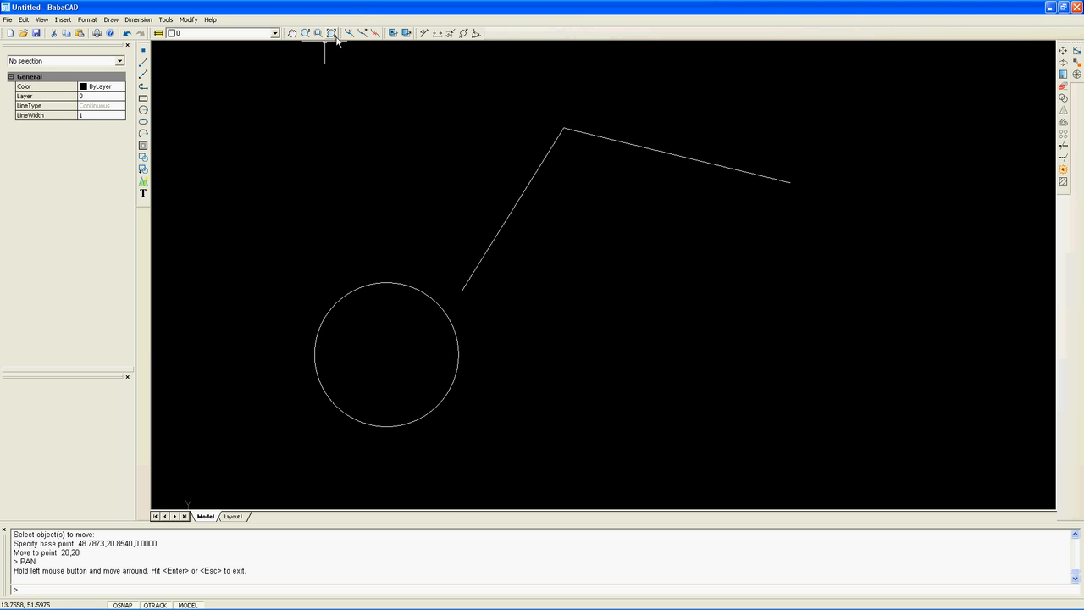
{"action": "mouse_move", "coordinate": [332, 33]}
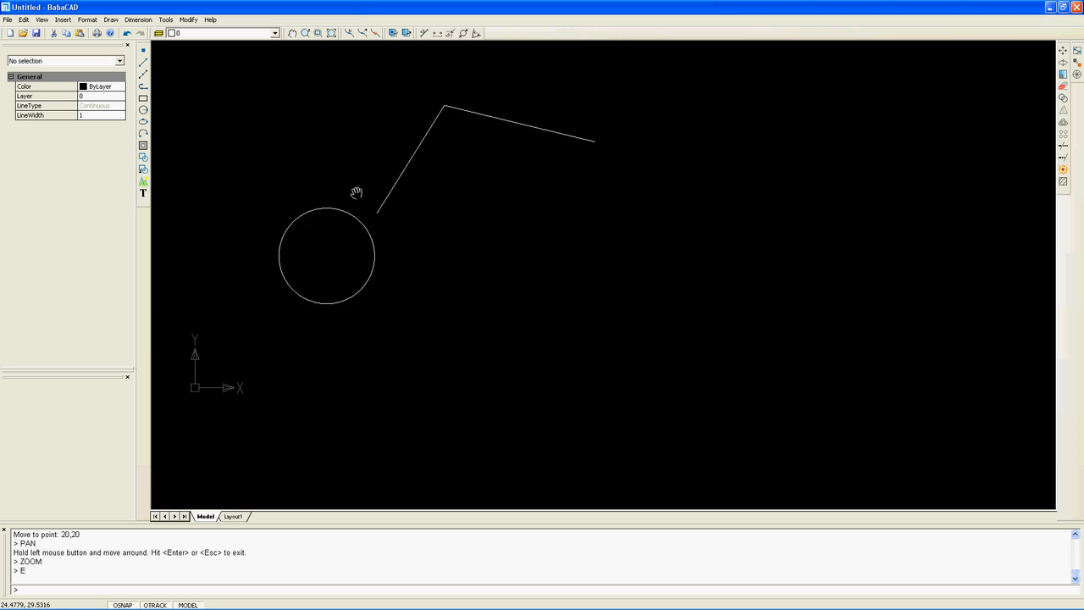
{"action": "right_click", "coordinate": [393, 174]}
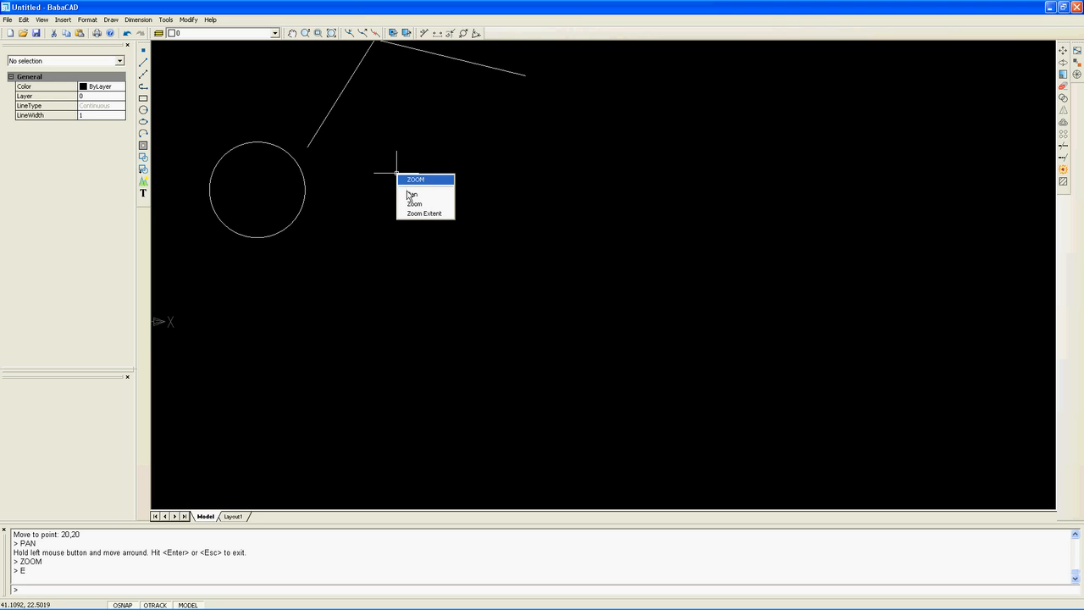
{"action": "left_click", "coordinate": [424, 213]}
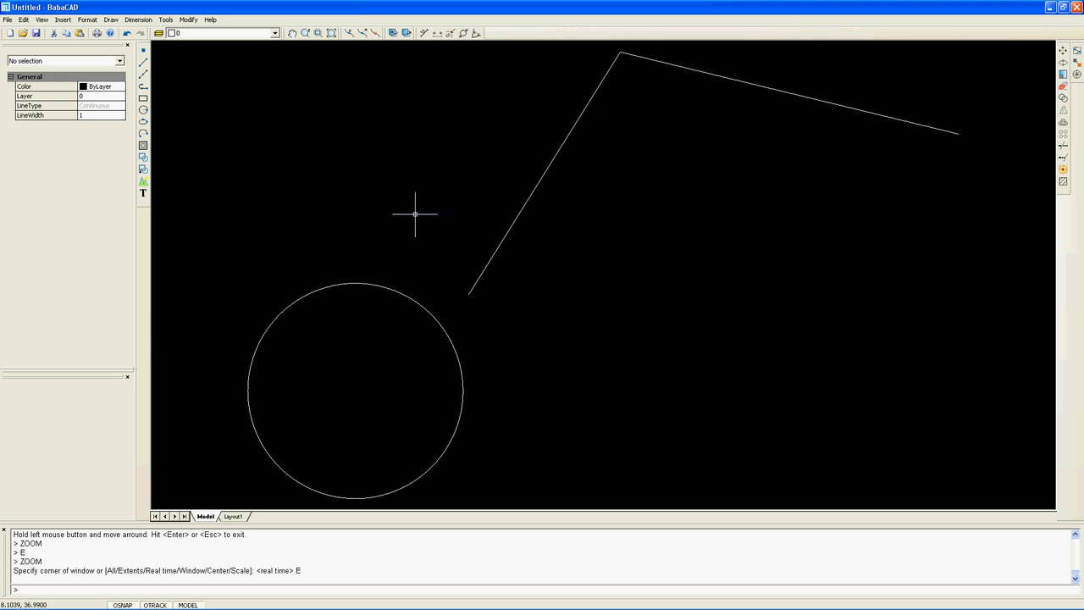
{"action": "mouse_move", "coordinate": [420, 207]}
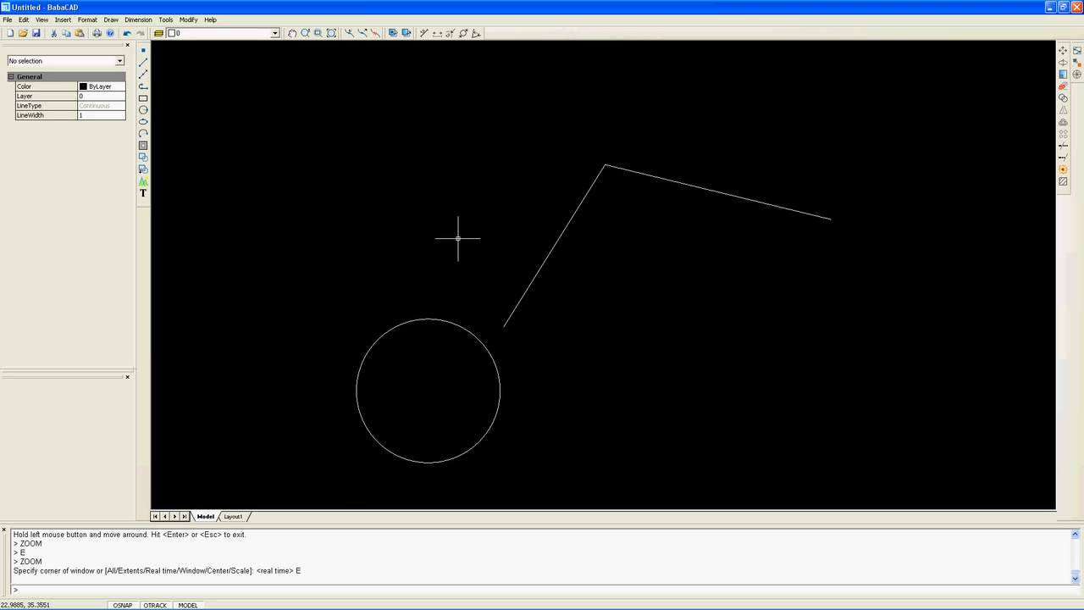
{"action": "mouse_move", "coordinate": [274, 133]}
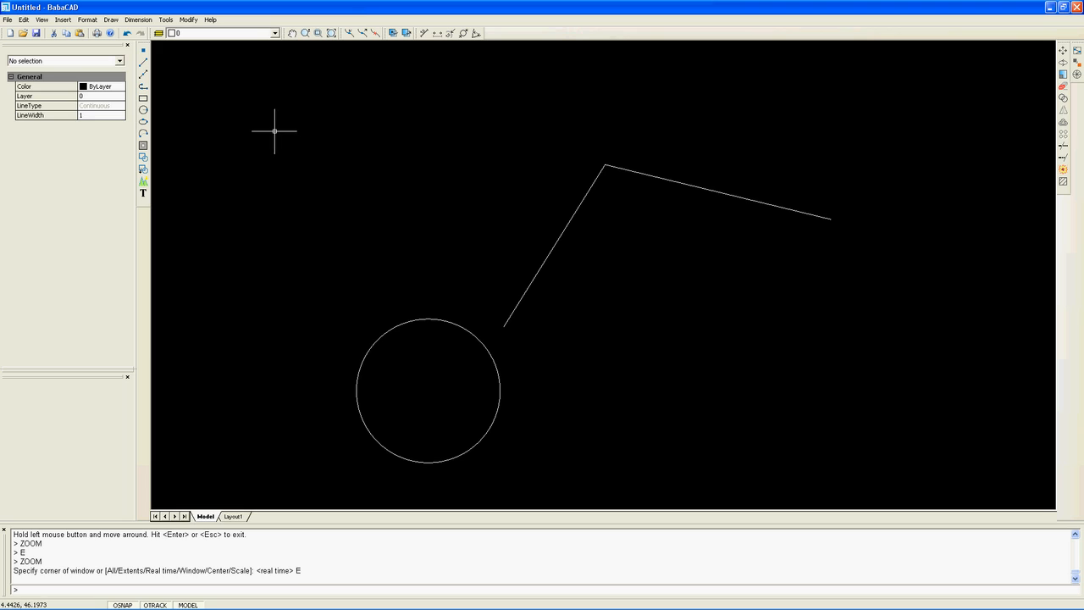
{"action": "mouse_move", "coordinate": [149, 134]}
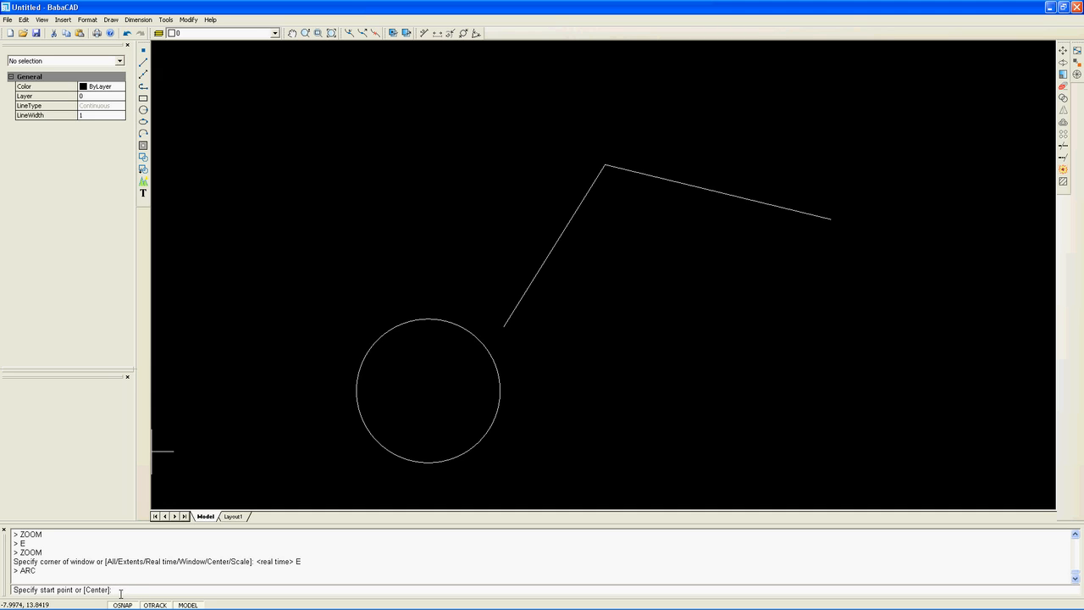
- Run ARC and place its start point left of the circle and its end point above
{"action": "double_click", "coordinate": [96, 590]}
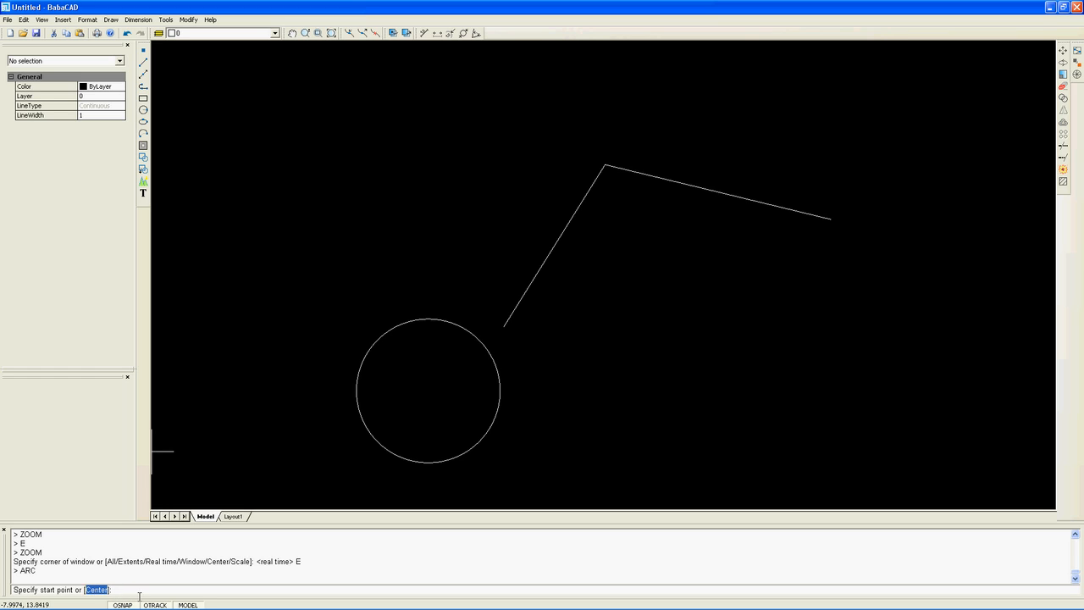
{"action": "mouse_move", "coordinate": [244, 278]}
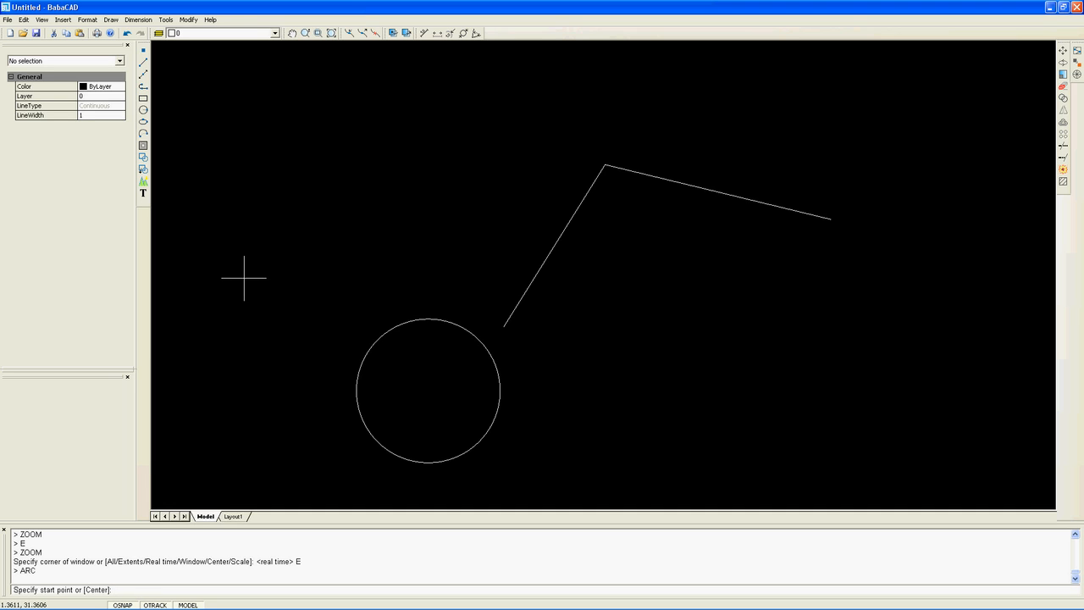
{"action": "mouse_move", "coordinate": [295, 258]}
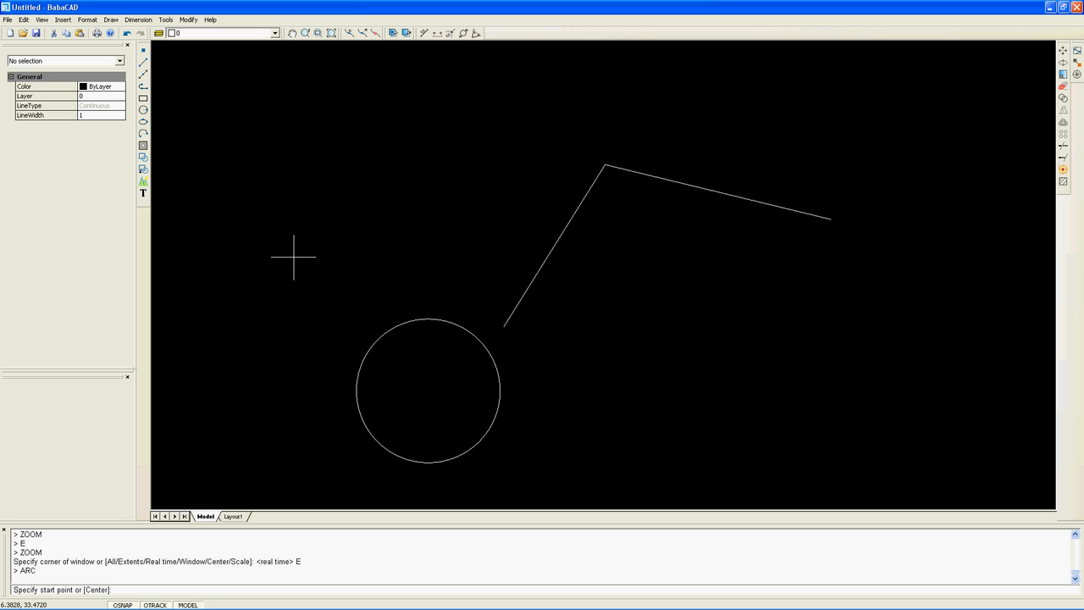
{"action": "left_click", "coordinate": [288, 261]}
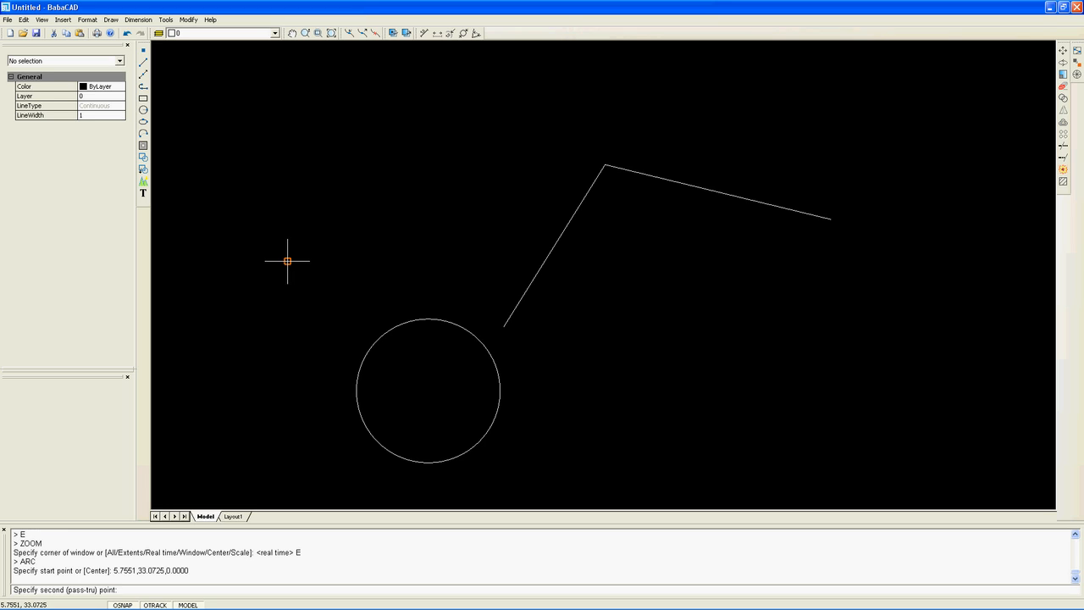
{"action": "mouse_move", "coordinate": [303, 218]}
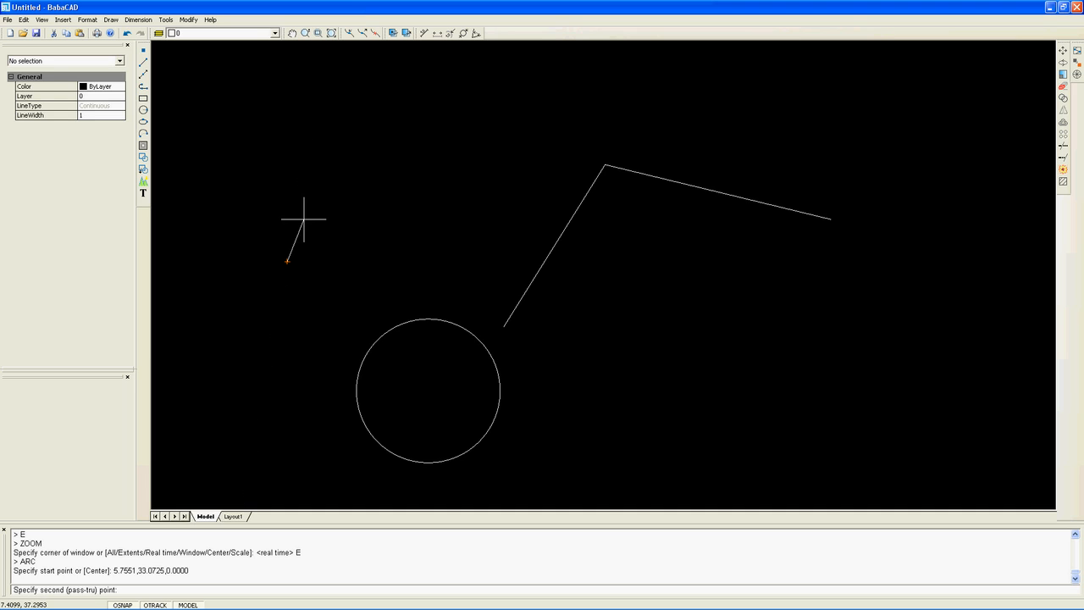
{"action": "mouse_move", "coordinate": [329, 183]}
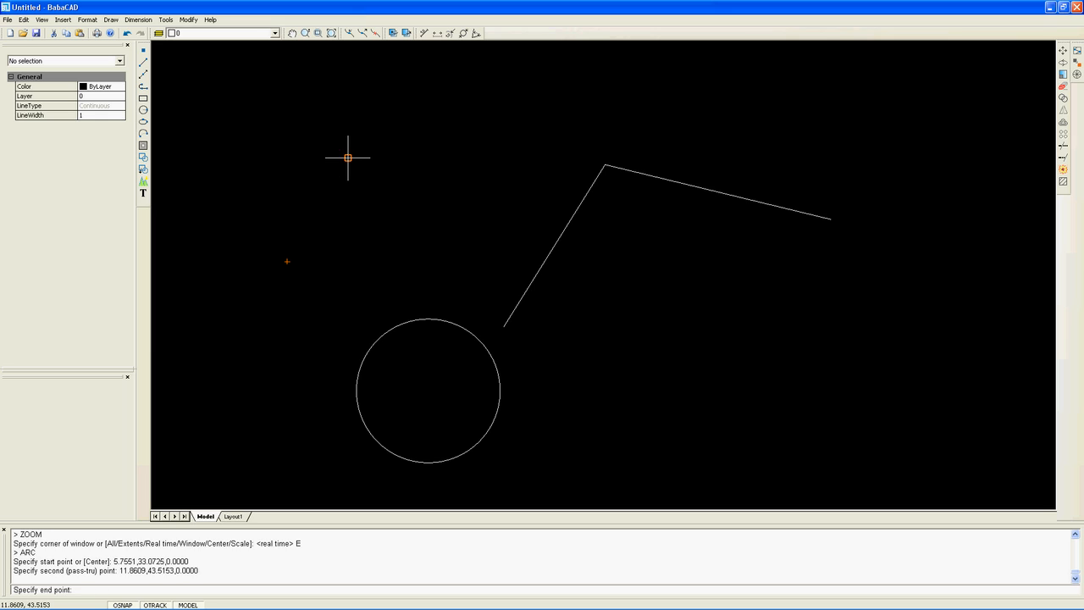
{"action": "mouse_move", "coordinate": [403, 149]}
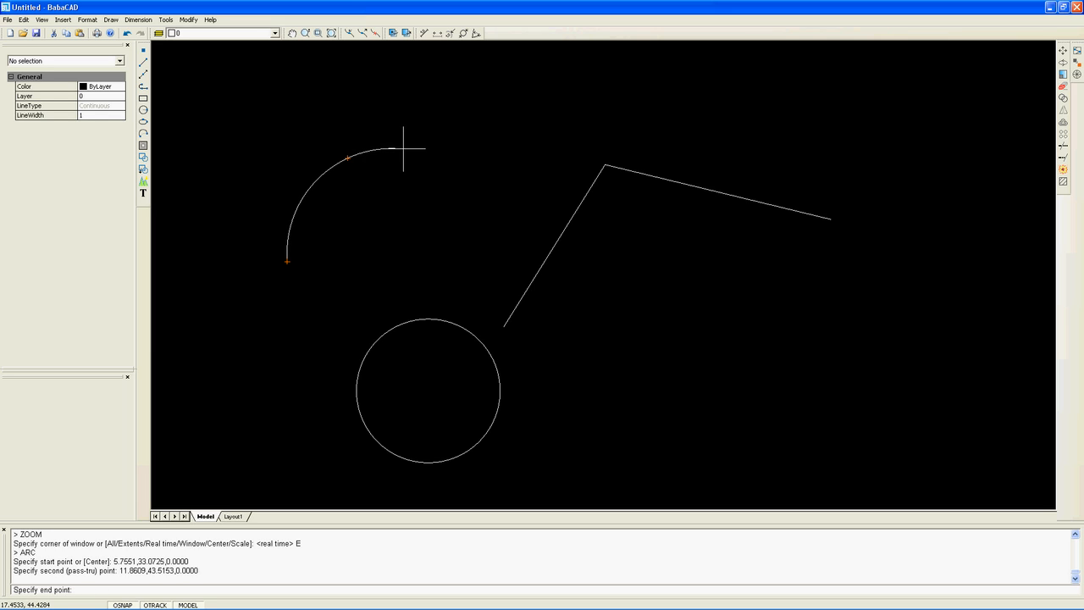
{"action": "mouse_move", "coordinate": [479, 175]}
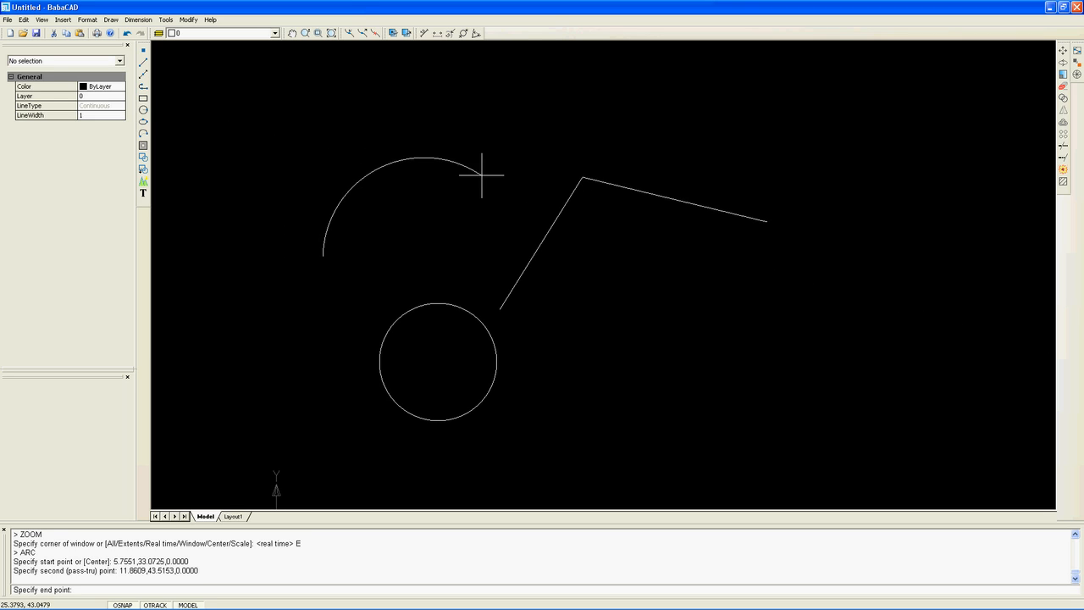
{"action": "mouse_move", "coordinate": [292, 91]}
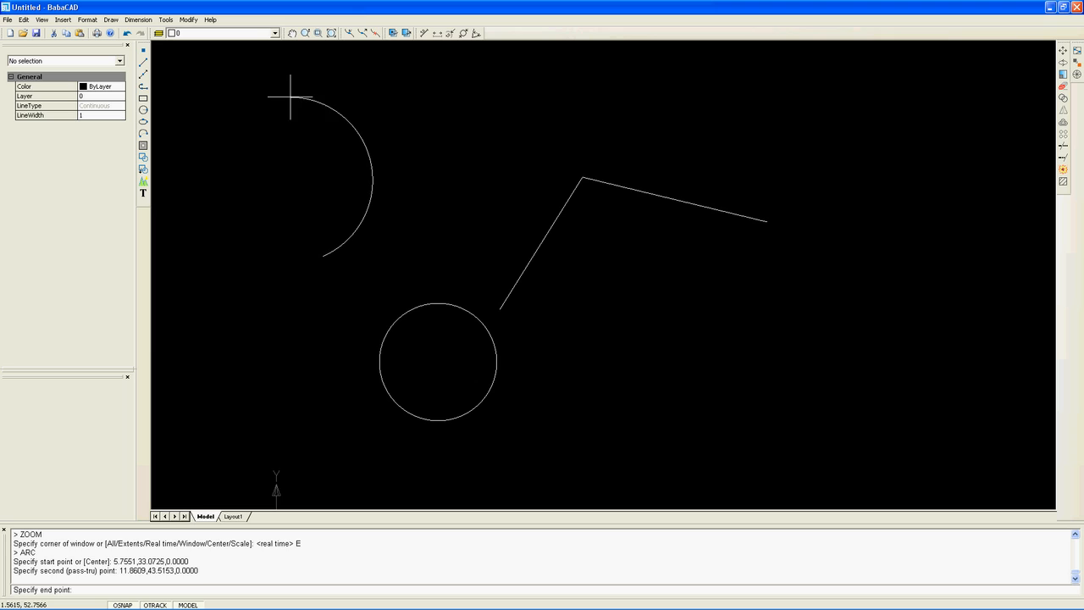
{"action": "left_click", "coordinate": [281, 151]}
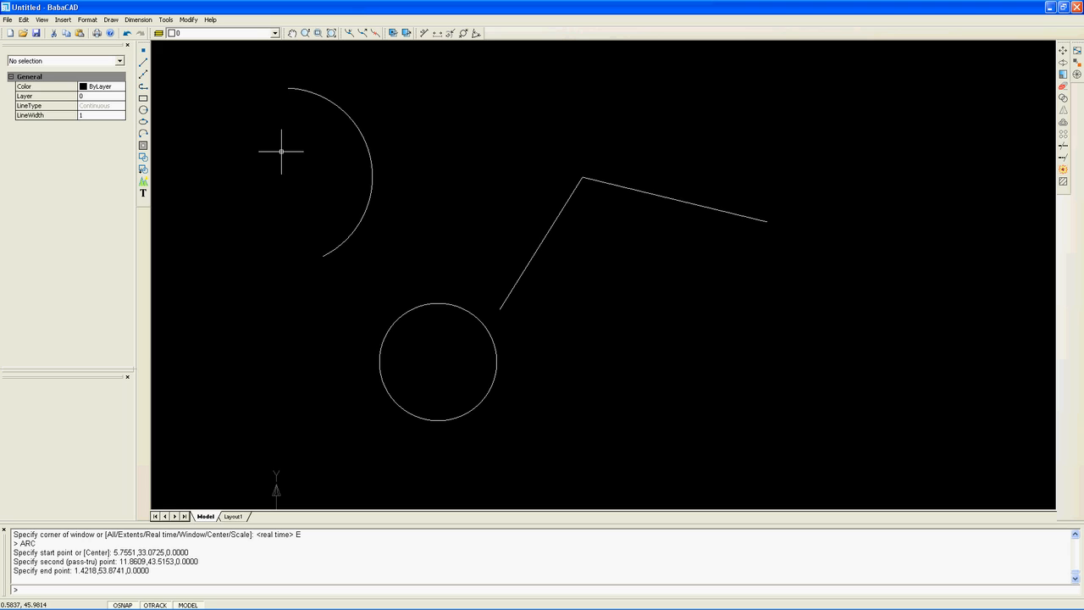
{"action": "mouse_move", "coordinate": [342, 112]}
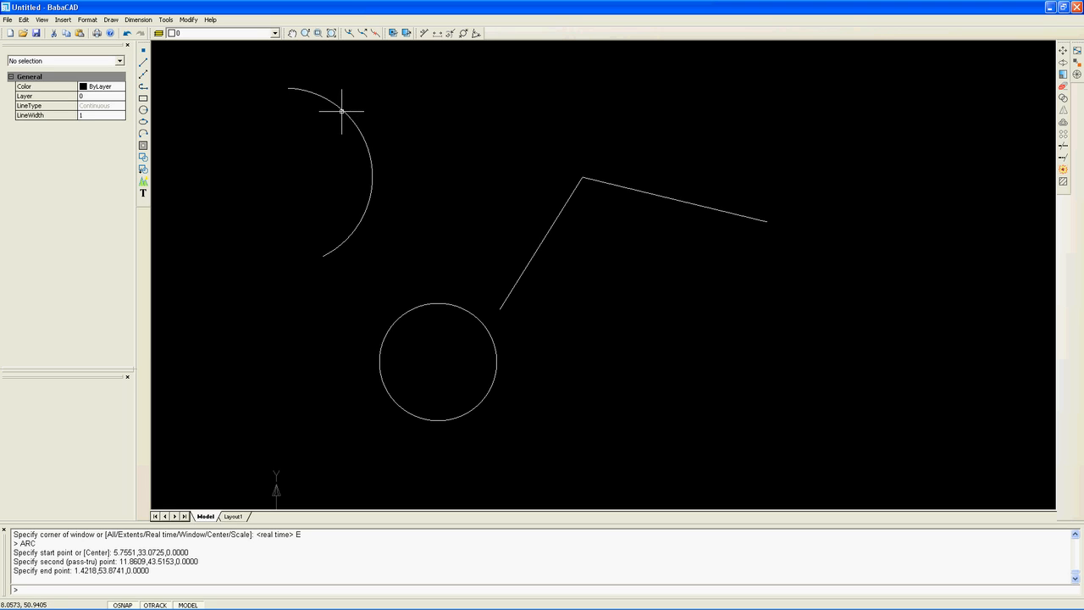
- Select the new arc to expose its endpoint grips for editing
{"action": "left_click", "coordinate": [336, 173]}
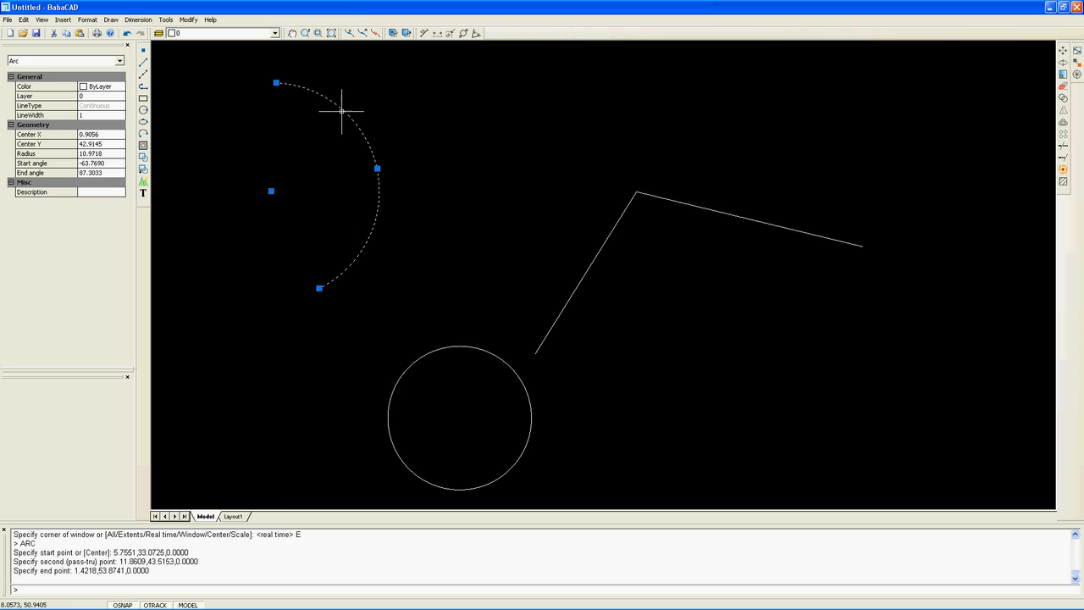
{"action": "mouse_move", "coordinate": [277, 83]}
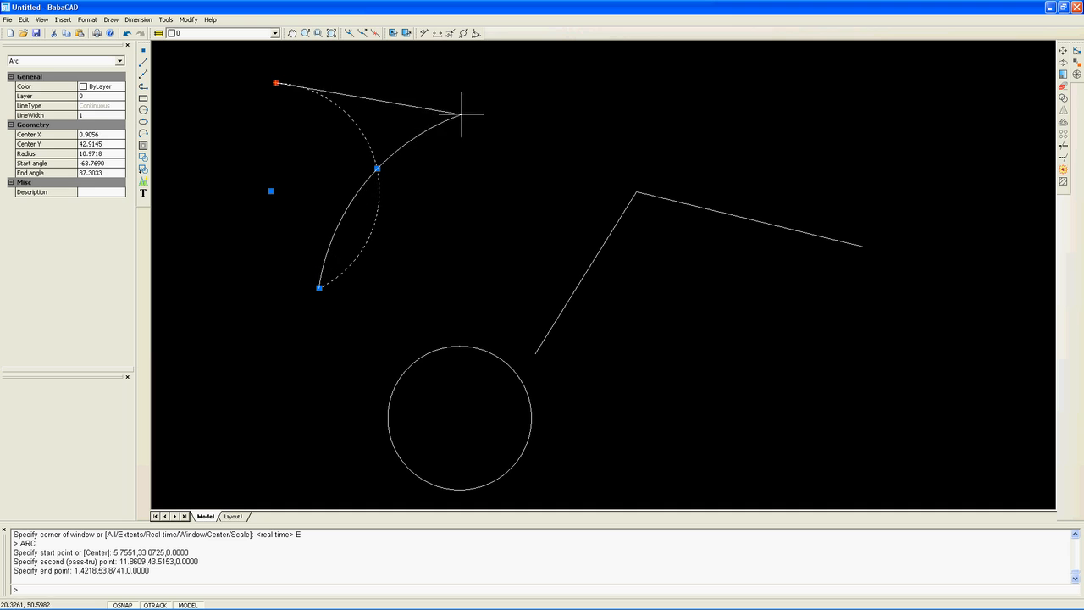
{"action": "mouse_move", "coordinate": [507, 166]}
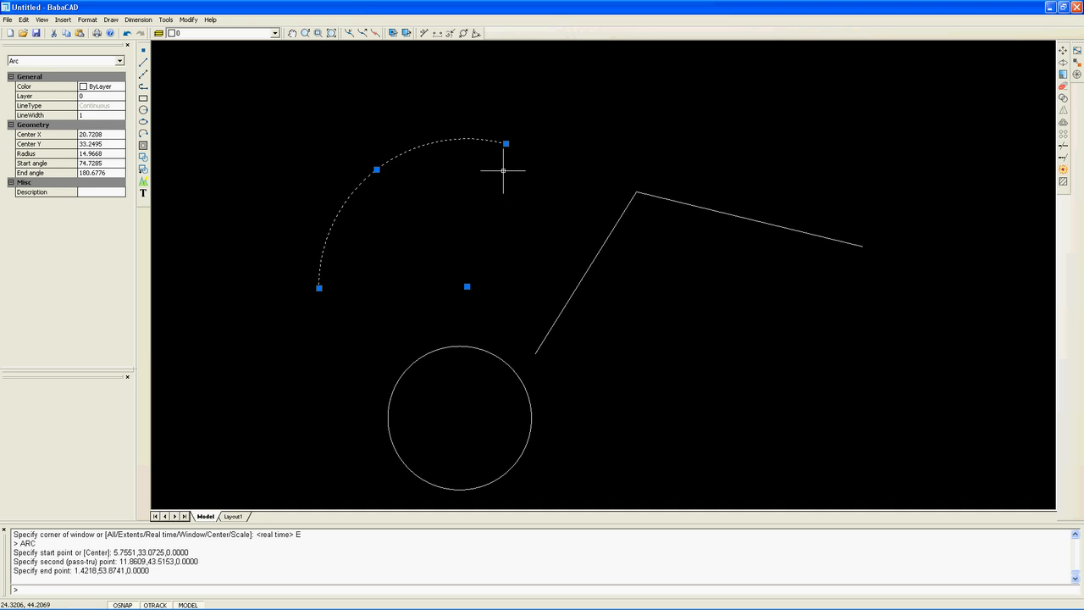
{"action": "mouse_move", "coordinate": [503, 183]}
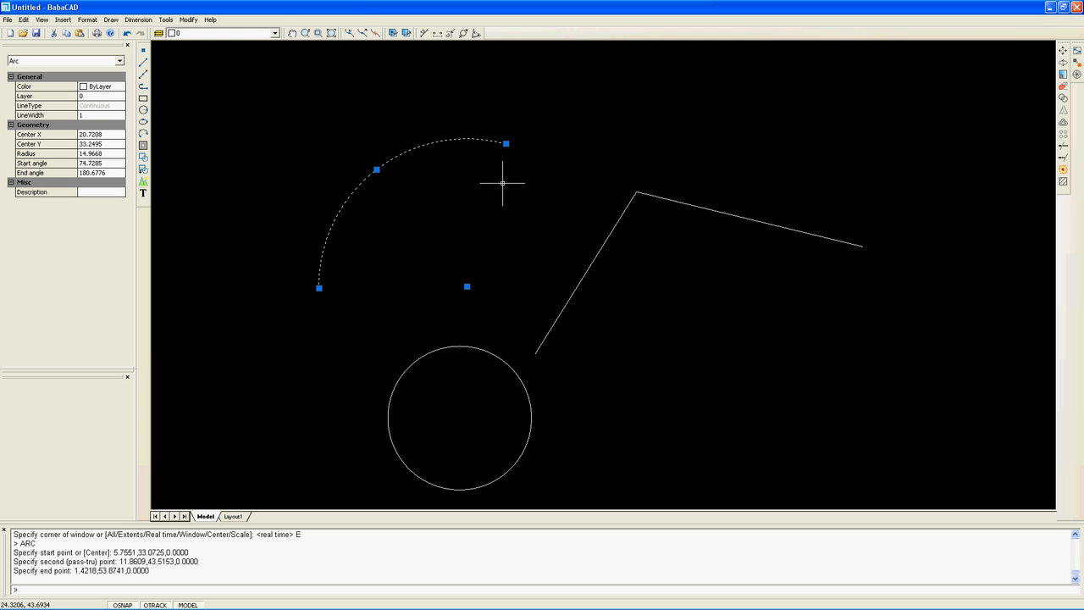